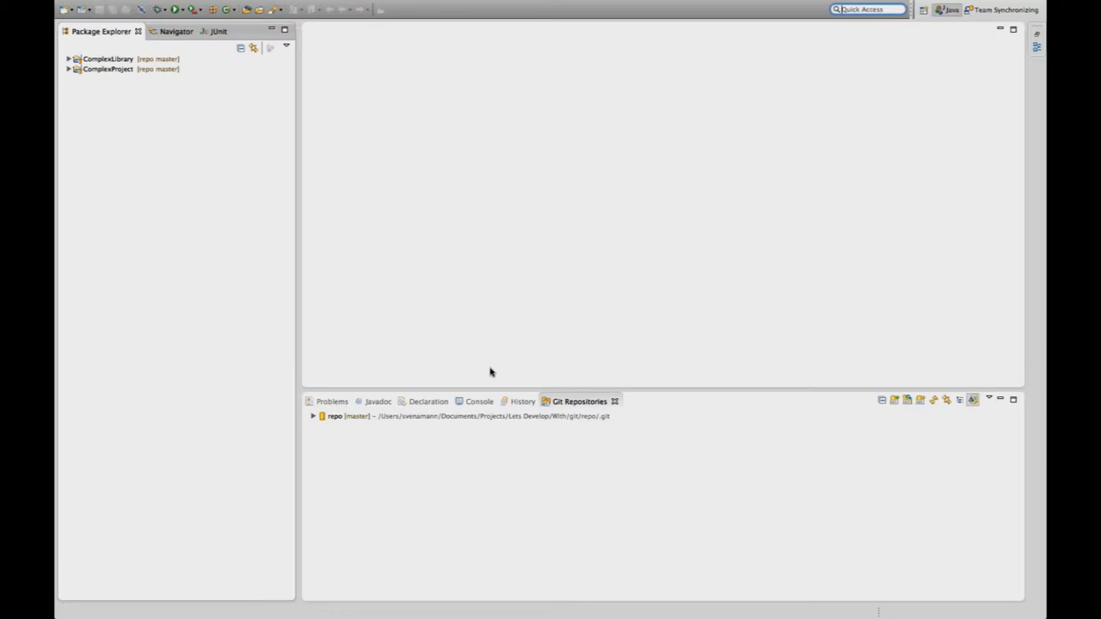
{"action": "mouse_move", "coordinate": [134, 104]}
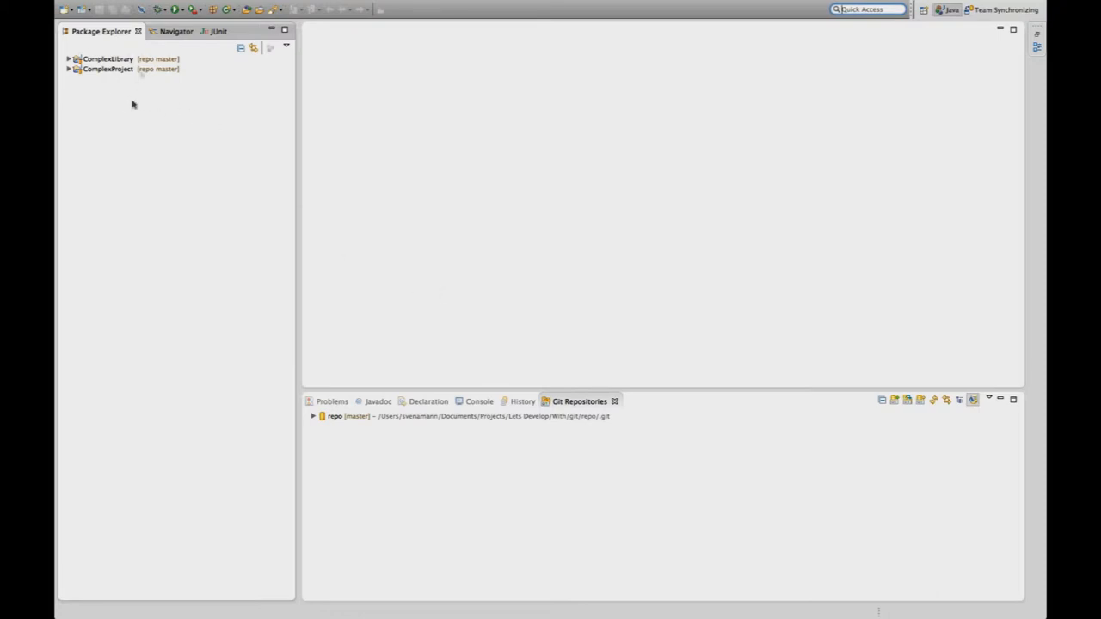
{"action": "mouse_move", "coordinate": [131, 81]}
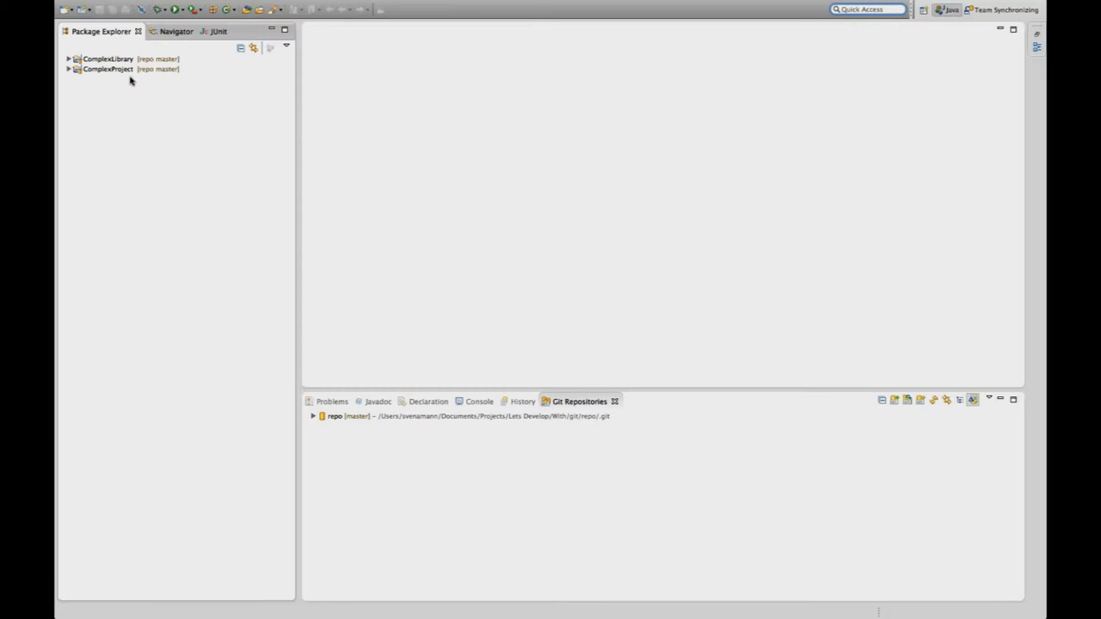
{"action": "mouse_move", "coordinate": [121, 77]}
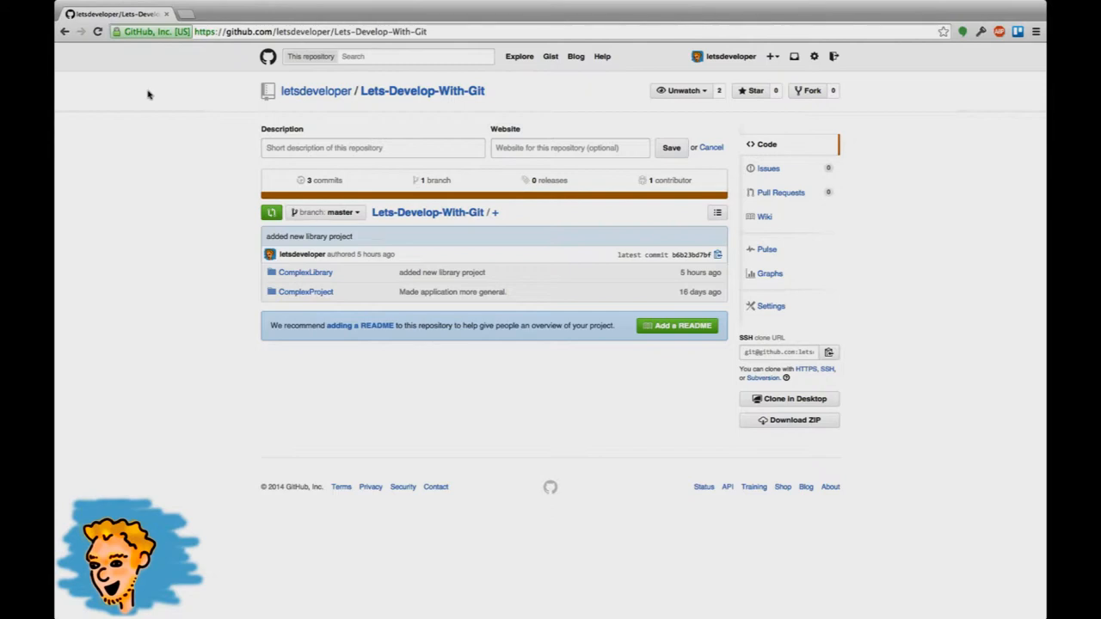
{"action": "mouse_move", "coordinate": [333, 353]}
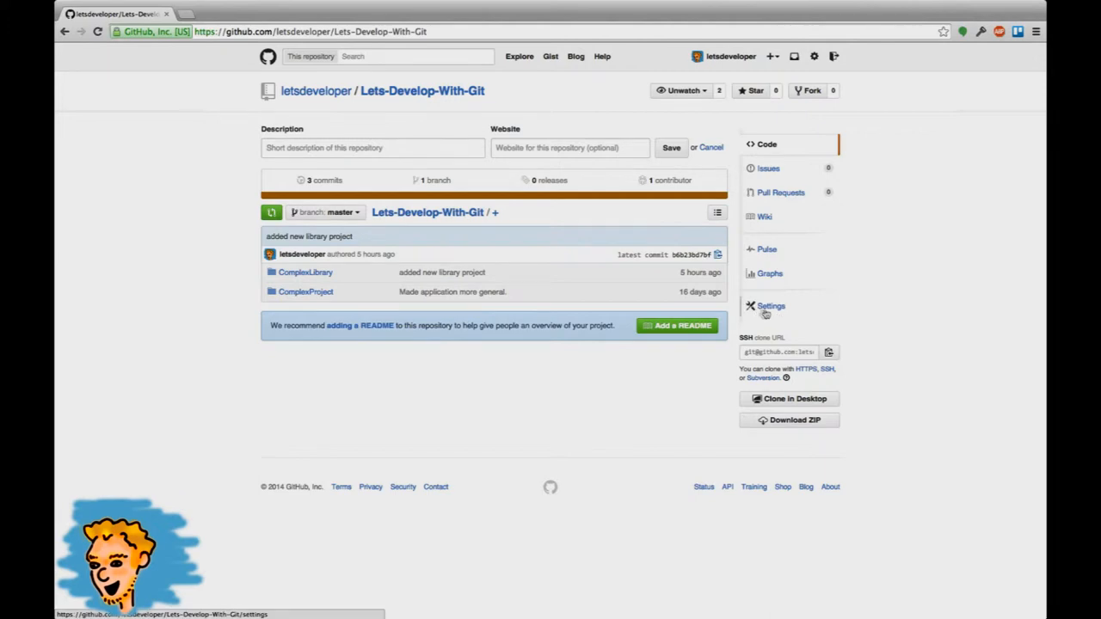
View the Collaborators page in the Lets-Develop-With-Git repository settings
{"action": "left_click", "coordinate": [771, 306]}
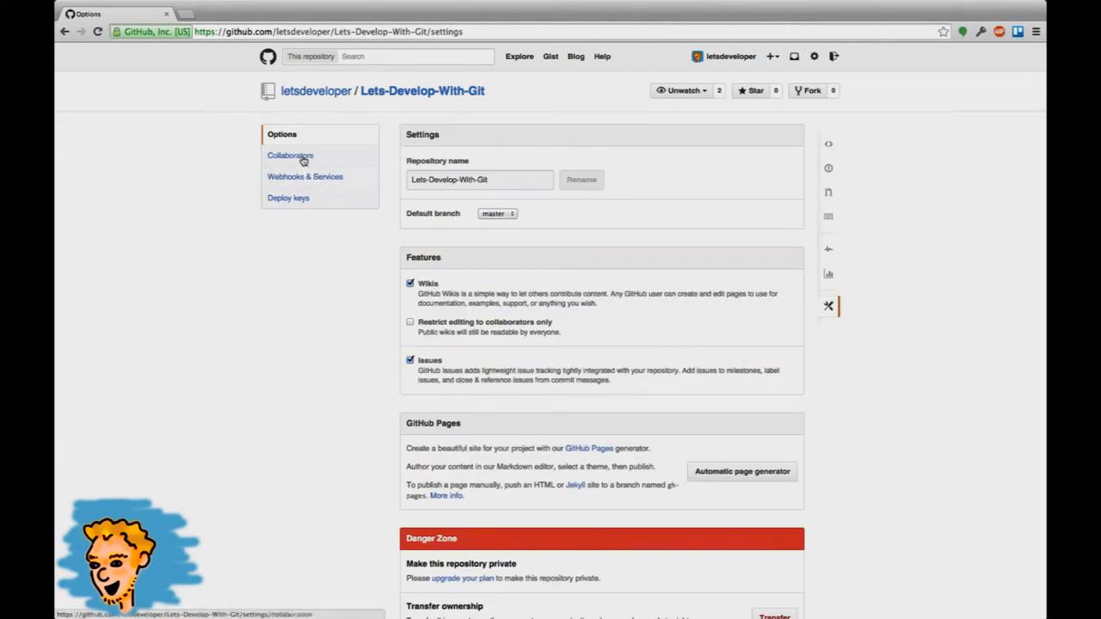
{"action": "left_click", "coordinate": [289, 155]}
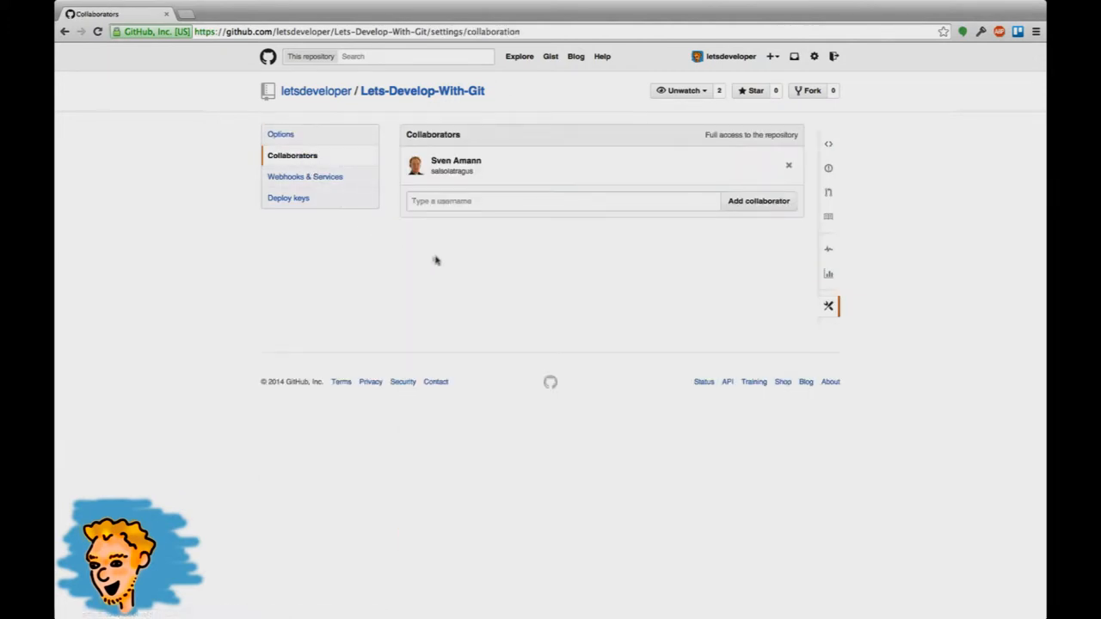
{"action": "mouse_move", "coordinate": [473, 176]}
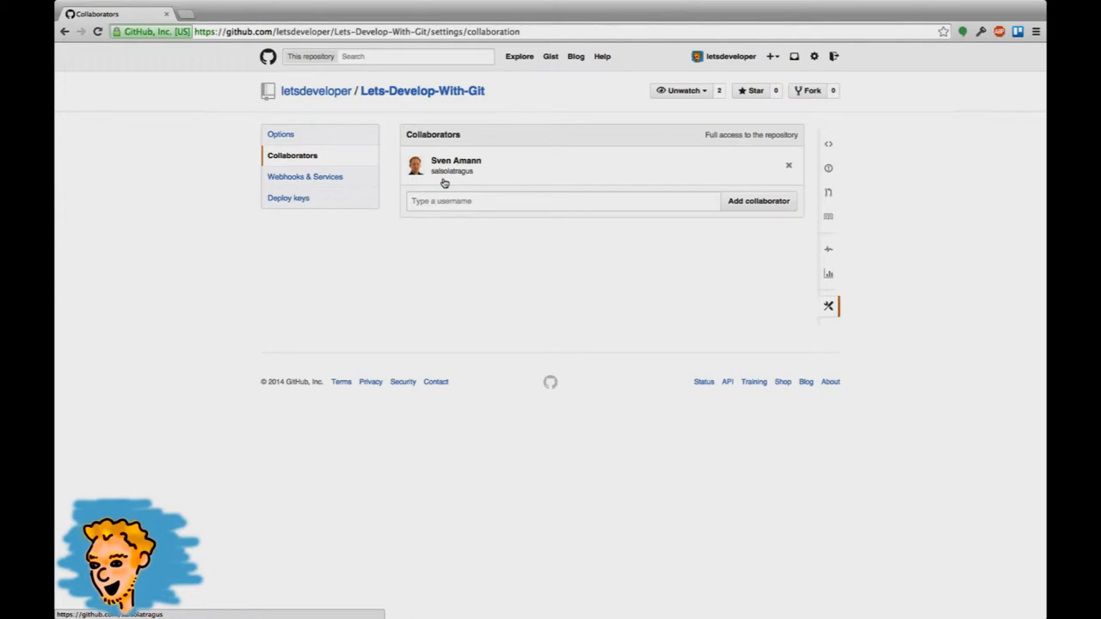
{"action": "mouse_move", "coordinate": [506, 252]}
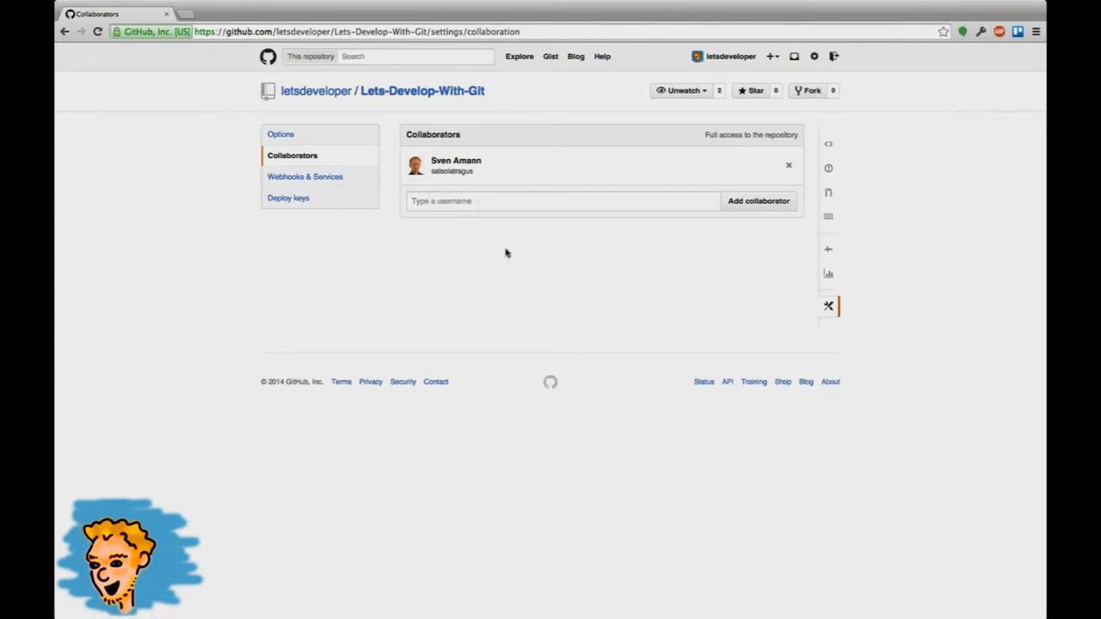
{"action": "mouse_move", "coordinate": [458, 177]}
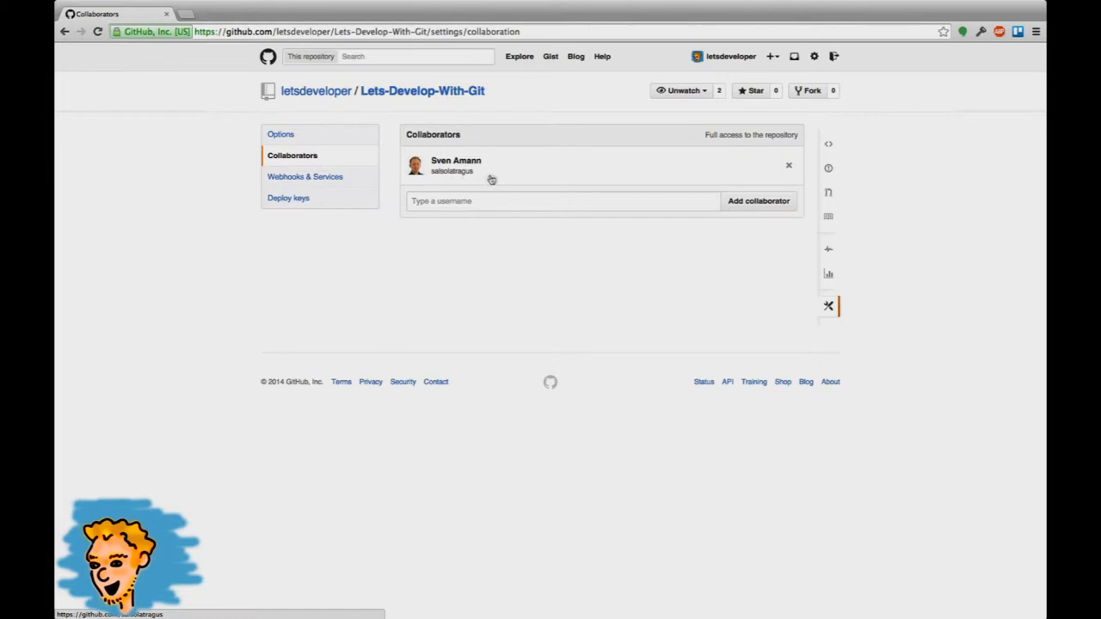
{"action": "mouse_move", "coordinate": [444, 175]}
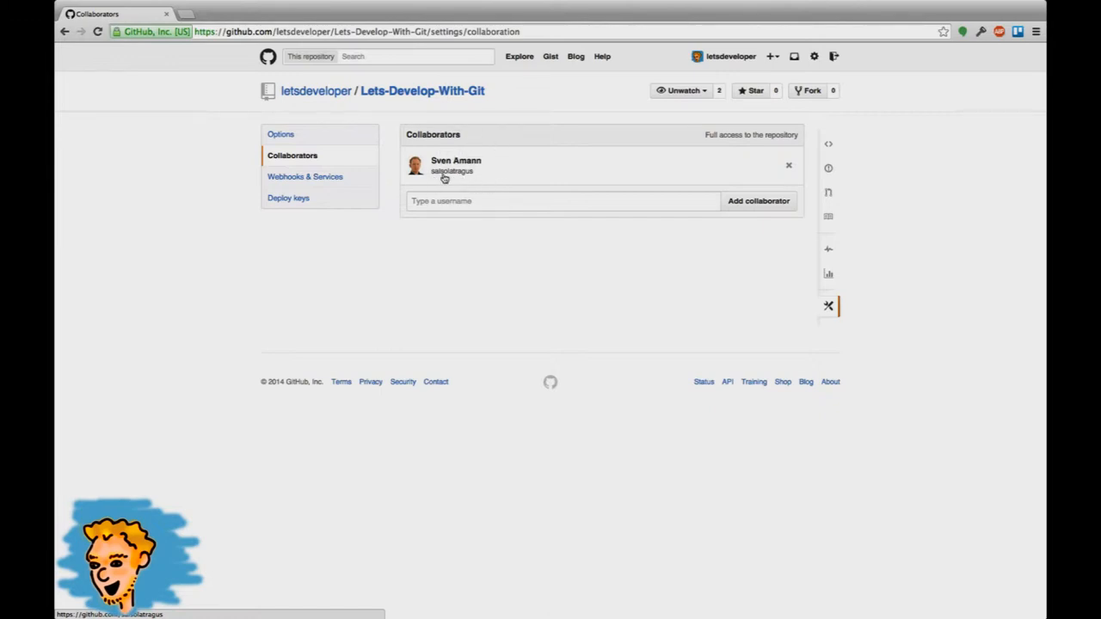
{"action": "mouse_move", "coordinate": [456, 152]}
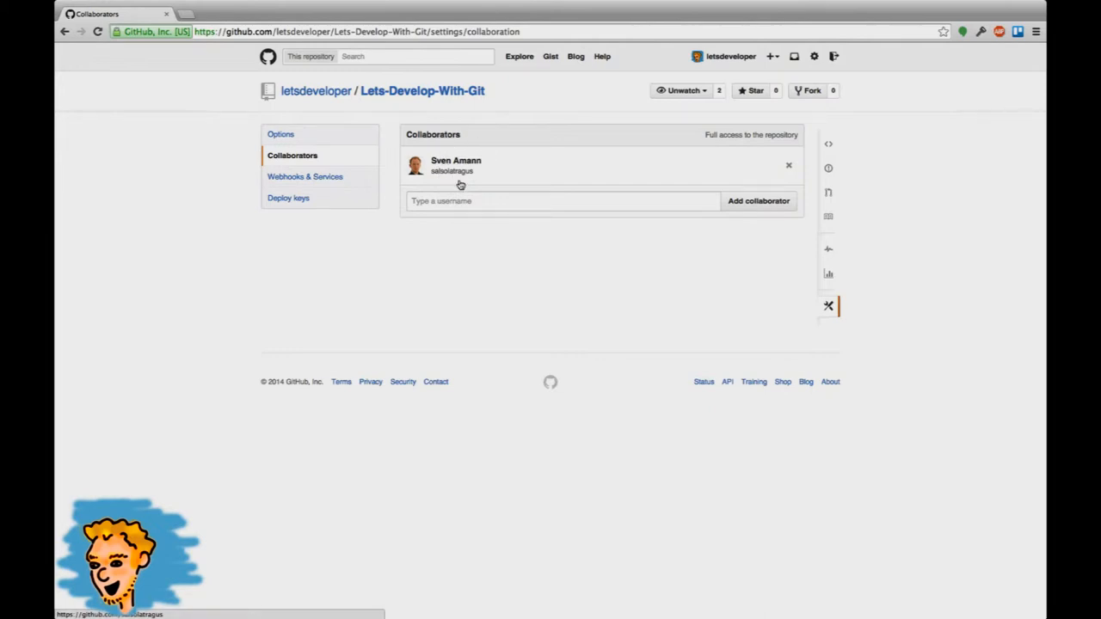
{"action": "mouse_move", "coordinate": [743, 146]}
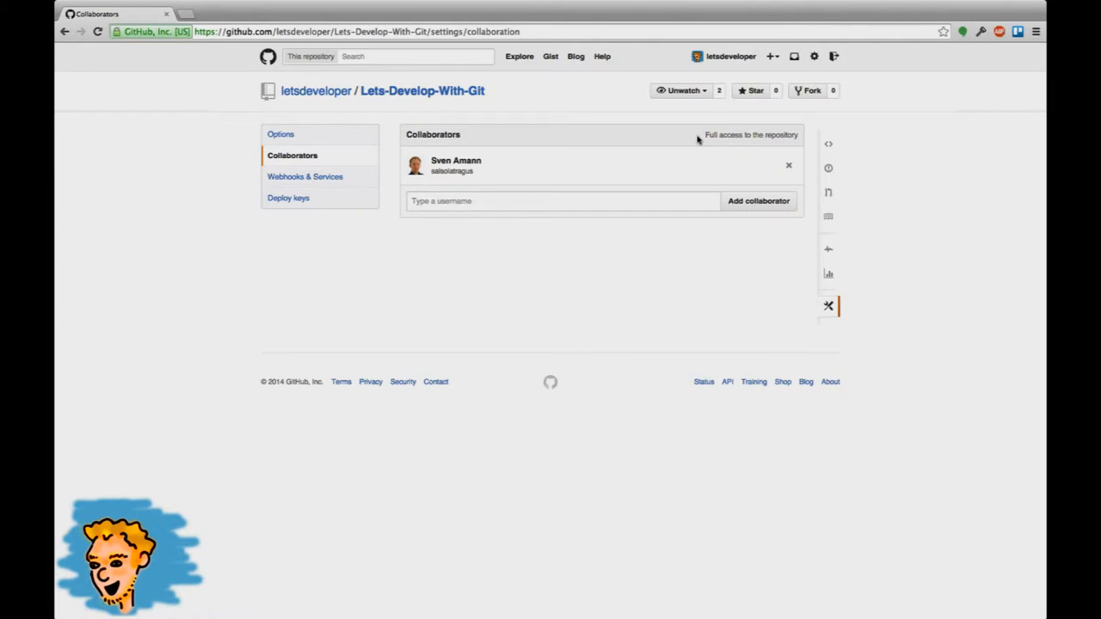
{"action": "mouse_move", "coordinate": [807, 89]}
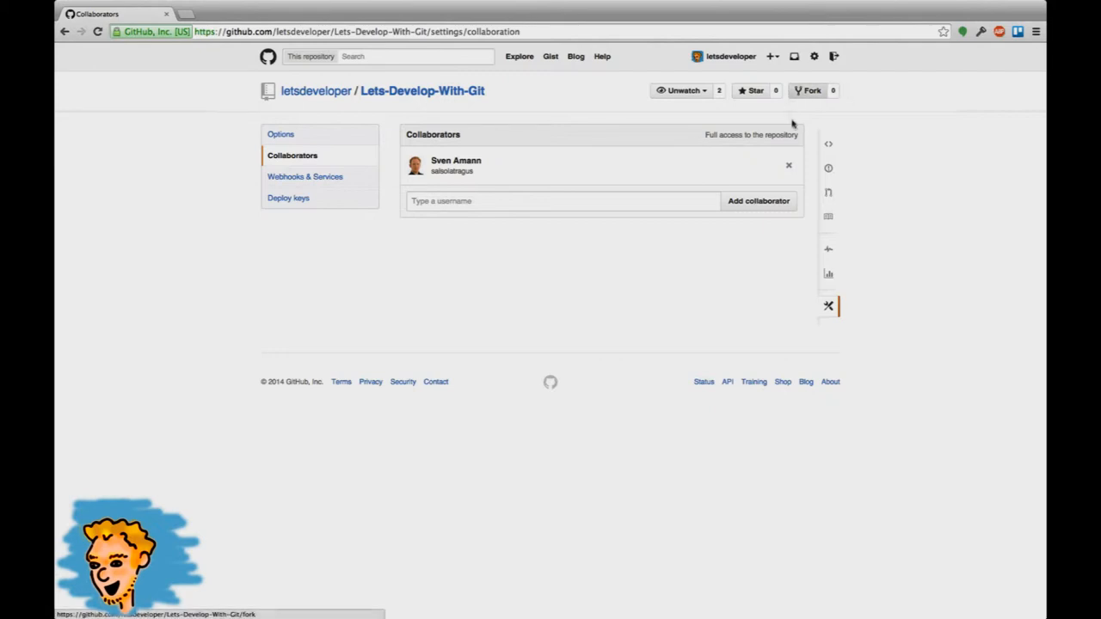
{"action": "mouse_move", "coordinate": [795, 127]}
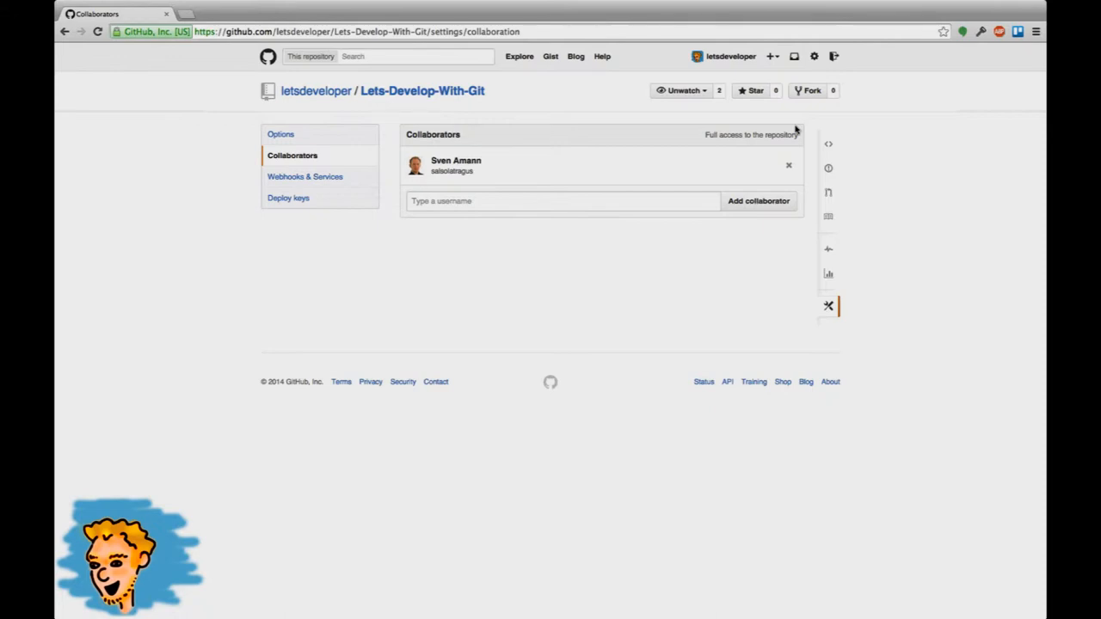
{"action": "mouse_move", "coordinate": [458, 172]}
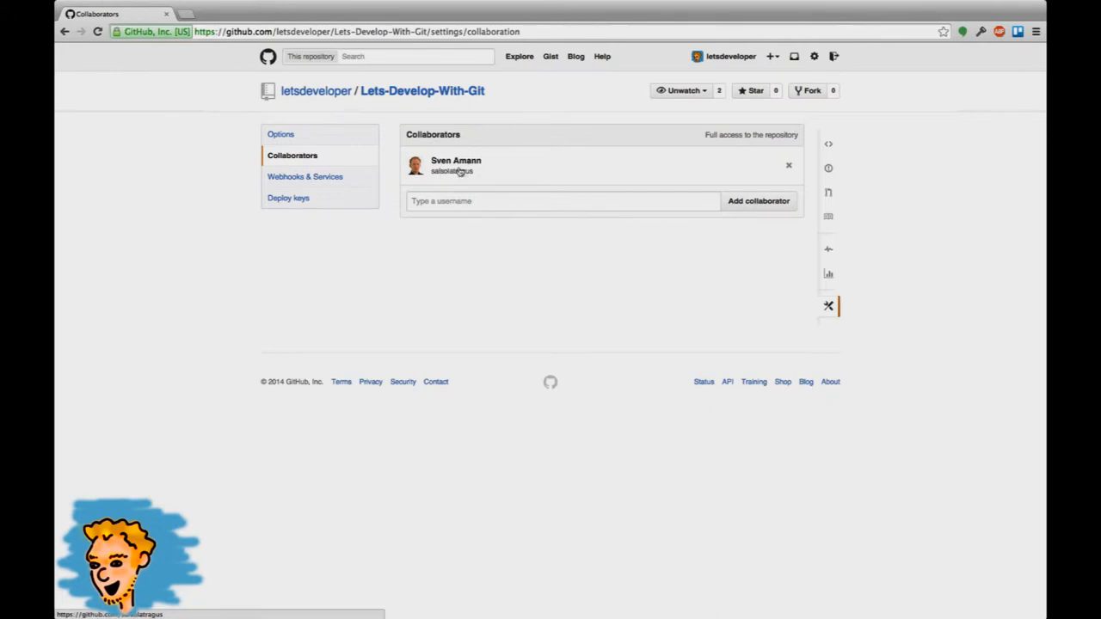
{"action": "mouse_move", "coordinate": [481, 268]}
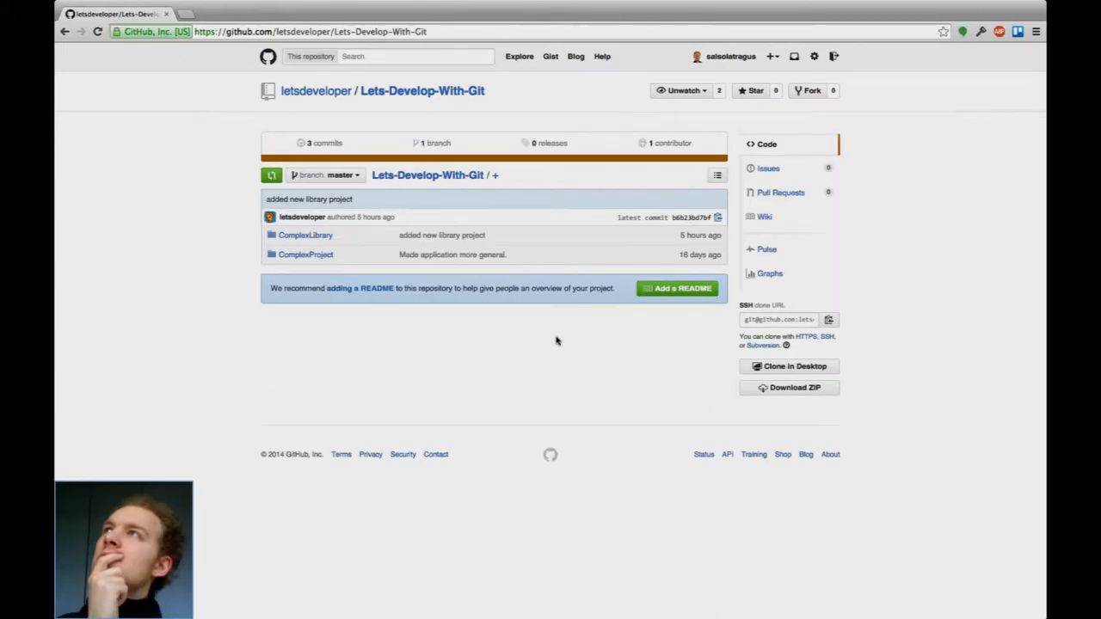
{"action": "mouse_move", "coordinate": [695, 69]}
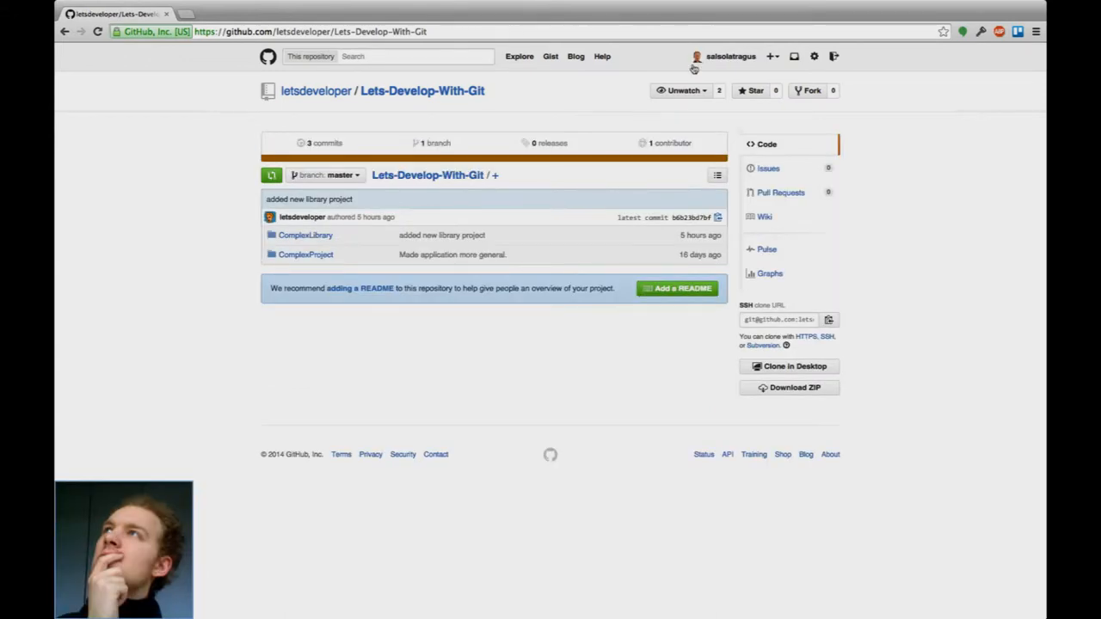
{"action": "mouse_move", "coordinate": [714, 72]}
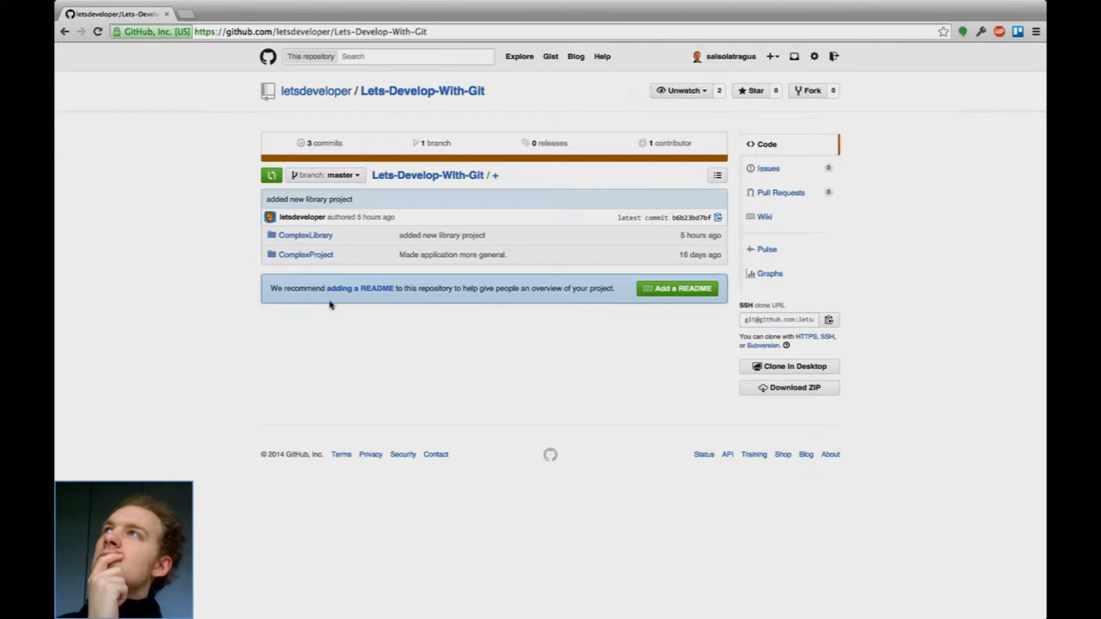
{"action": "mouse_move", "coordinate": [323, 327]}
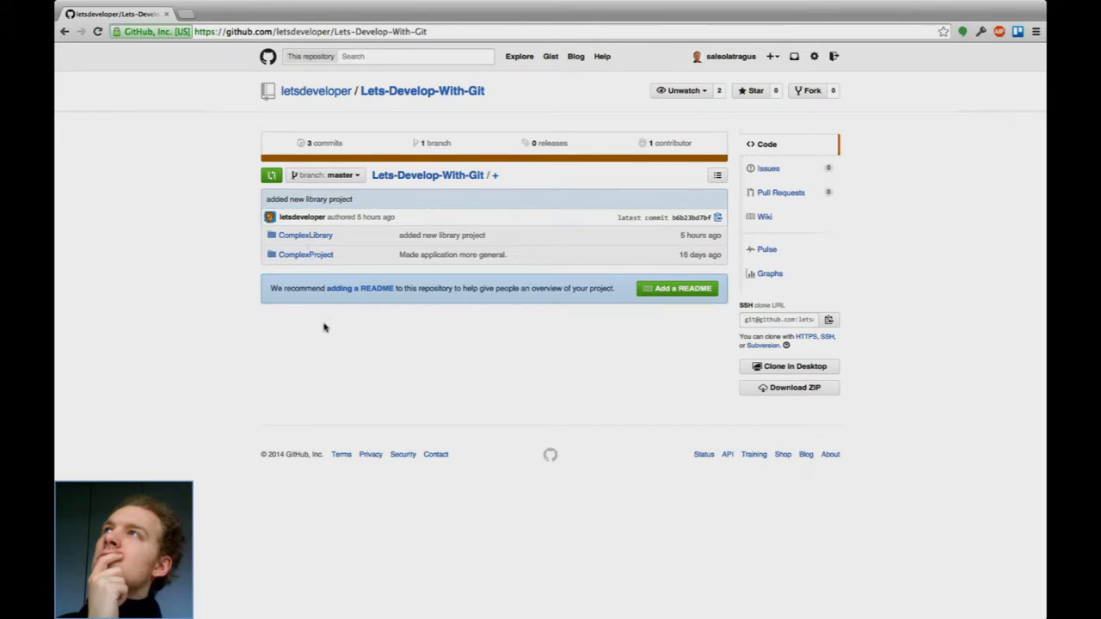
{"action": "mouse_move", "coordinate": [361, 316]}
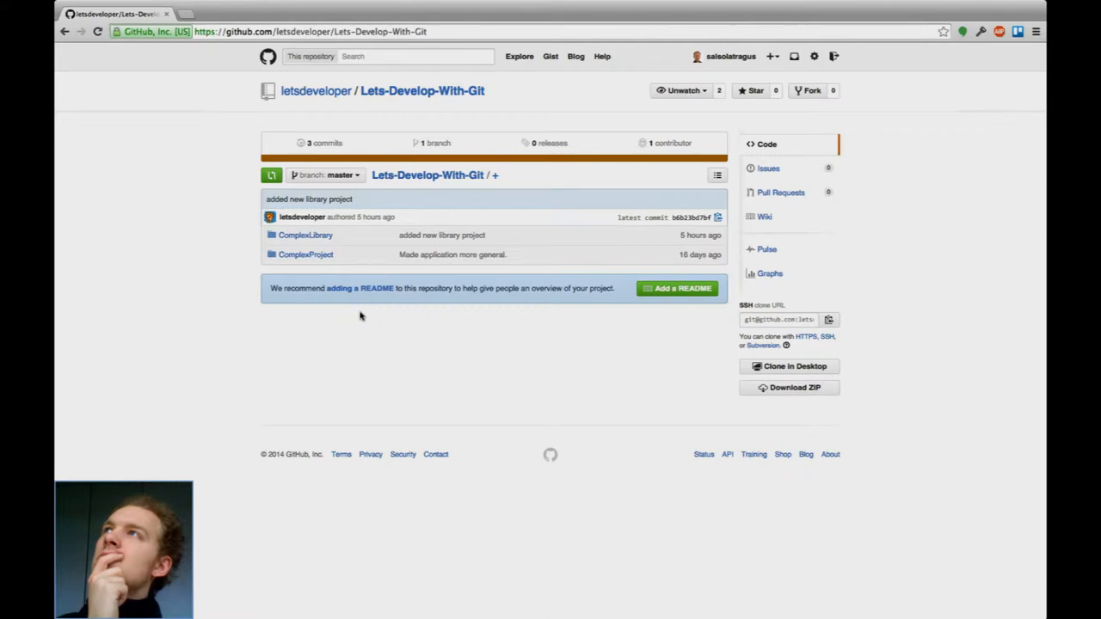
{"action": "mouse_move", "coordinate": [339, 344]}
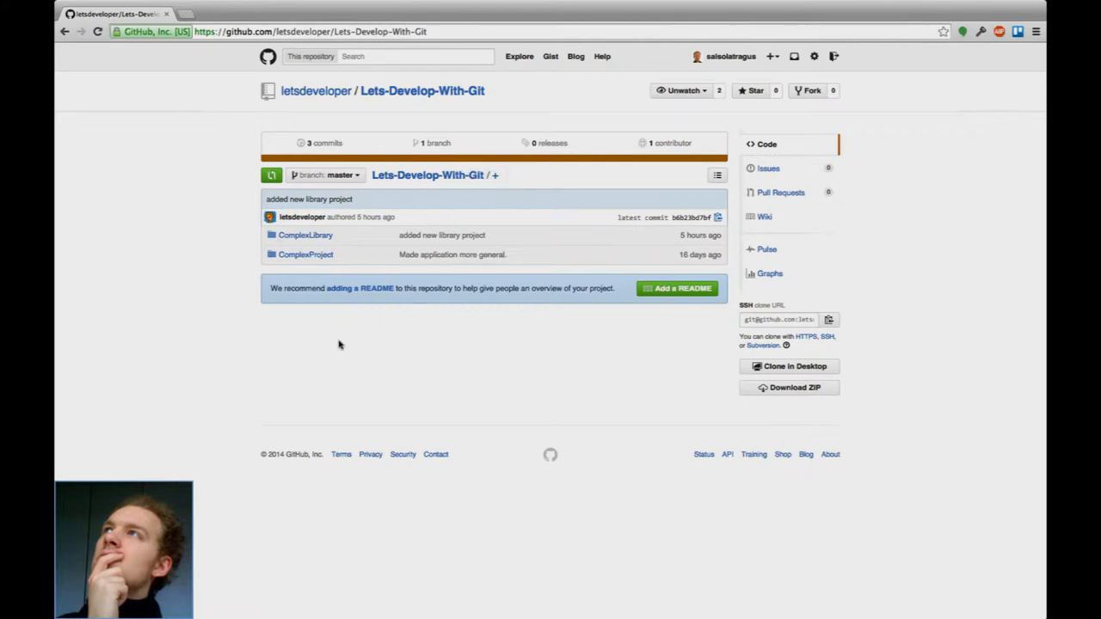
{"action": "mouse_move", "coordinate": [494, 337]}
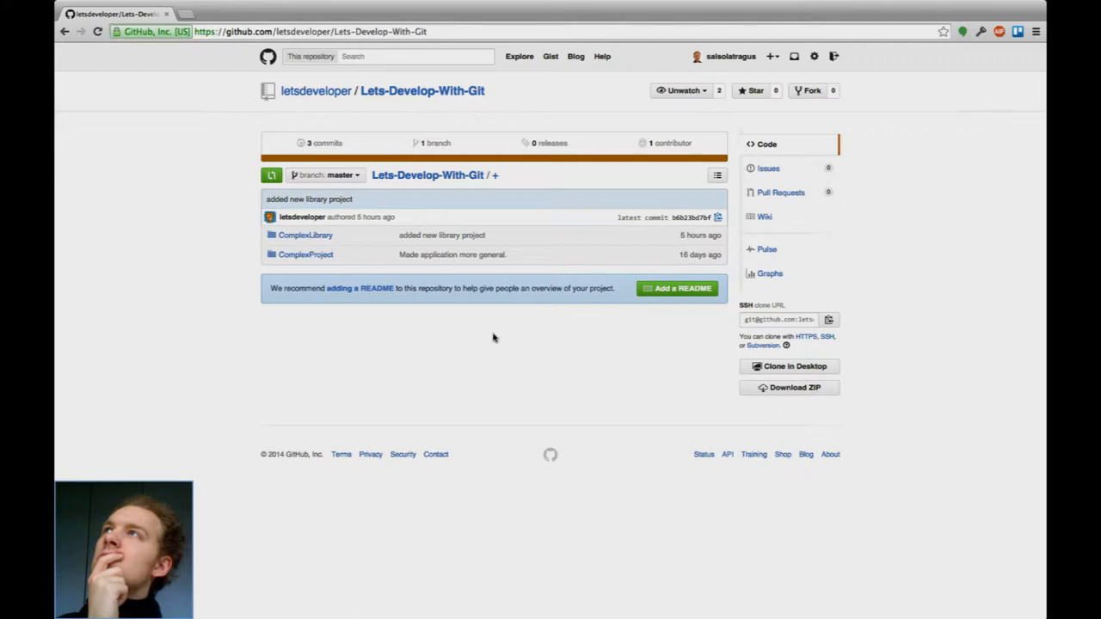
{"action": "mouse_move", "coordinate": [741, 305]}
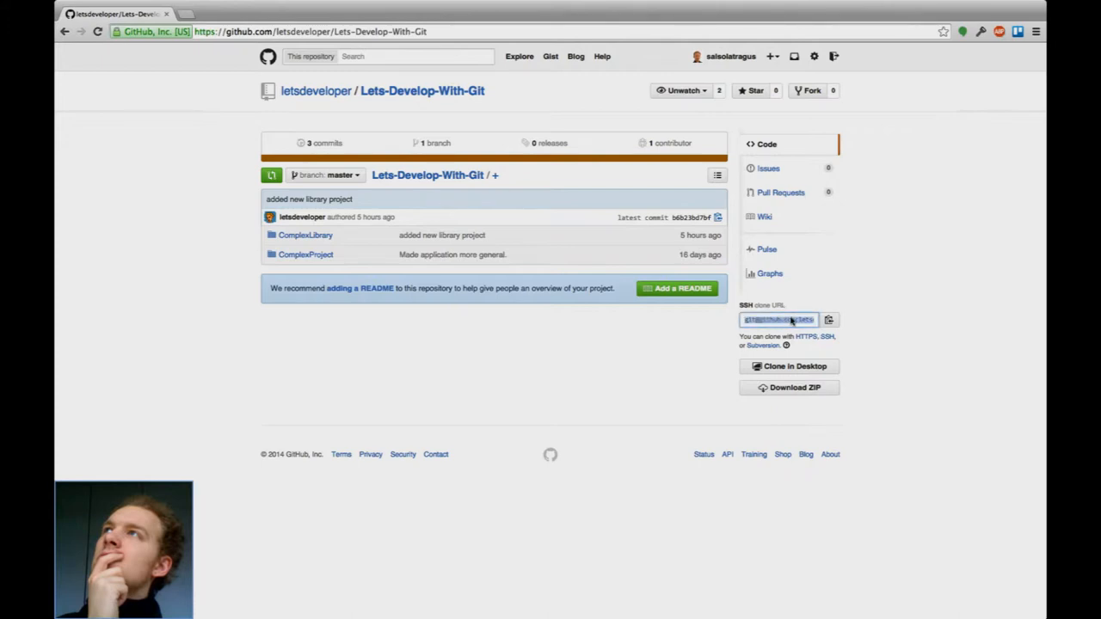
Select the repository's SSH clone URL for copying
{"action": "left_click", "coordinate": [830, 318]}
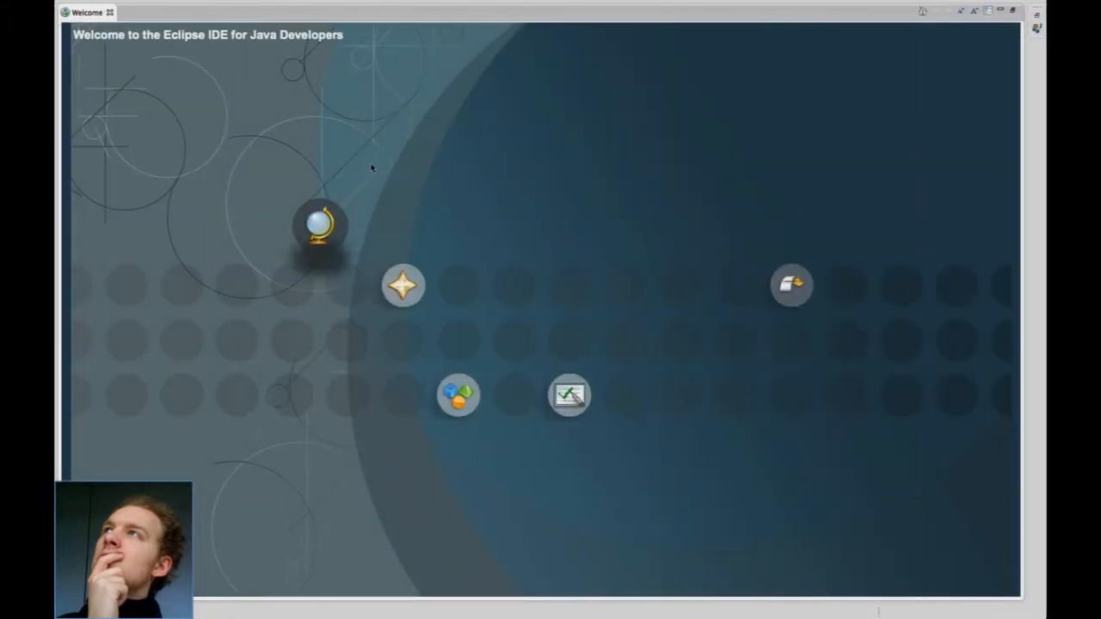
{"action": "mouse_move", "coordinate": [147, 113]}
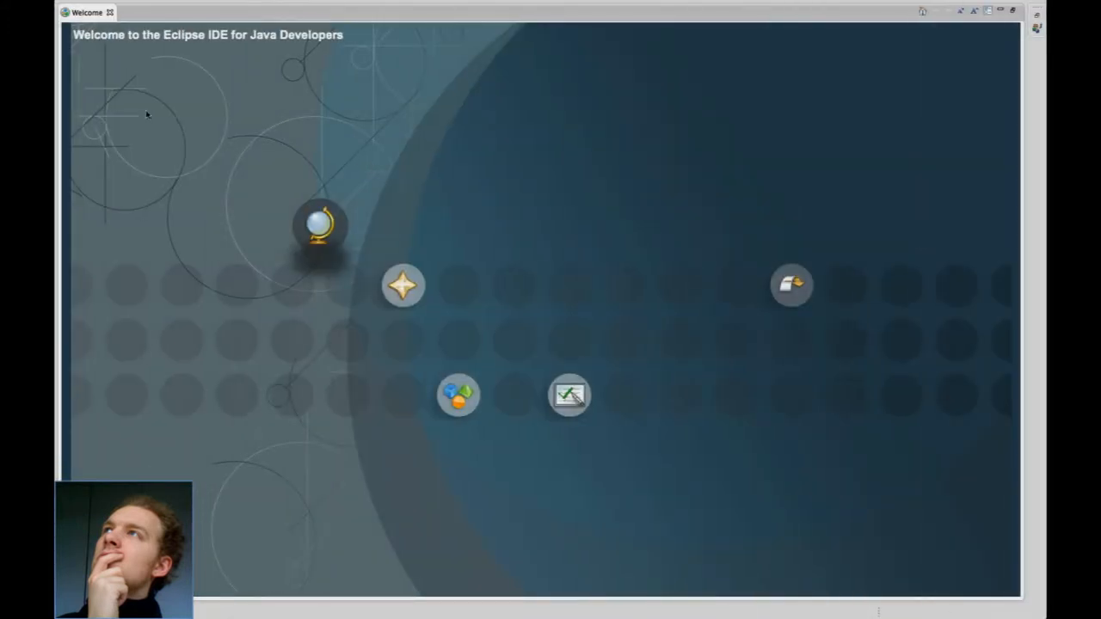
Dismiss the Welcome tab to show the empty workspace
{"action": "left_click", "coordinate": [110, 12]}
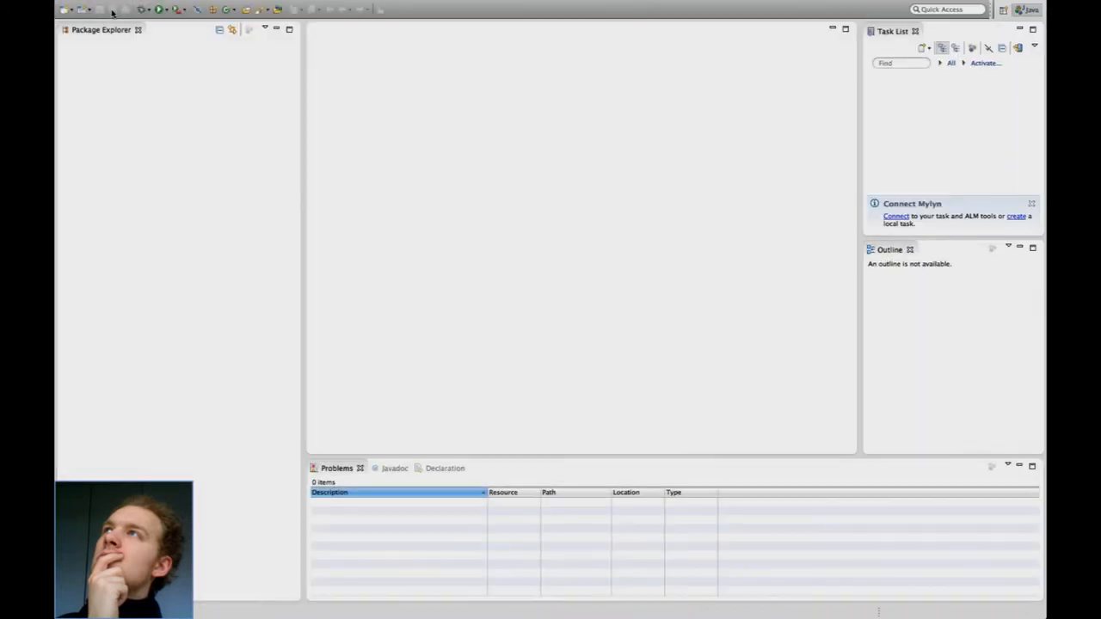
{"action": "mouse_move", "coordinate": [134, 153]}
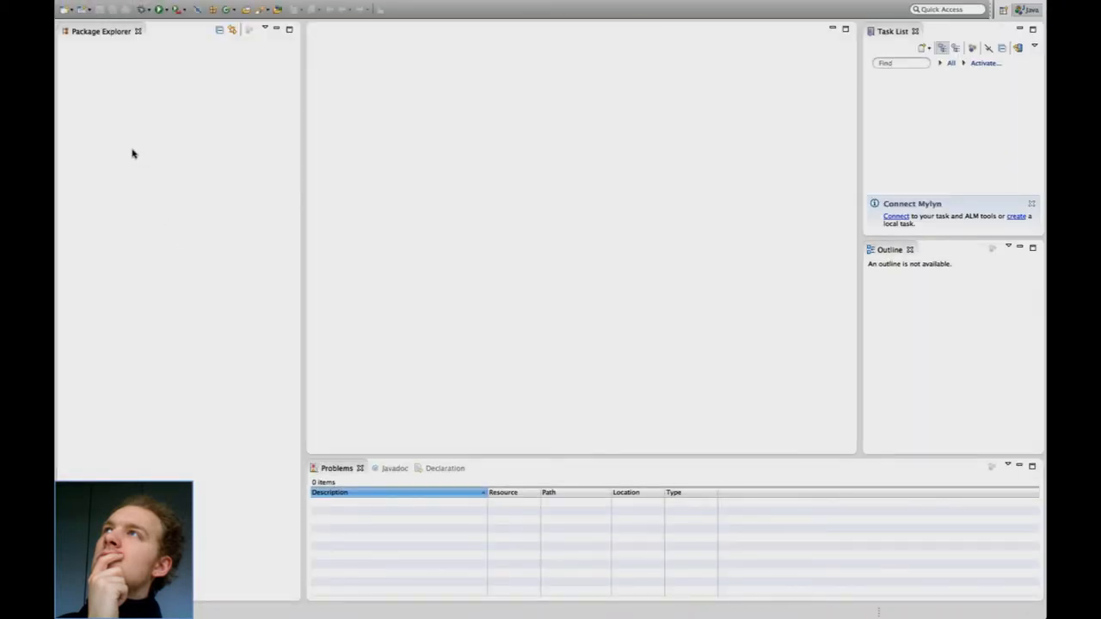
{"action": "mouse_move", "coordinate": [122, 103]}
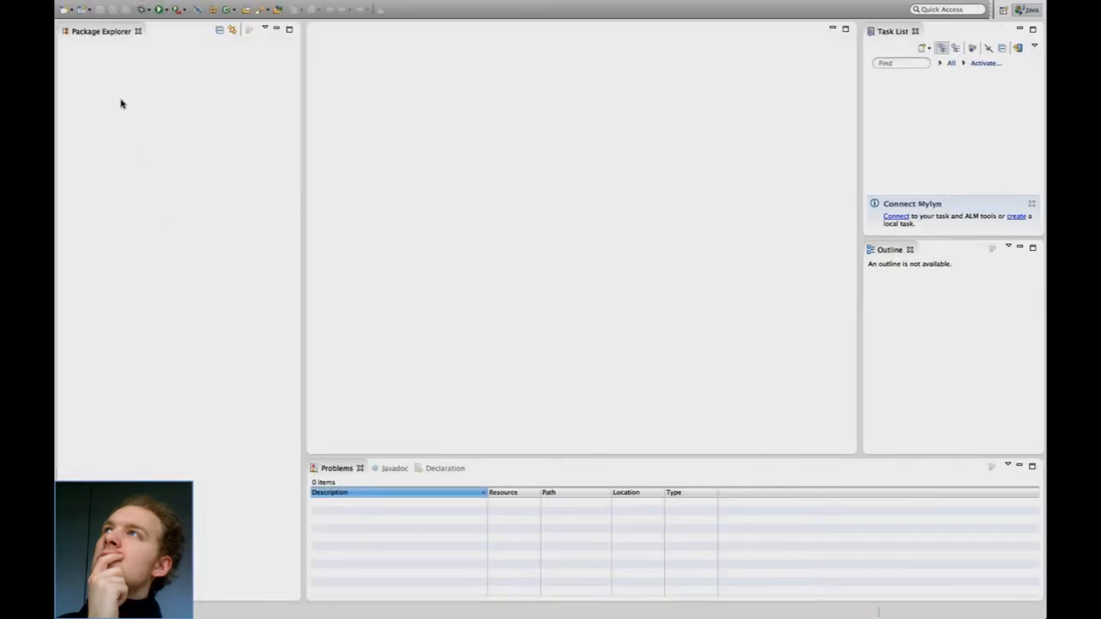
Start importing Projects from Git and choose Clone URI as the repository source
{"action": "right_click", "coordinate": [122, 103]}
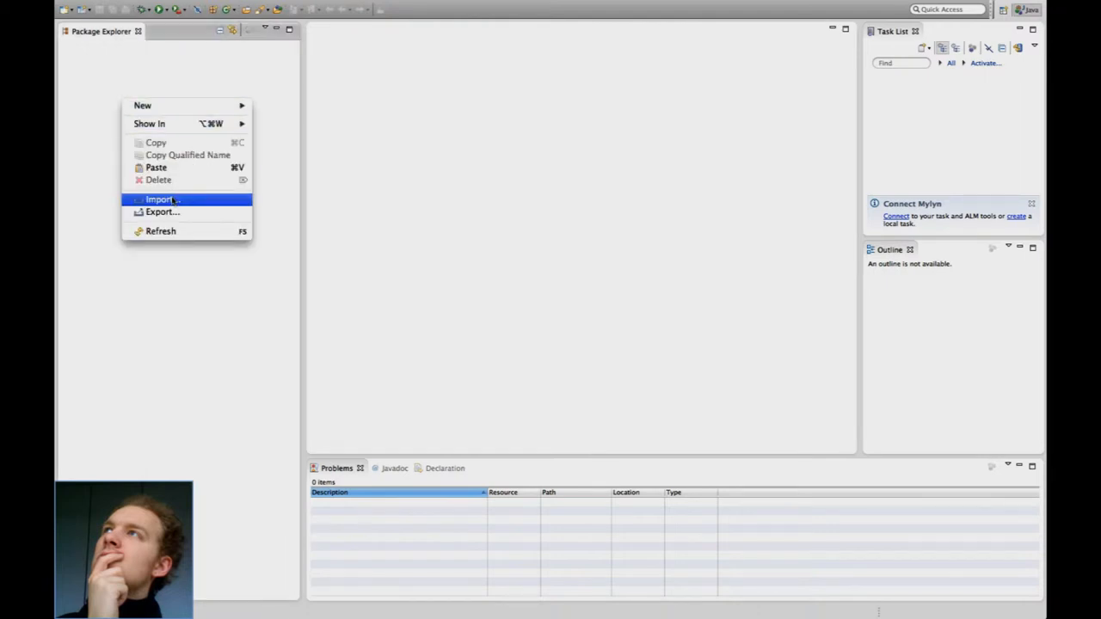
{"action": "left_click", "coordinate": [158, 200]}
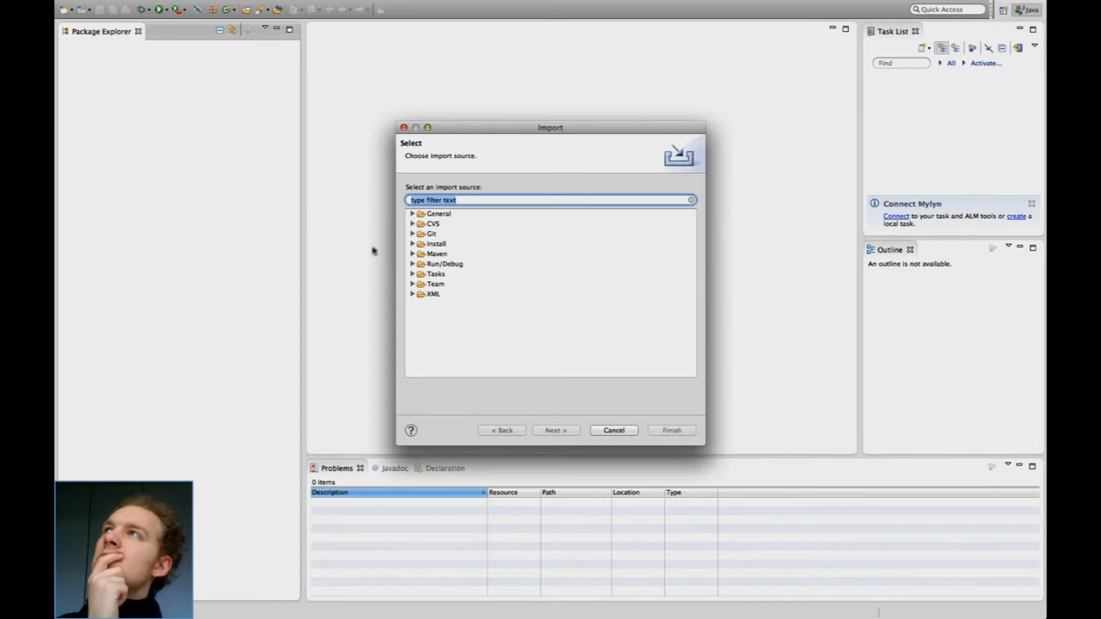
{"action": "type", "text": "git"}
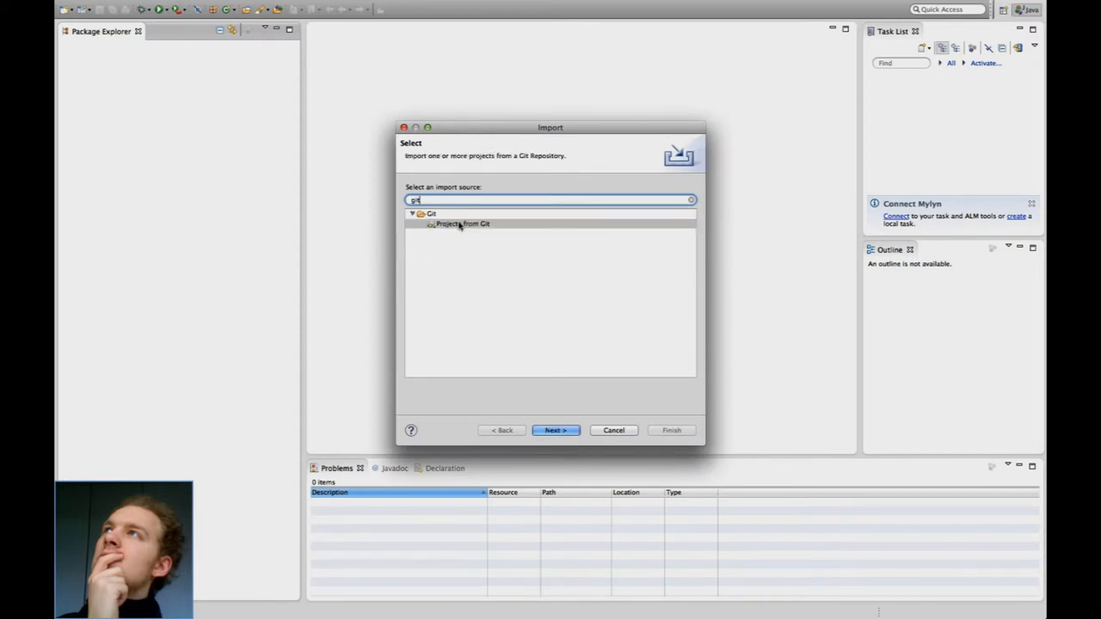
{"action": "left_click", "coordinate": [461, 224]}
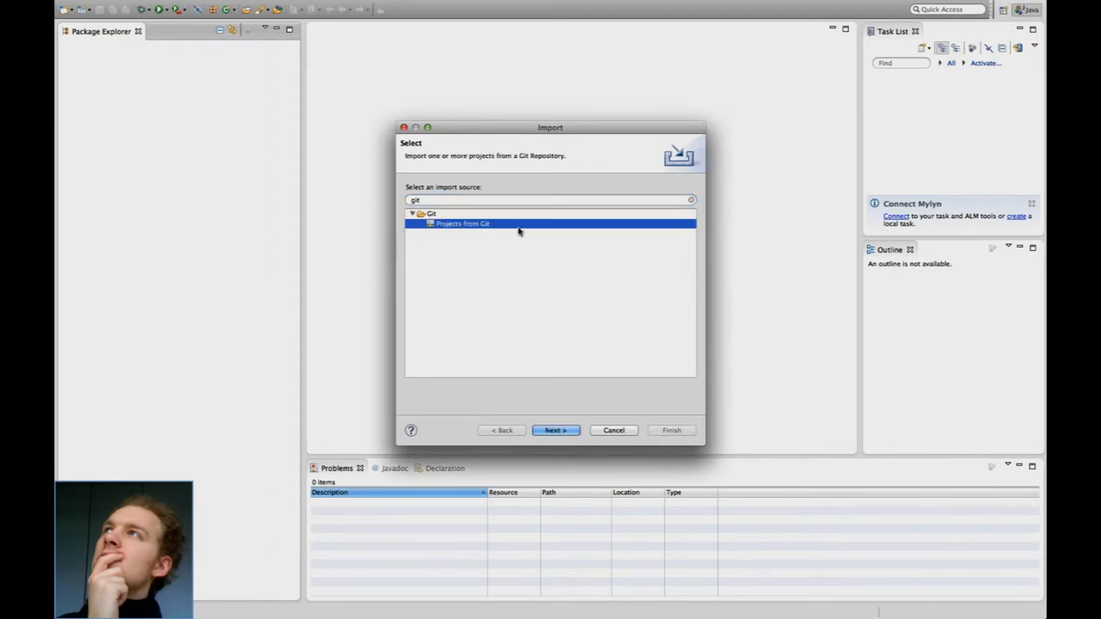
{"action": "left_click", "coordinate": [554, 430]}
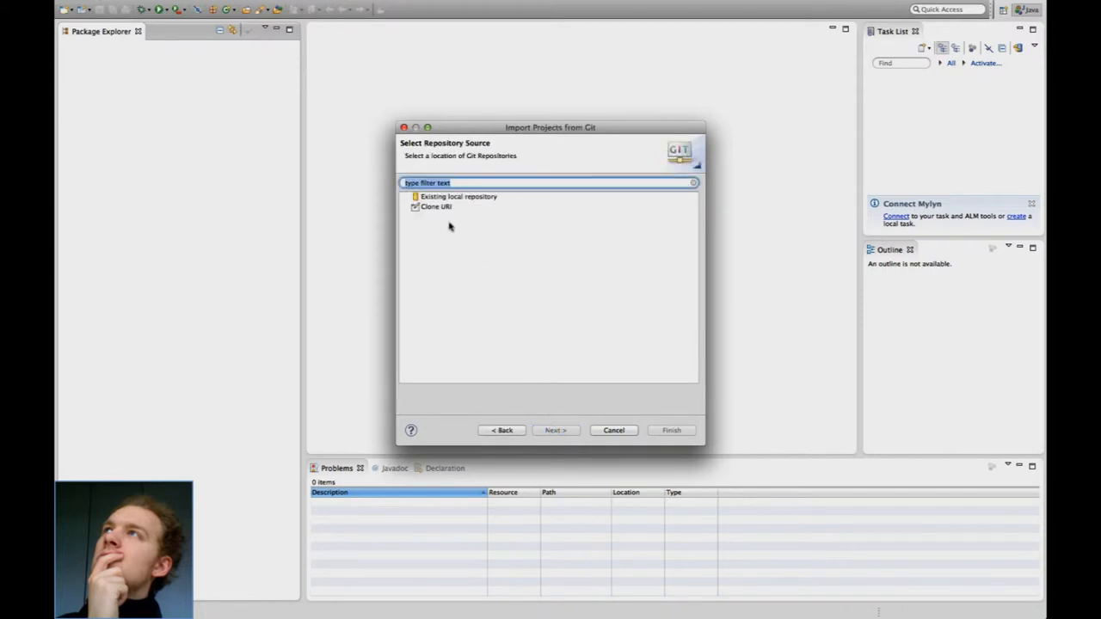
{"action": "left_click", "coordinate": [435, 207]}
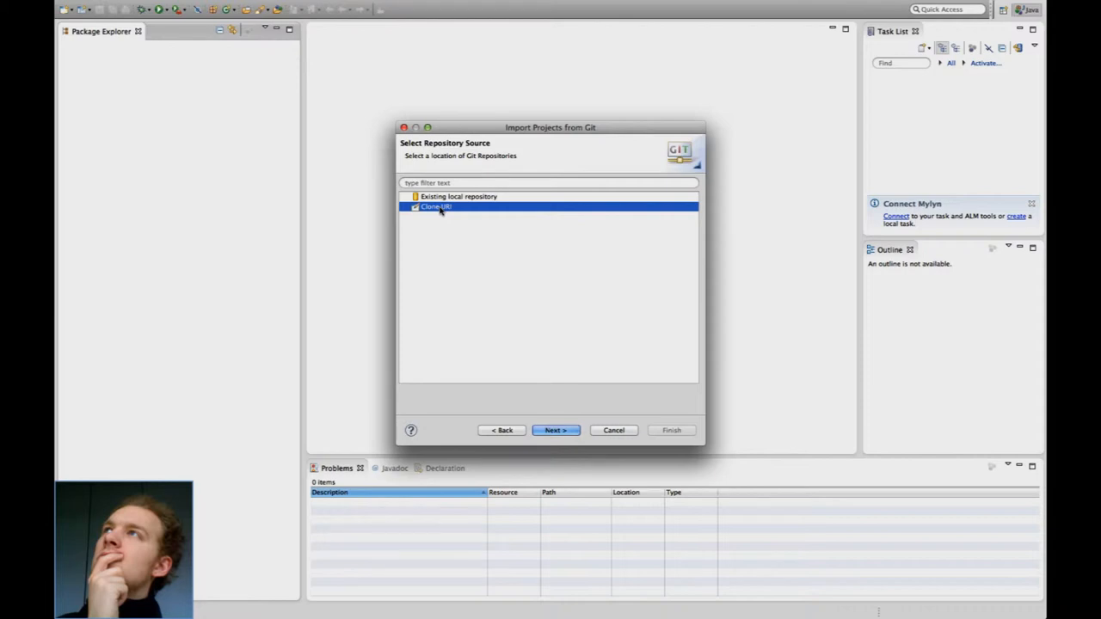
Keep the pasted GitHub repository URI and set the protocol to ssh
{"action": "left_click", "coordinate": [554, 430]}
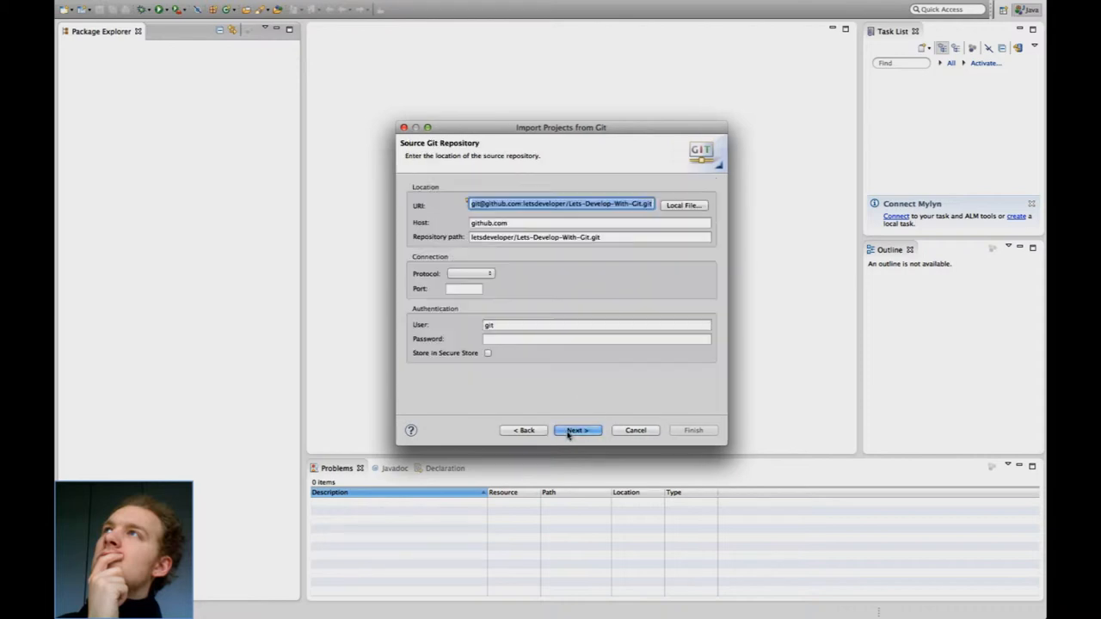
{"action": "mouse_move", "coordinate": [602, 380]}
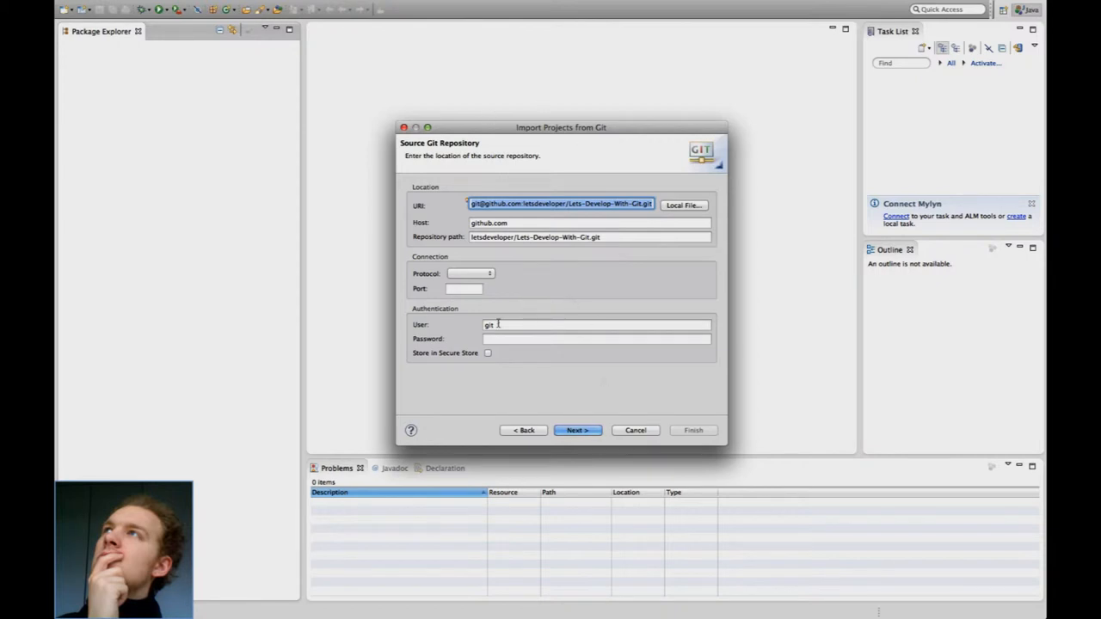
{"action": "mouse_move", "coordinate": [616, 253]}
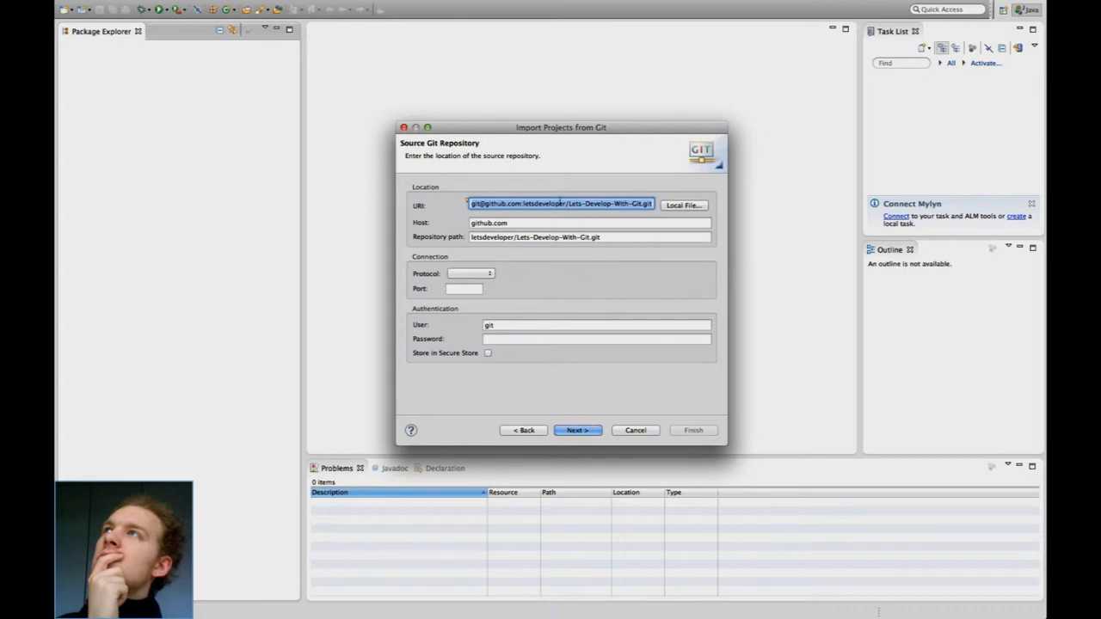
{"action": "mouse_move", "coordinate": [657, 336]}
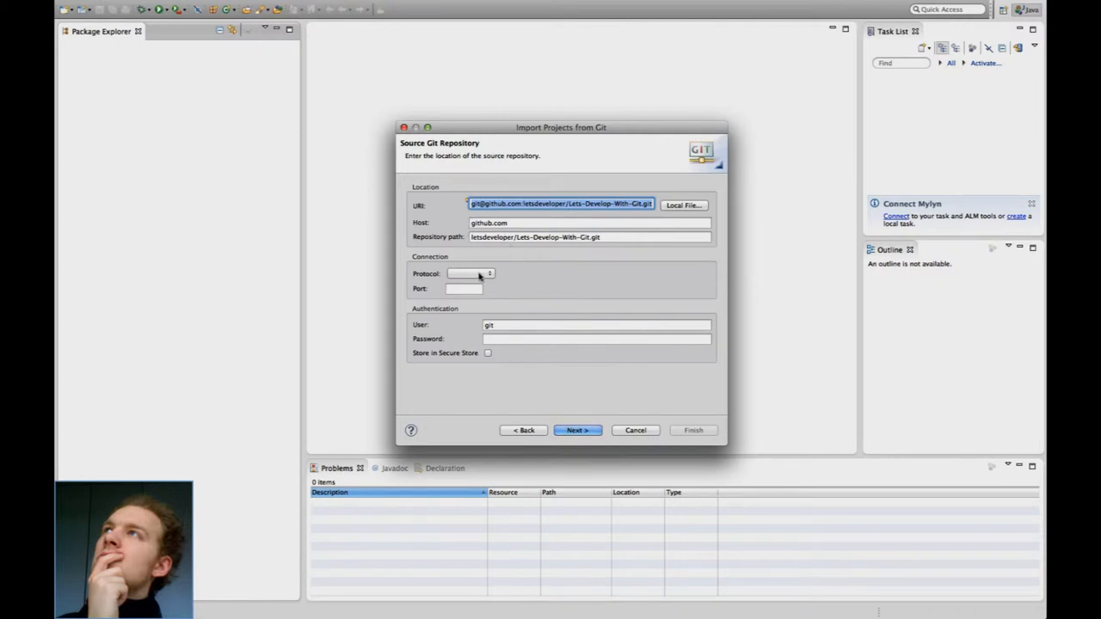
{"action": "left_click", "coordinate": [471, 273]}
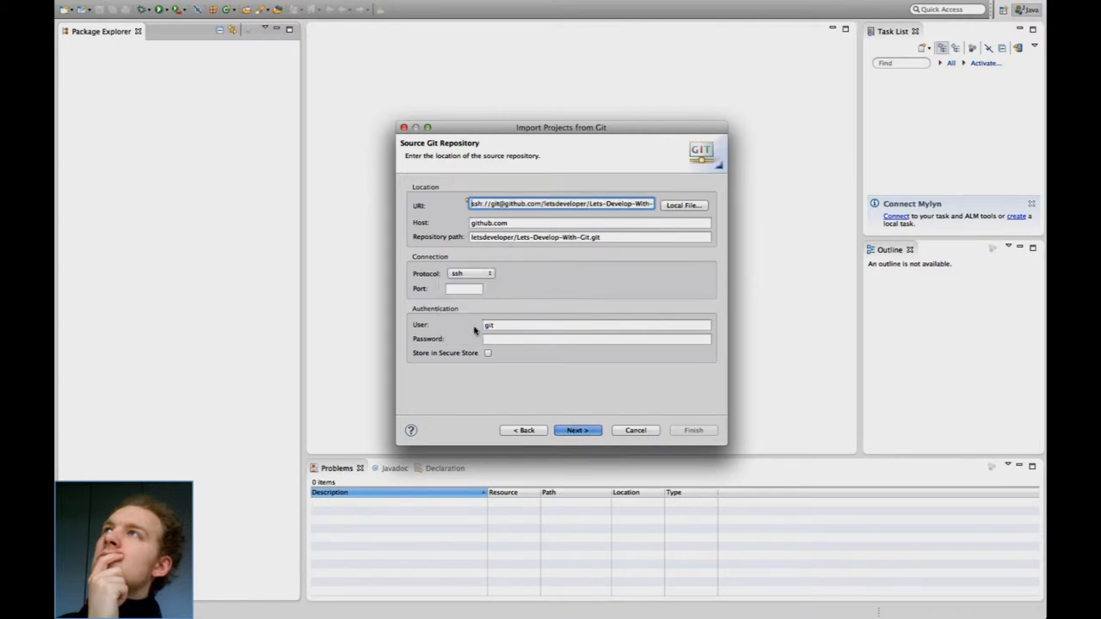
{"action": "mouse_move", "coordinate": [606, 251]}
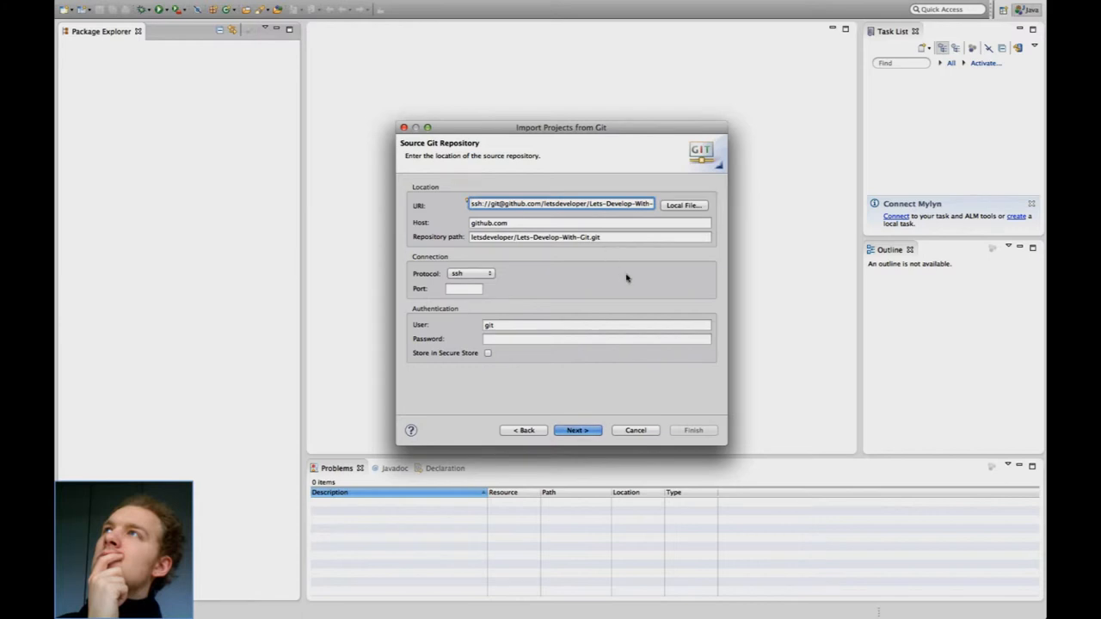
Confirm the SSH passphrase, master branch and local destination to start cloning
{"action": "left_click", "coordinate": [576, 431]}
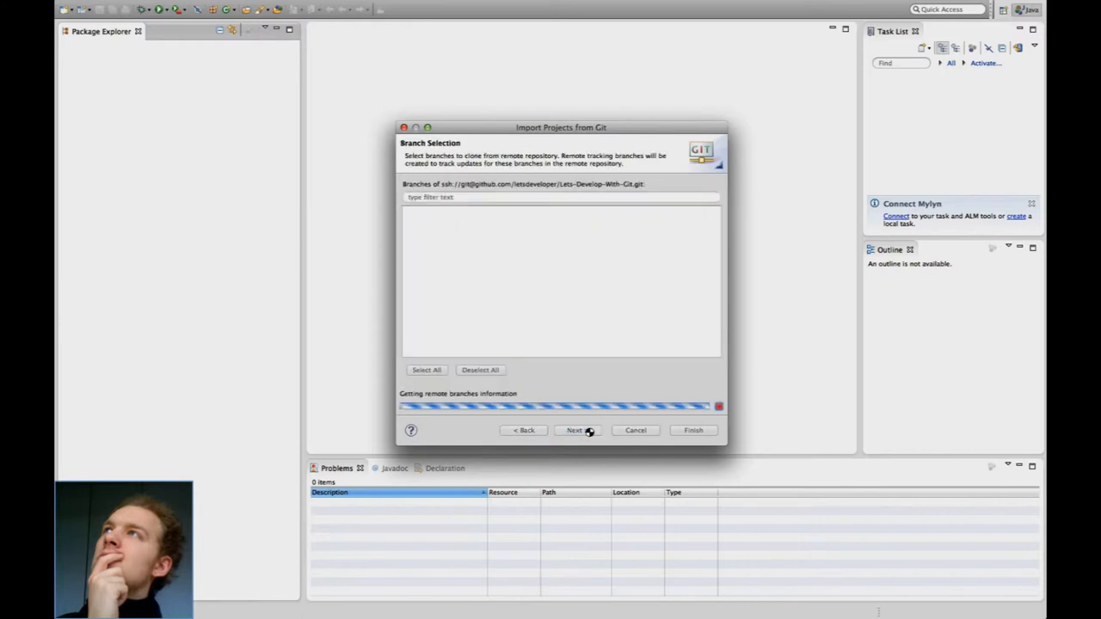
{"action": "left_click", "coordinate": [575, 430]}
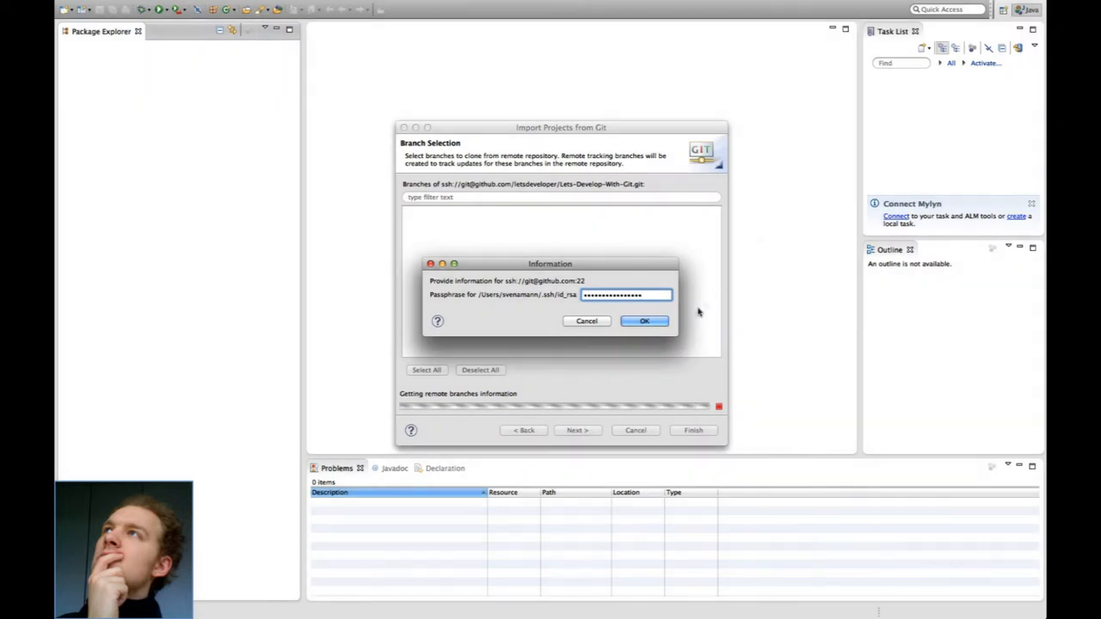
{"action": "left_click", "coordinate": [644, 322]}
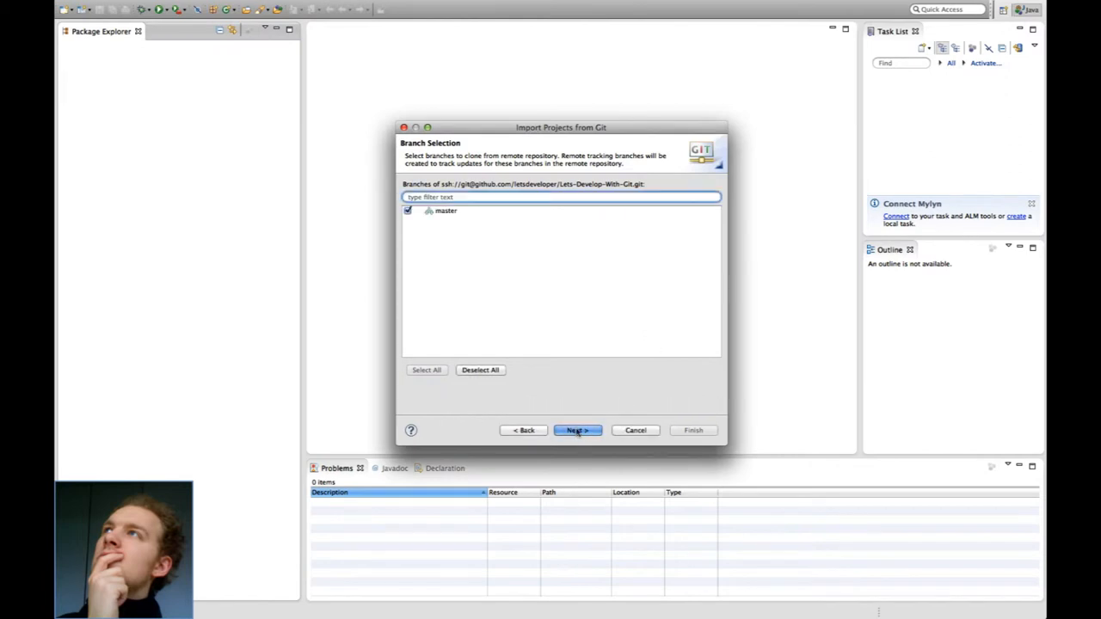
{"action": "left_click", "coordinate": [578, 430]}
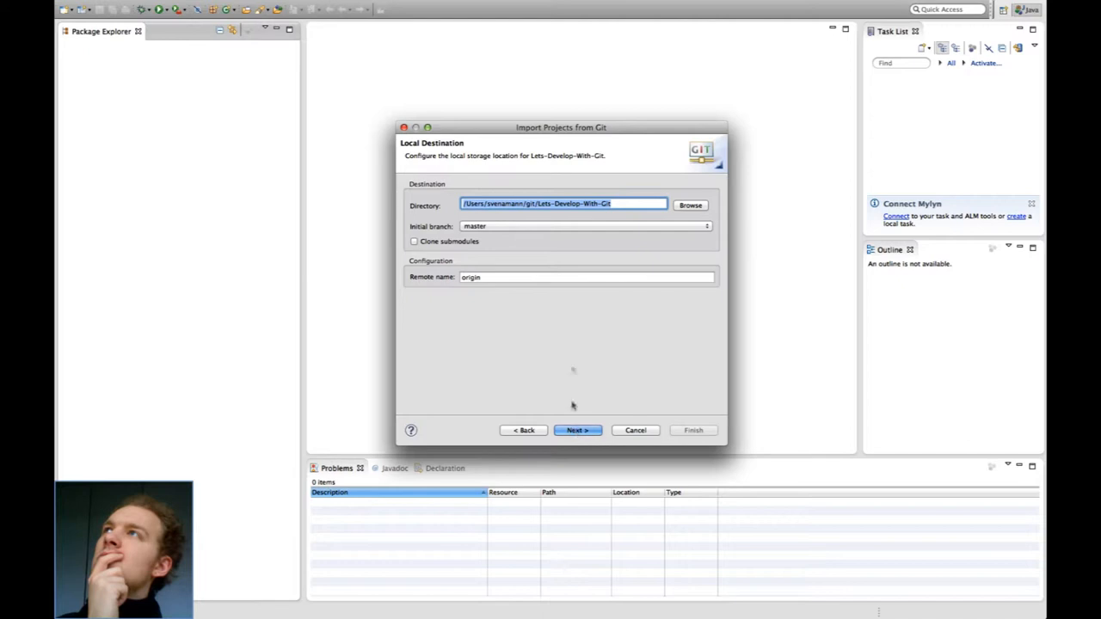
{"action": "mouse_move", "coordinate": [573, 406]}
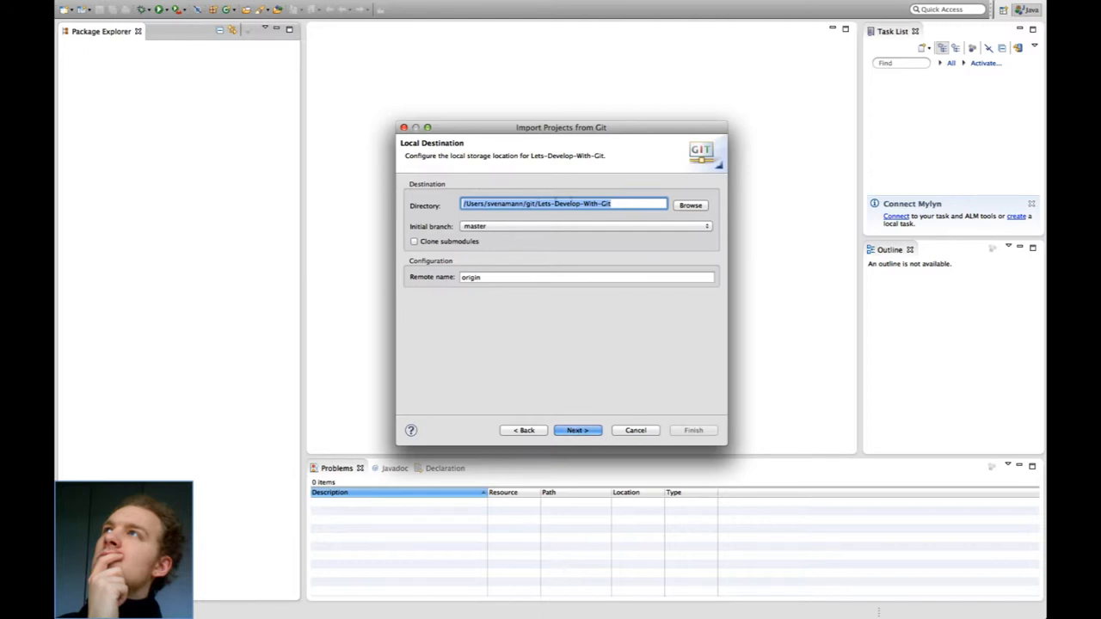
{"action": "mouse_move", "coordinate": [599, 273]}
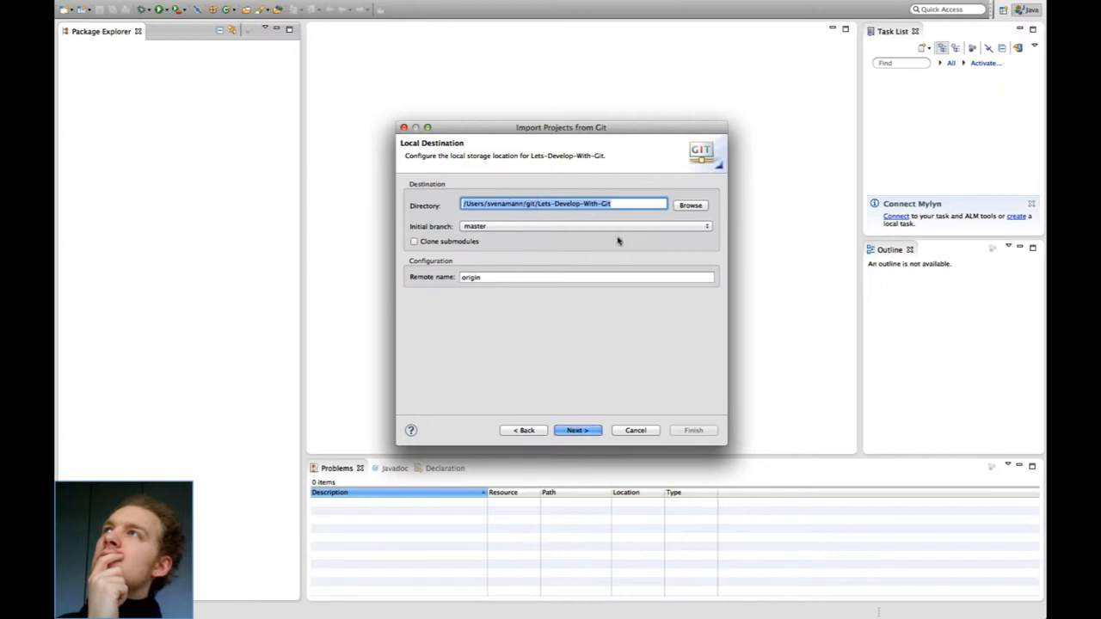
{"action": "left_click", "coordinate": [577, 430]}
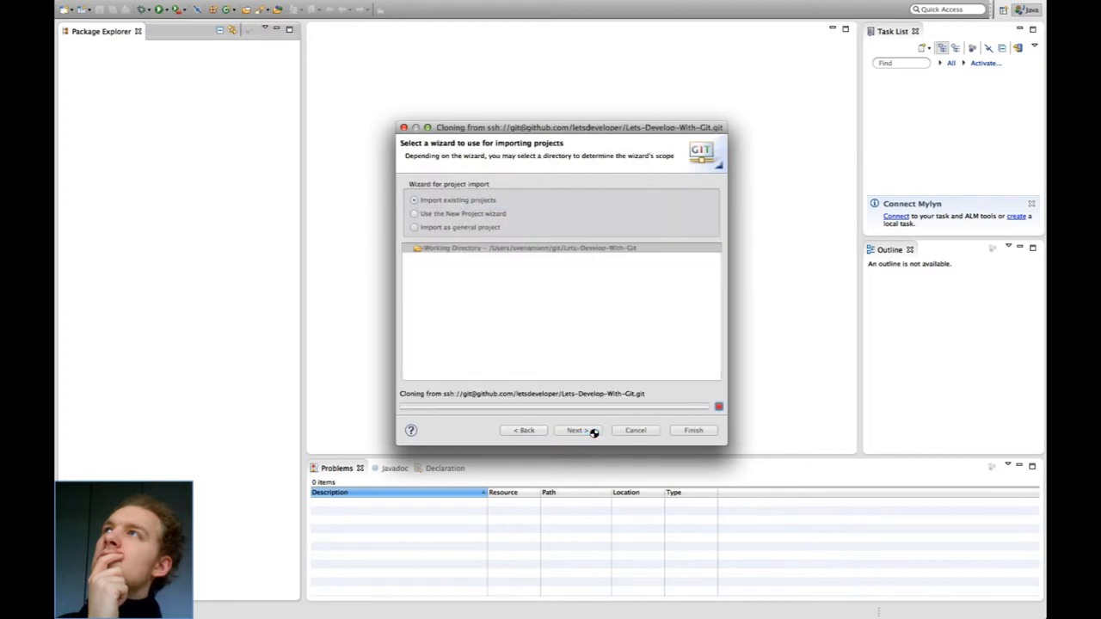
Keep 'Import existing projects' and continue to the ComplexLibrary and ComplexProject list
{"action": "left_click", "coordinate": [525, 248]}
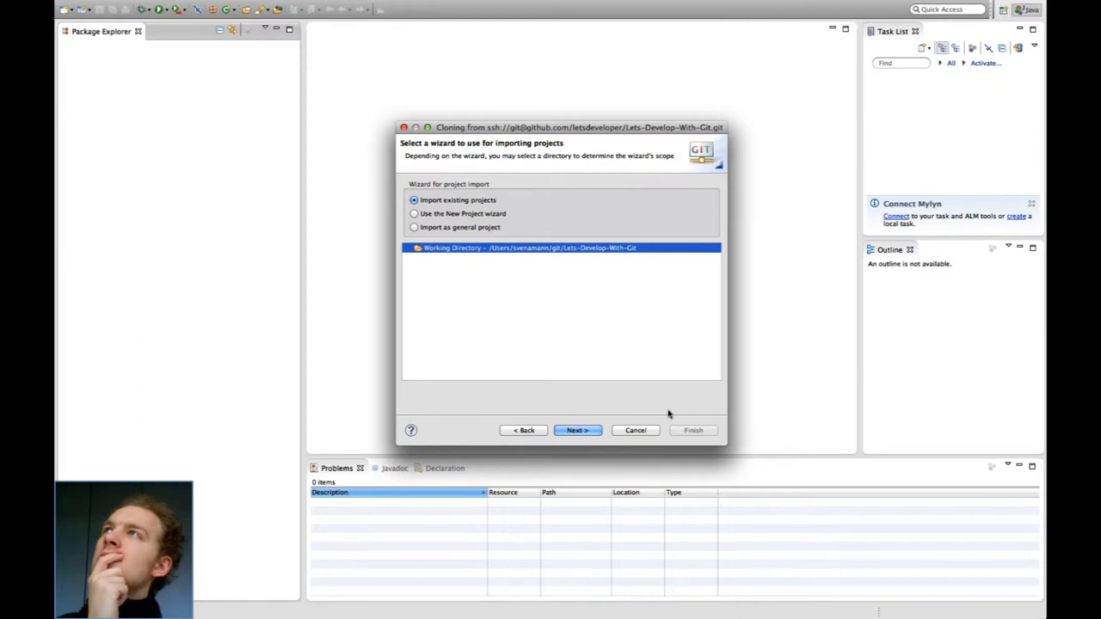
{"action": "mouse_move", "coordinate": [544, 304]}
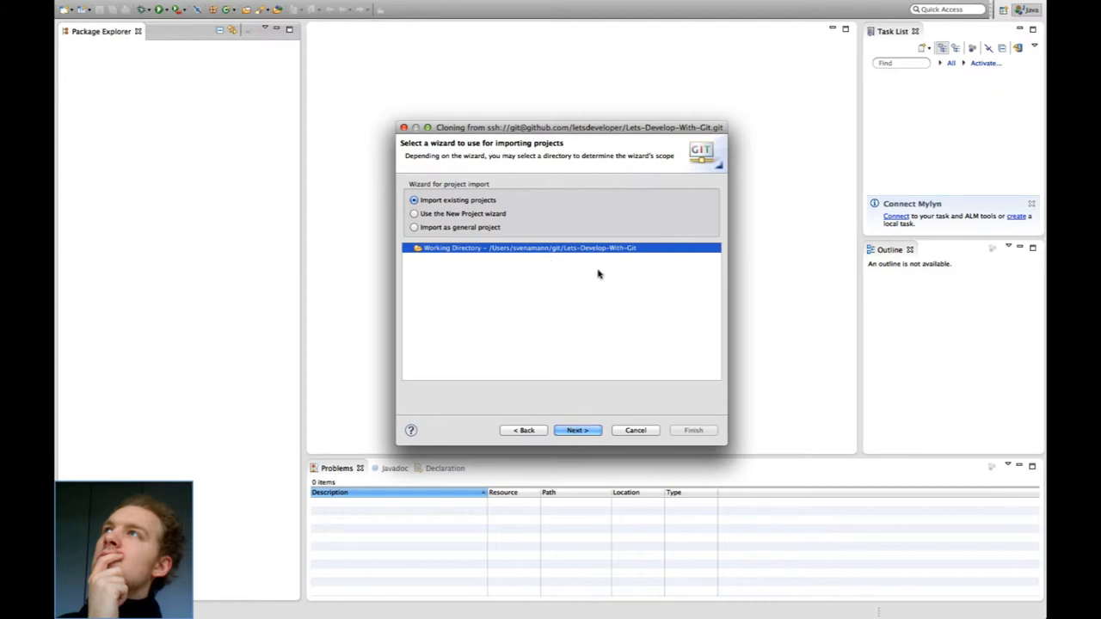
{"action": "mouse_move", "coordinate": [527, 199]}
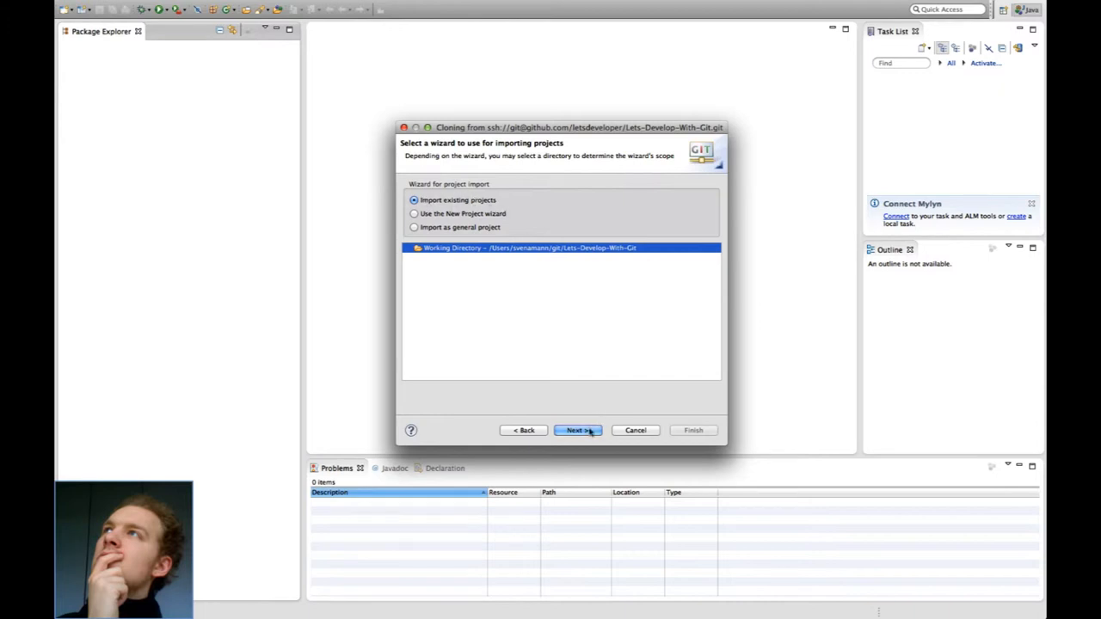
{"action": "left_click", "coordinate": [576, 430]}
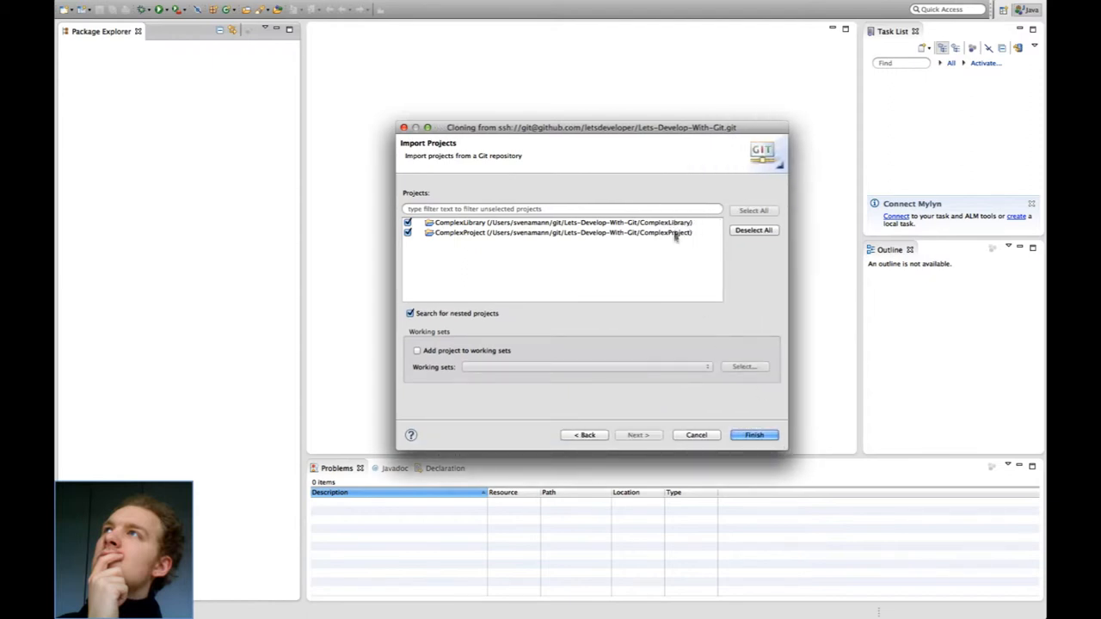
Finish importing ComplexLibrary and ComplexProject into the workspace
{"action": "left_click", "coordinate": [559, 233]}
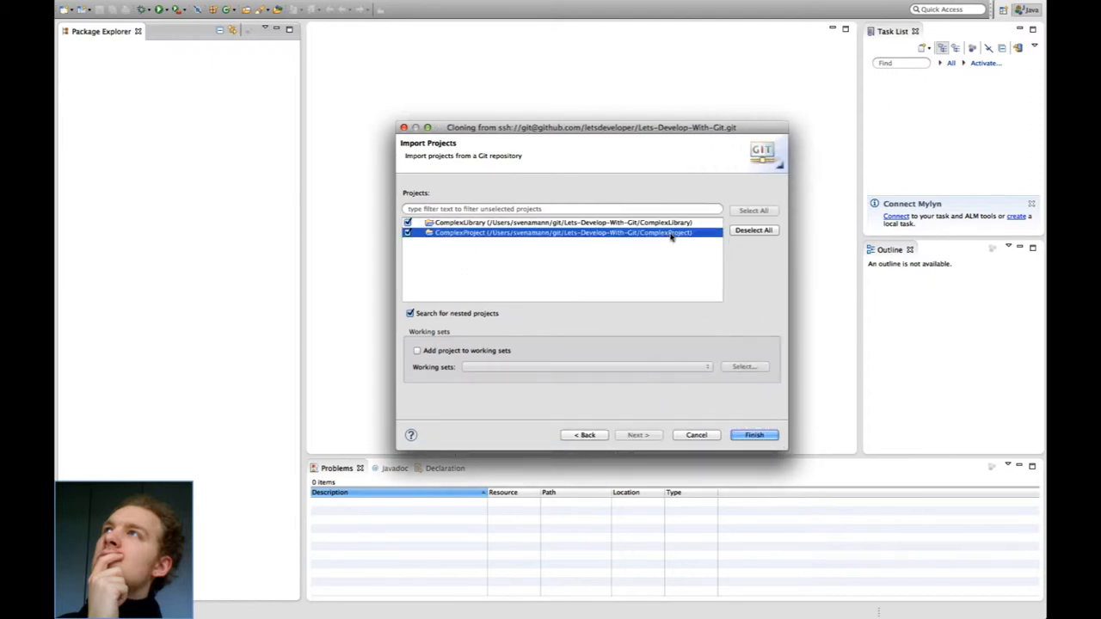
{"action": "mouse_move", "coordinate": [696, 296]}
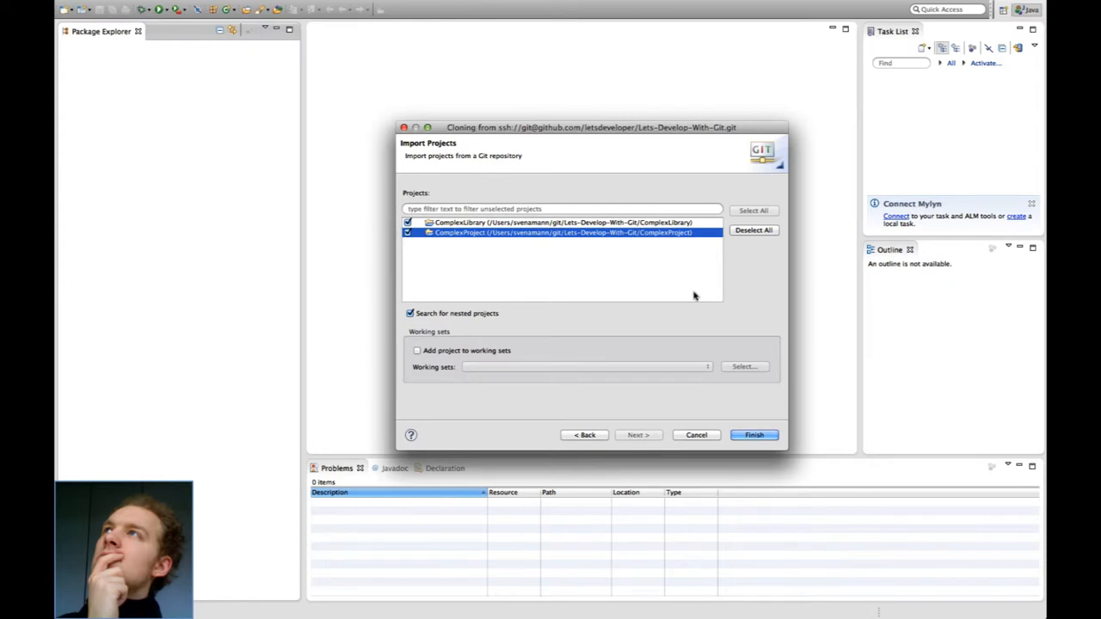
{"action": "left_click", "coordinate": [754, 433]}
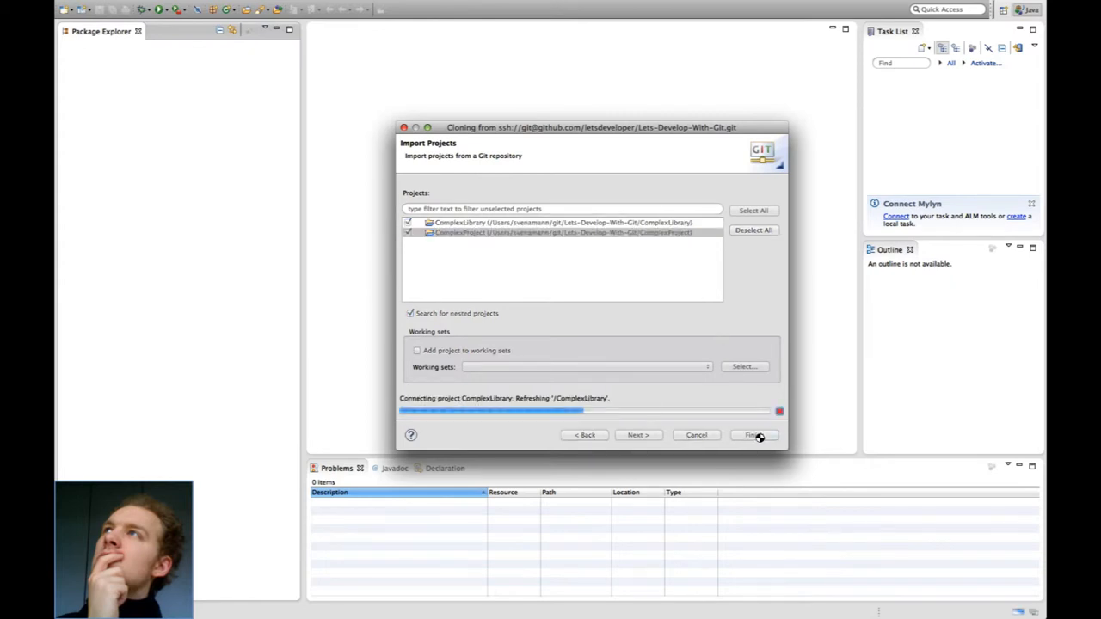
{"action": "left_click", "coordinate": [751, 435]}
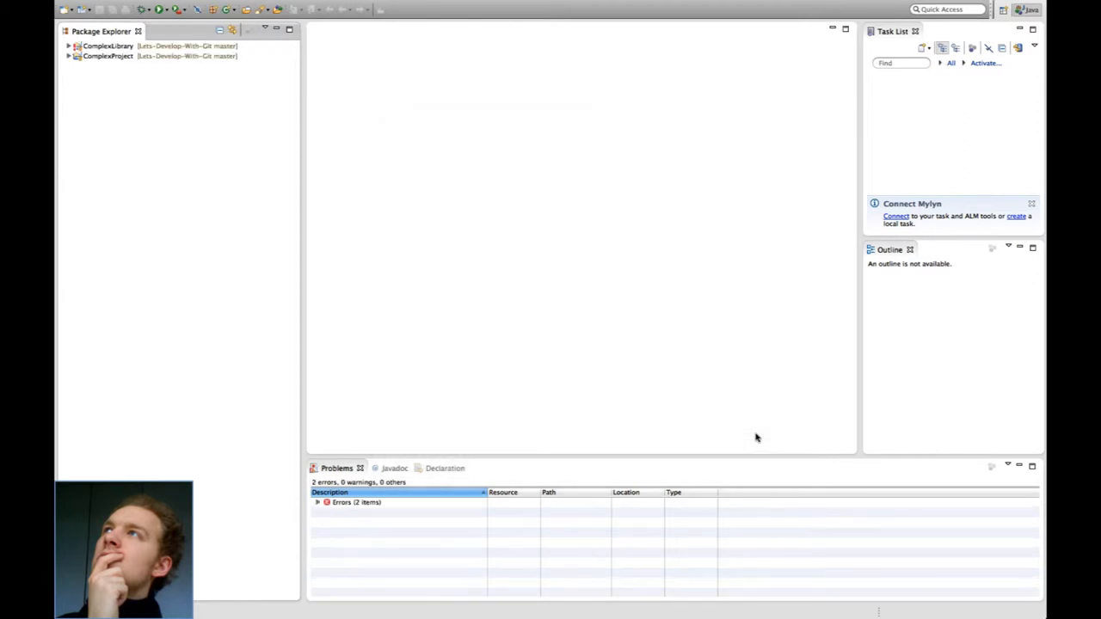
{"action": "mouse_move", "coordinate": [384, 300]}
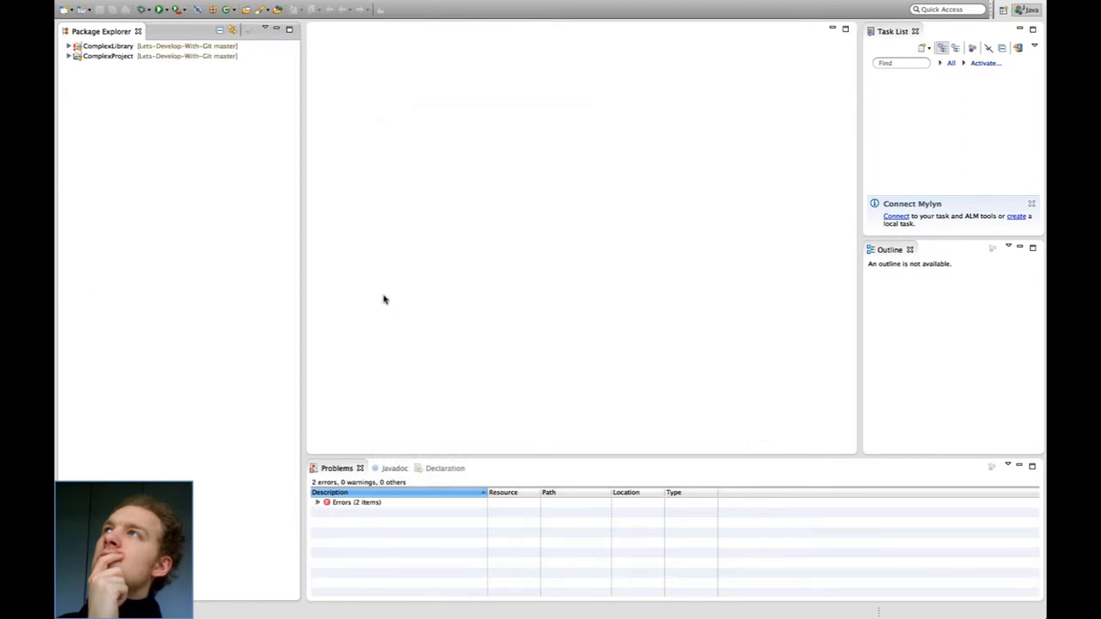
{"action": "mouse_move", "coordinate": [127, 113]}
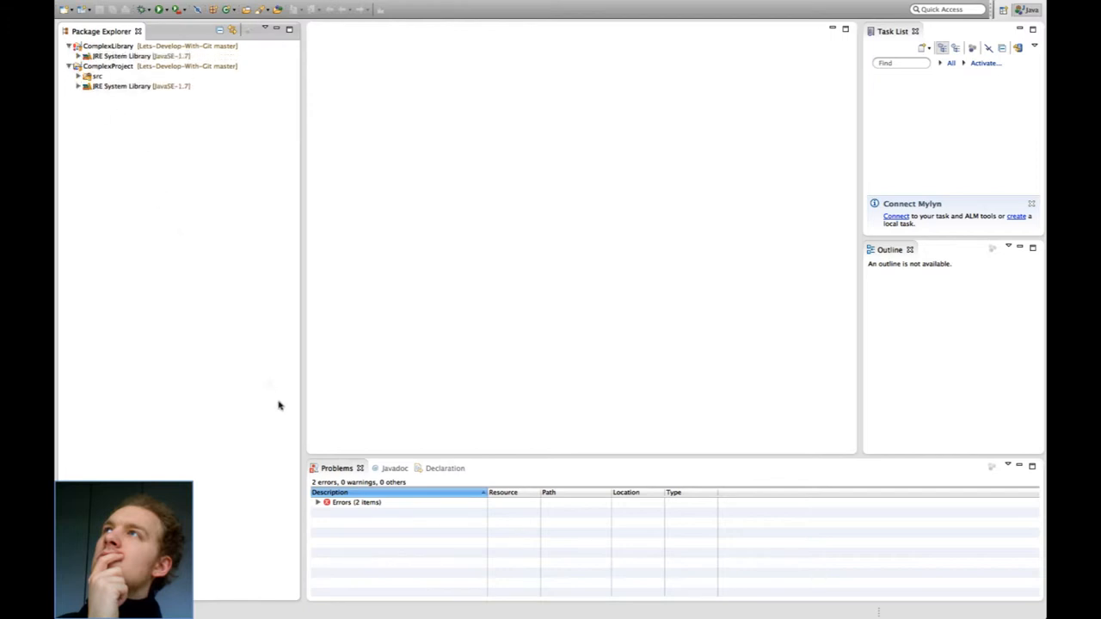
Expand the build errors showing ComplexLibrary lacks its src folder, then select ComplexLibrary
{"action": "left_click", "coordinate": [317, 502]}
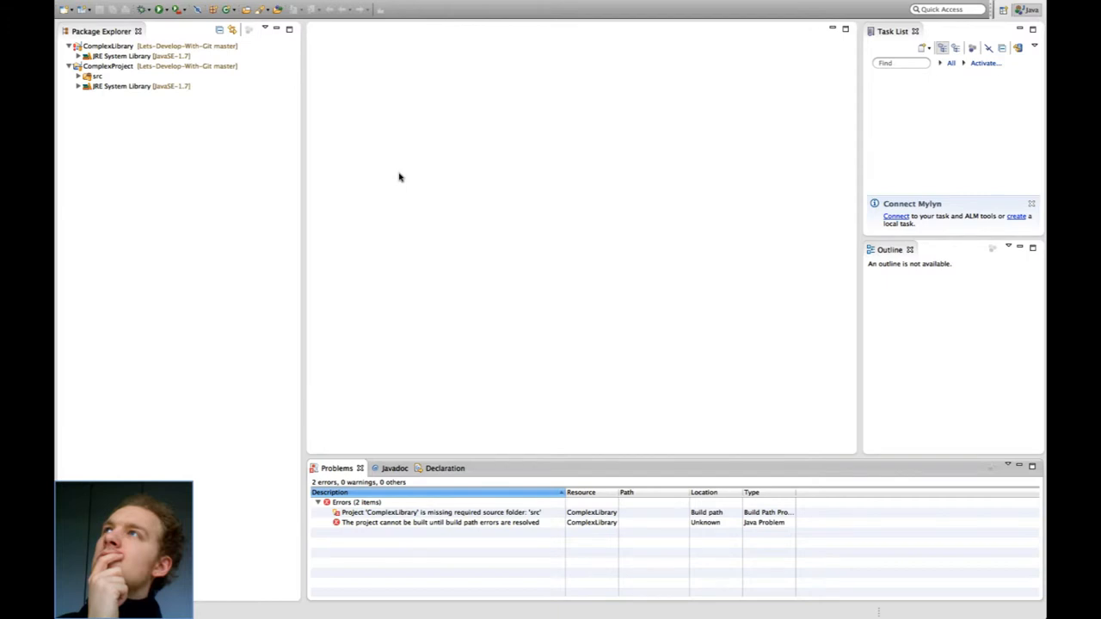
{"action": "mouse_move", "coordinate": [193, 162]}
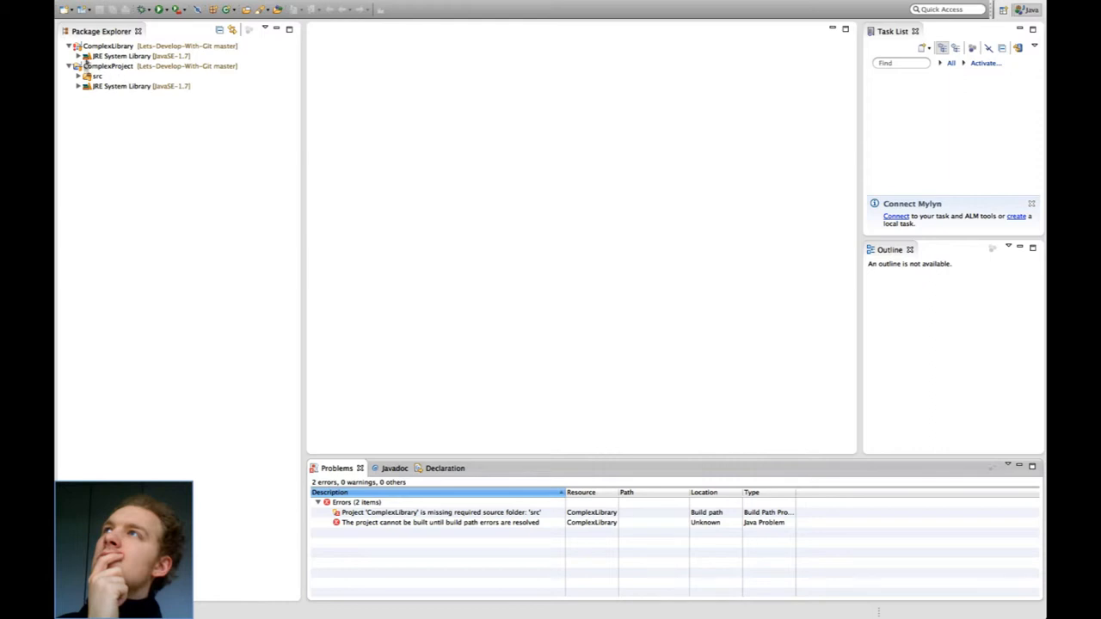
{"action": "mouse_move", "coordinate": [103, 65]}
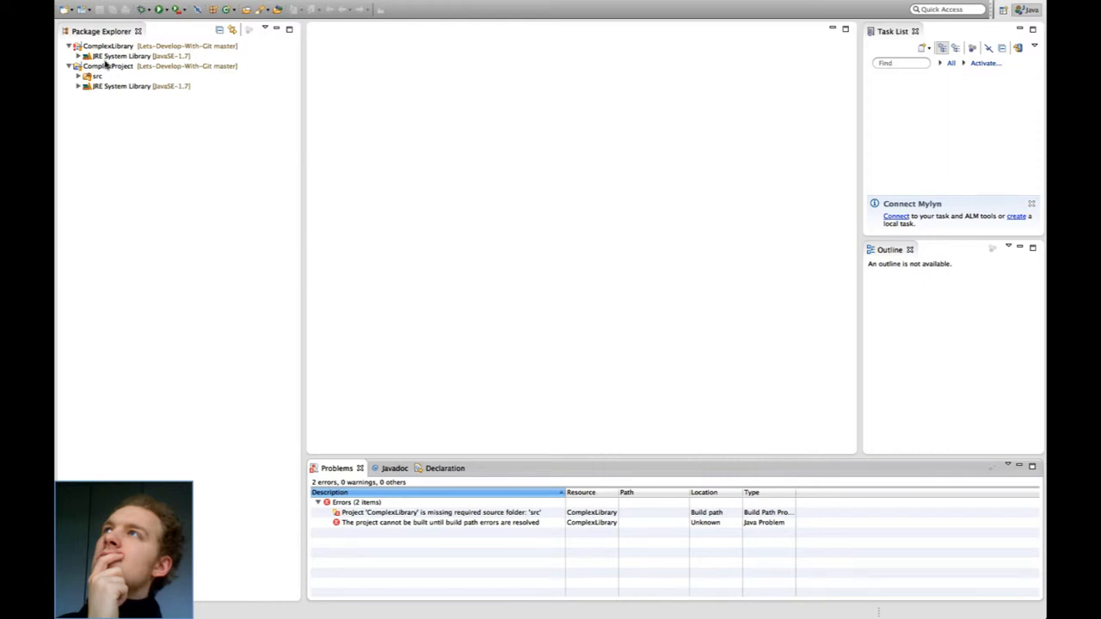
{"action": "left_click", "coordinate": [108, 45]}
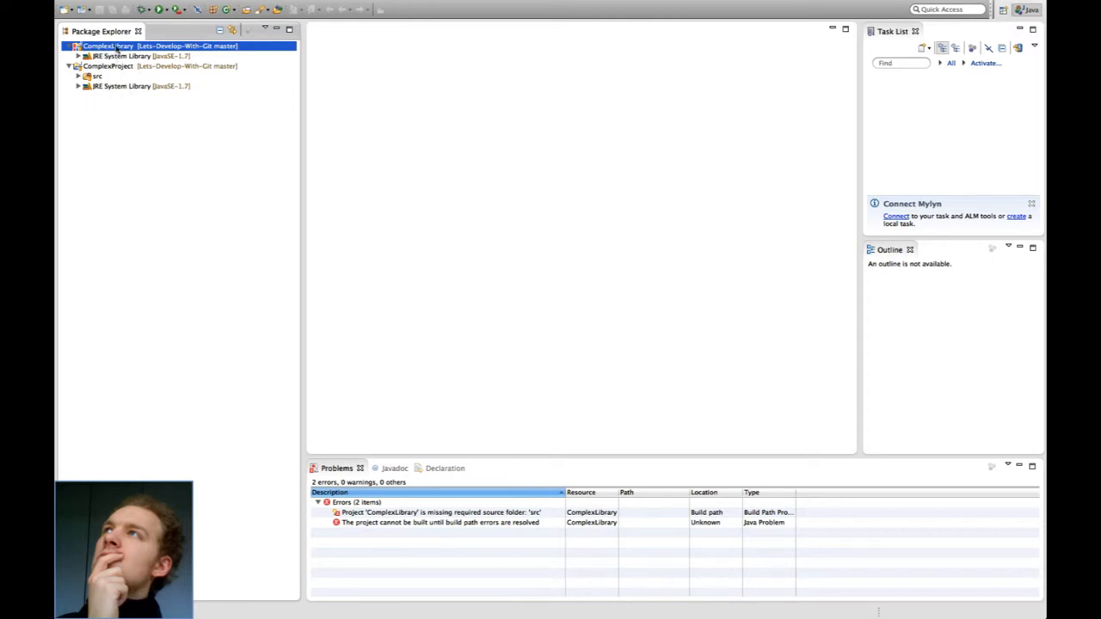
{"action": "right_click", "coordinate": [129, 45]}
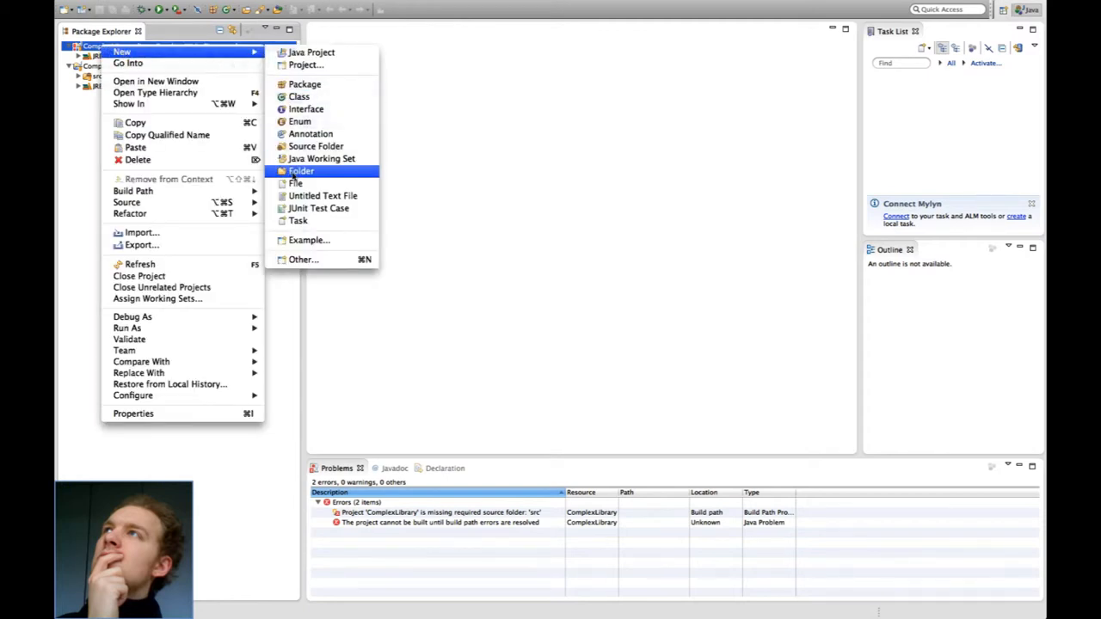
{"action": "left_click", "coordinate": [301, 170]}
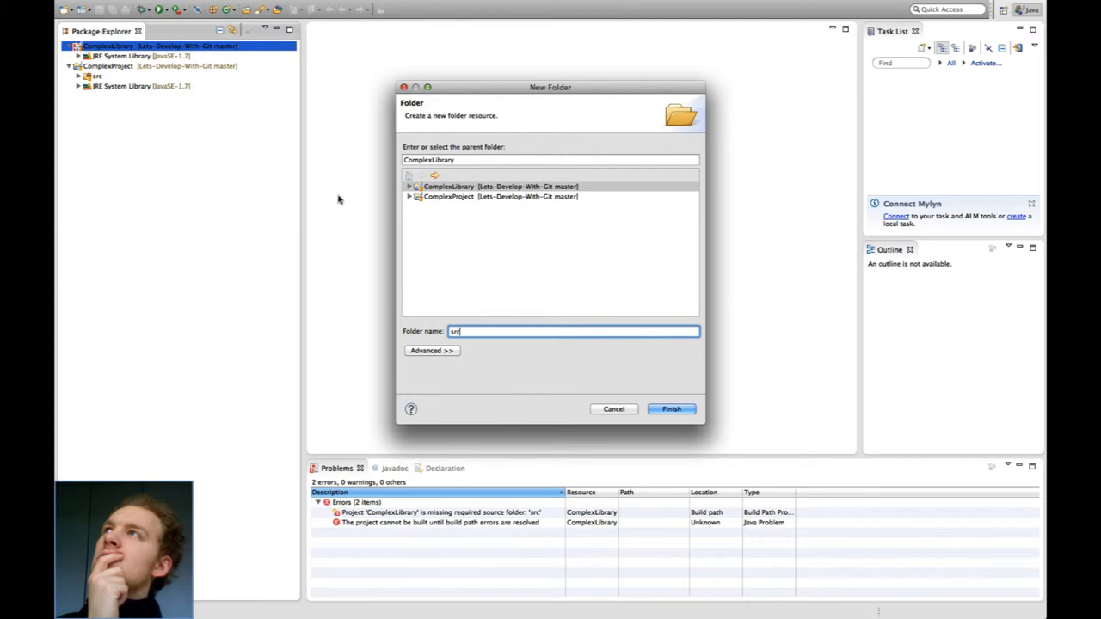
{"action": "left_click", "coordinate": [671, 410]}
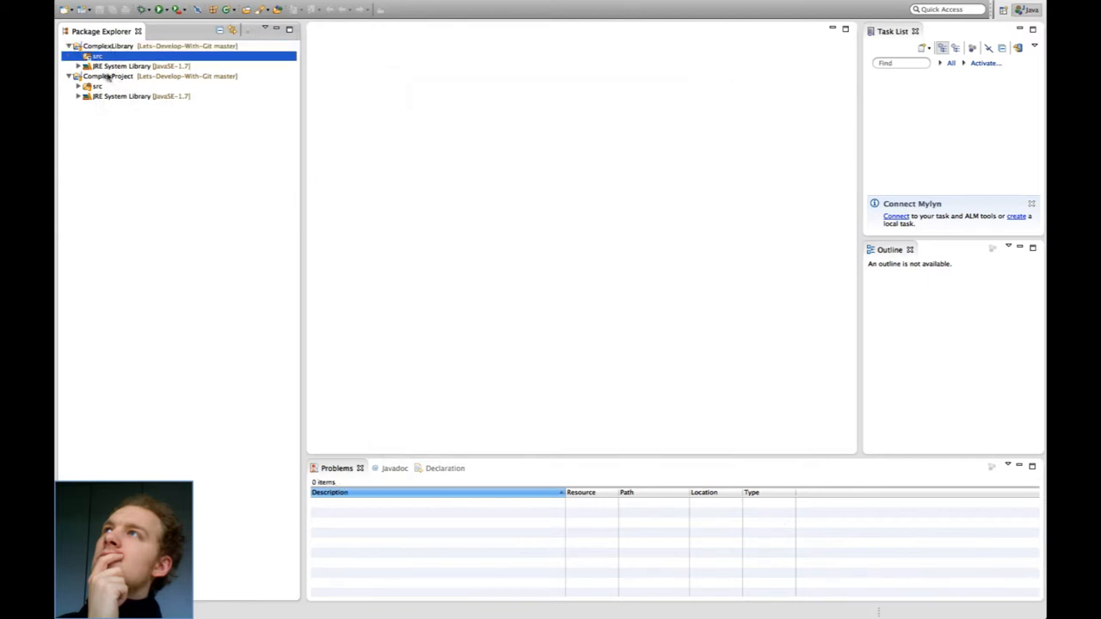
{"action": "left_click", "coordinate": [110, 45]}
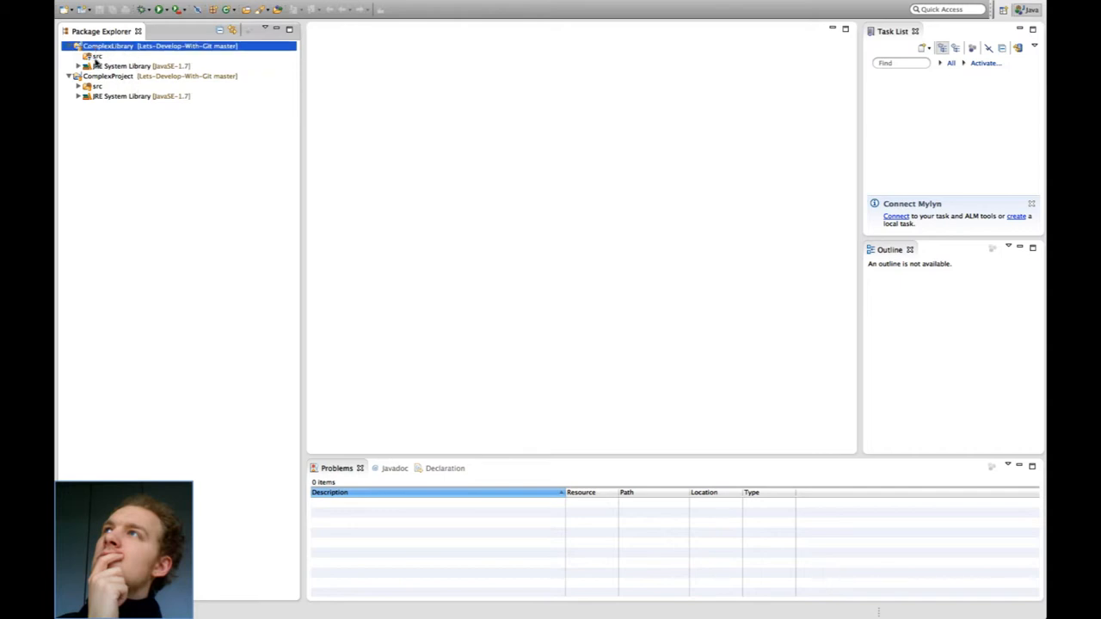
{"action": "left_click", "coordinate": [96, 55]}
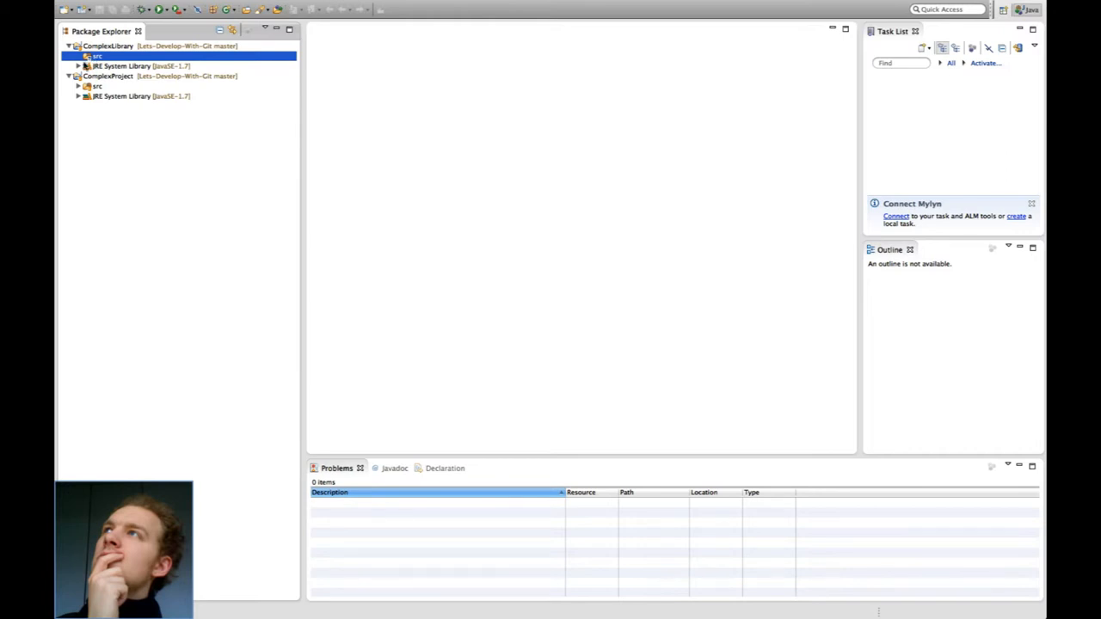
{"action": "mouse_move", "coordinate": [148, 124]}
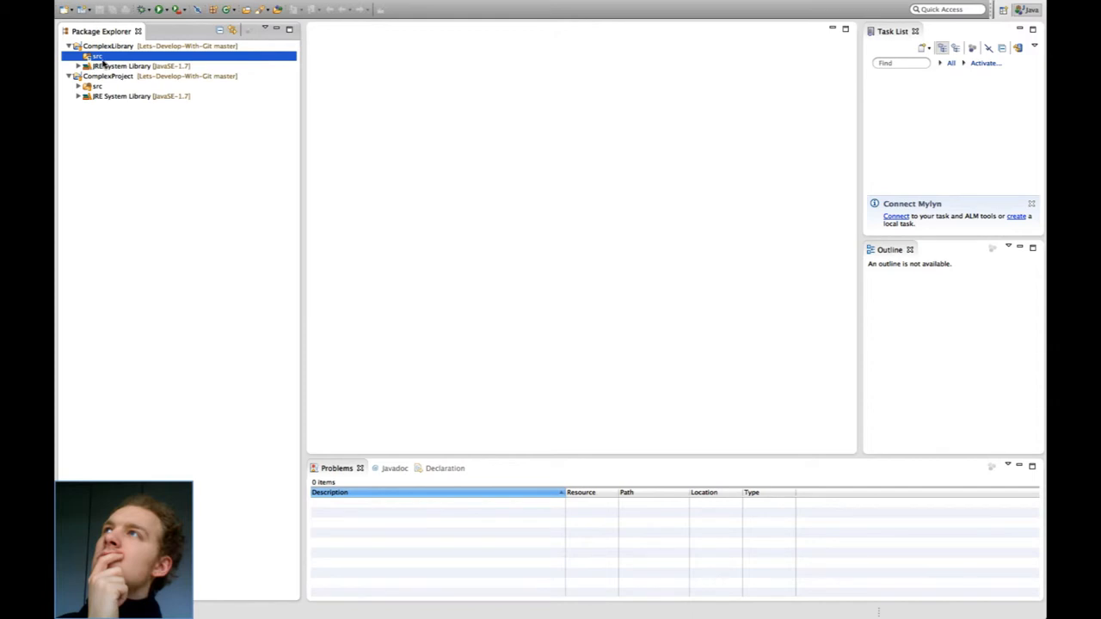
Create class Foo in package another.namespace inside ComplexLibrary's src folder
{"action": "right_click", "coordinate": [97, 55]}
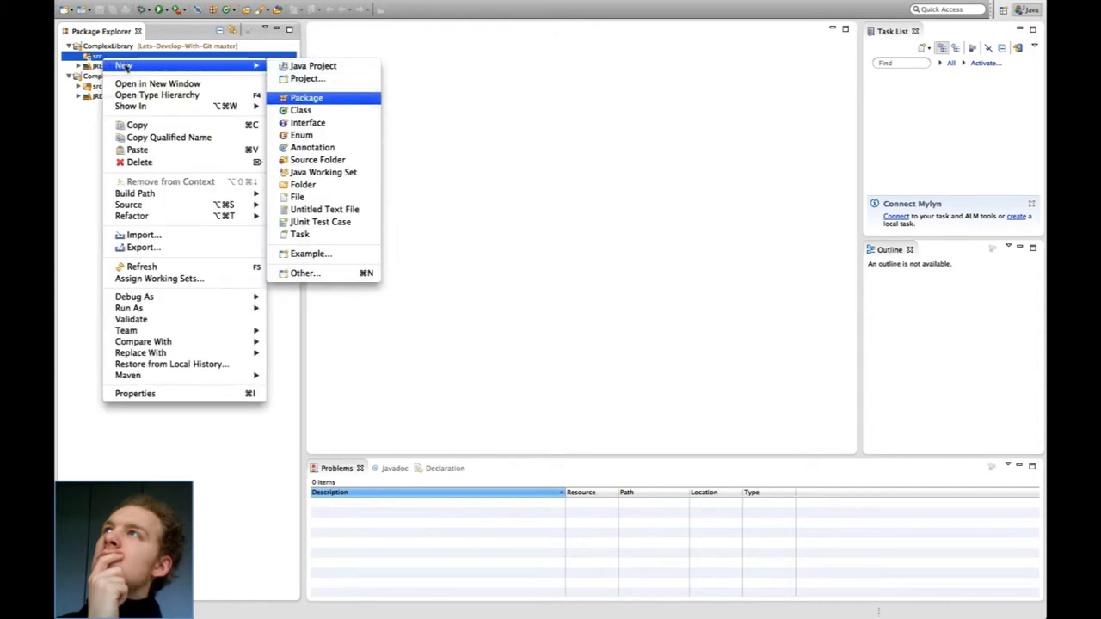
{"action": "left_click", "coordinate": [299, 110]}
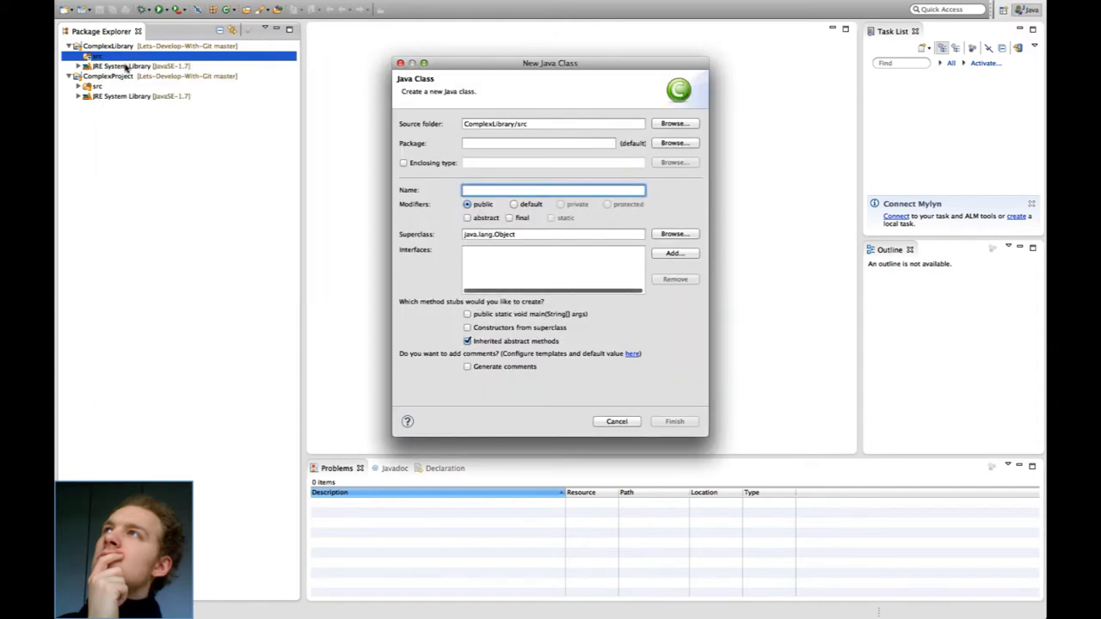
{"action": "type", "text": "Foo"}
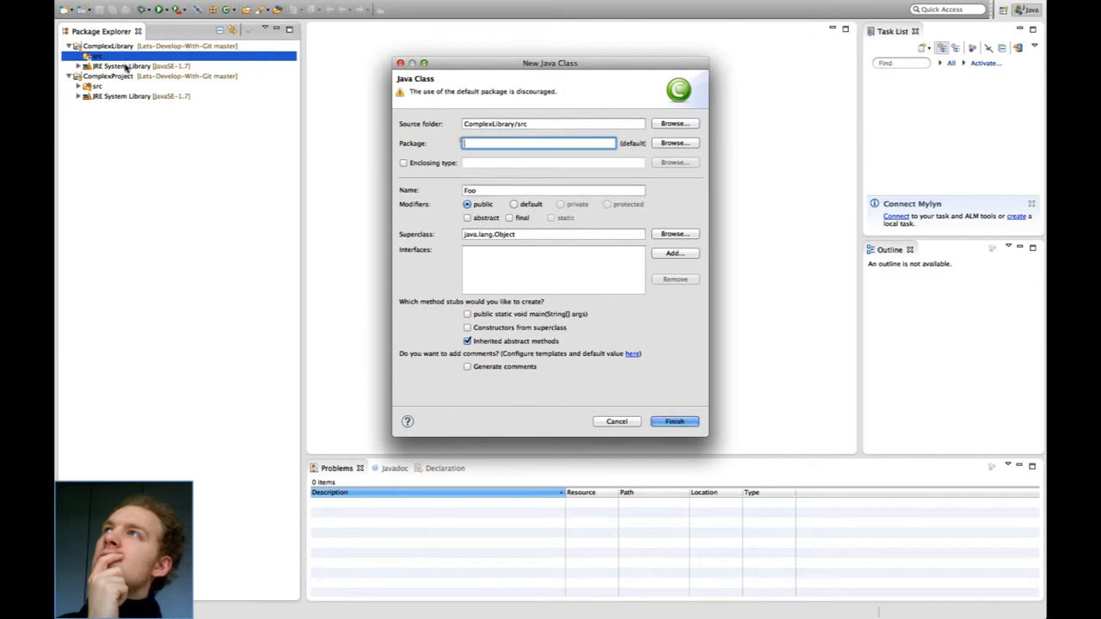
{"action": "type", "text": "another/"}
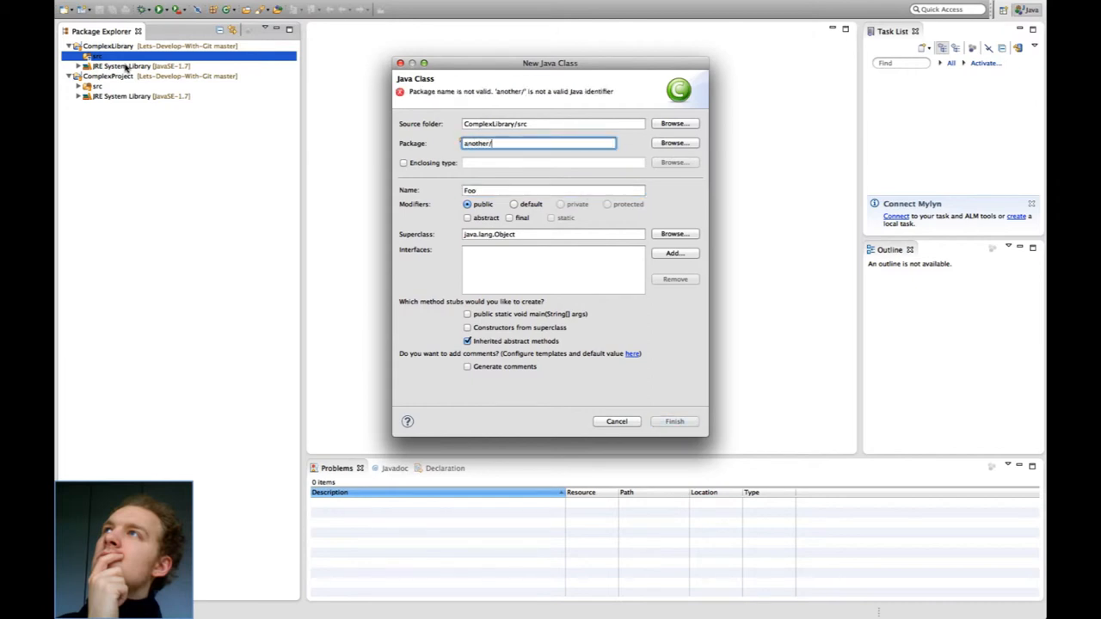
{"action": "type", "text": "namespace"}
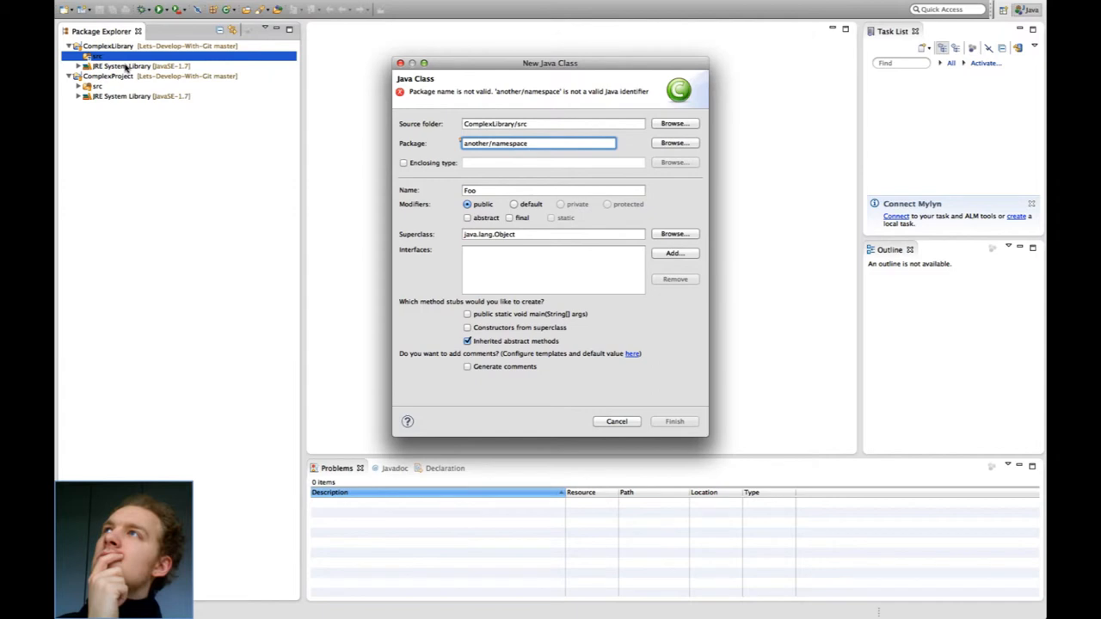
{"action": "mouse_move", "coordinate": [385, 170]}
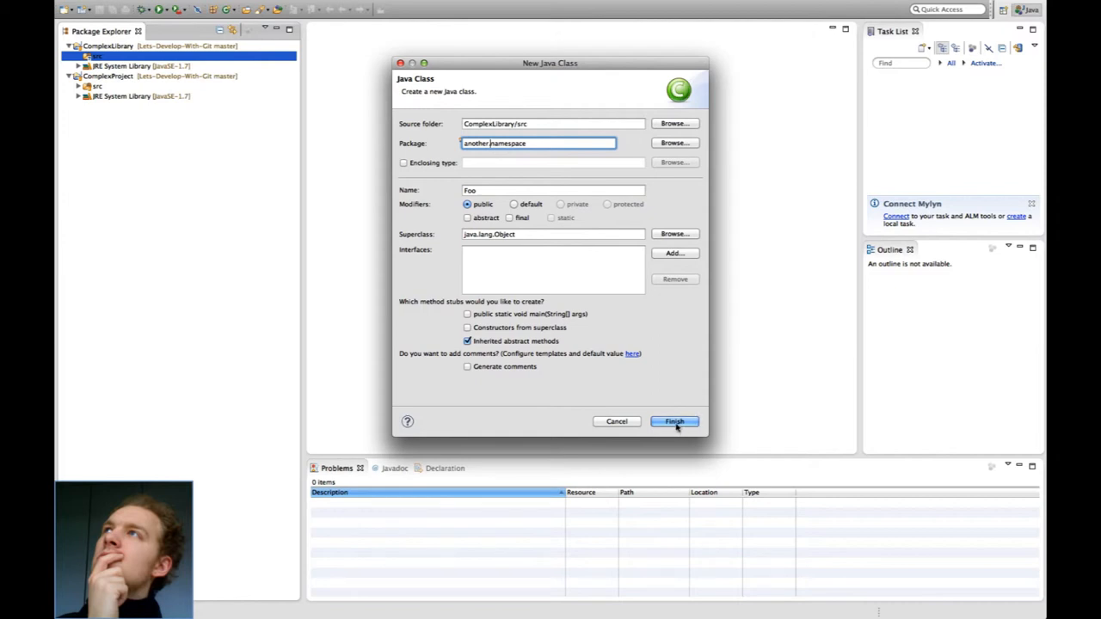
{"action": "left_click", "coordinate": [674, 422]}
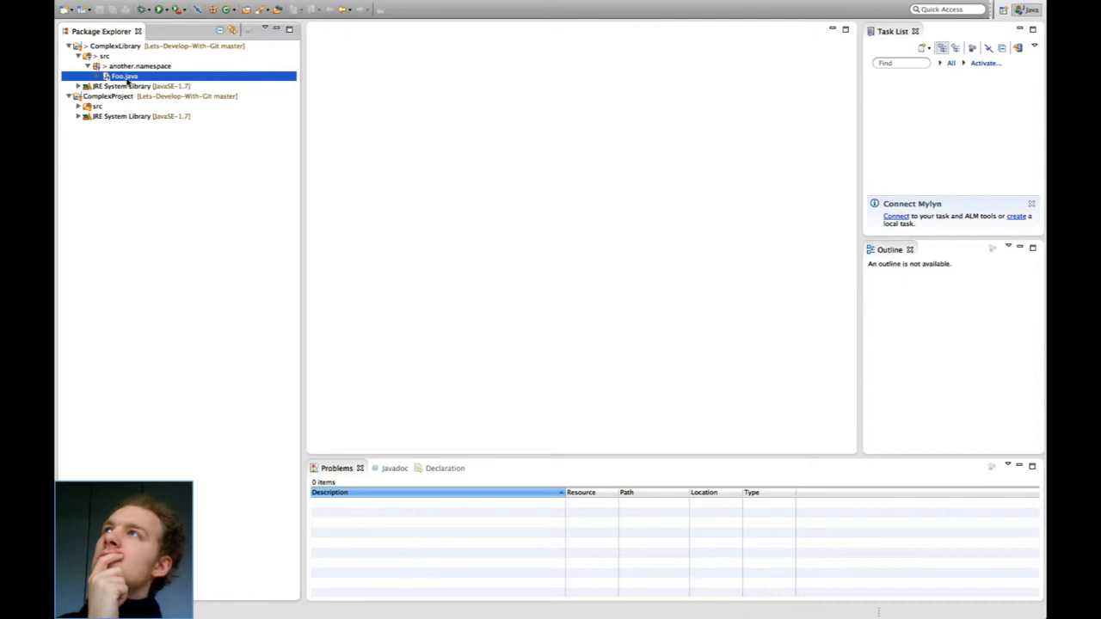
Start a commit of Foo.java with the message 'created a very important file'
{"action": "right_click", "coordinate": [124, 76]}
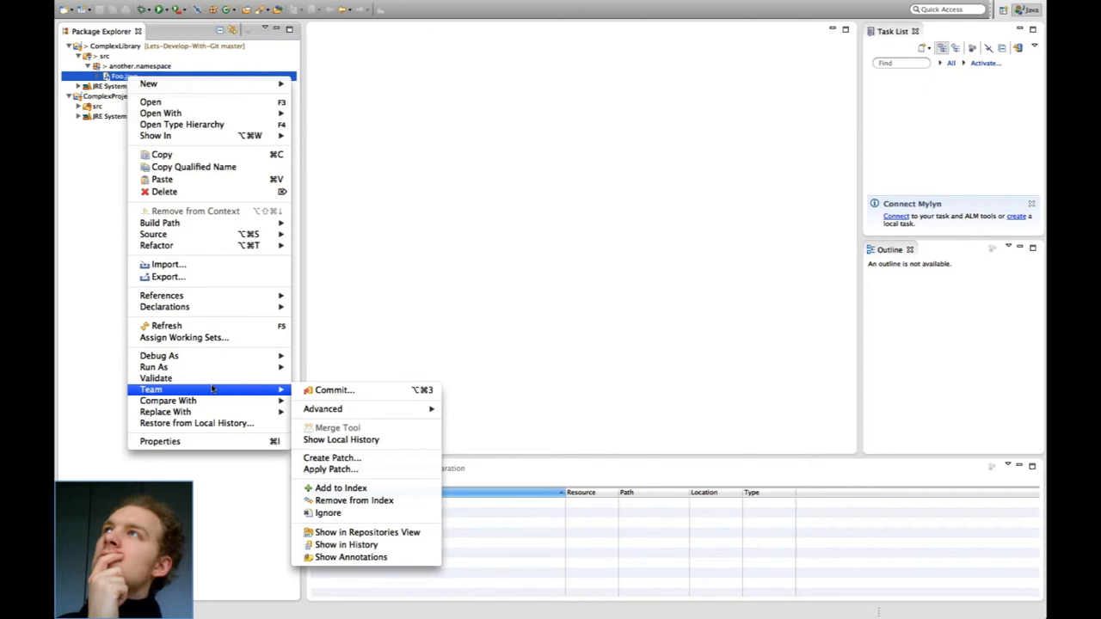
{"action": "mouse_move", "coordinate": [155, 379]}
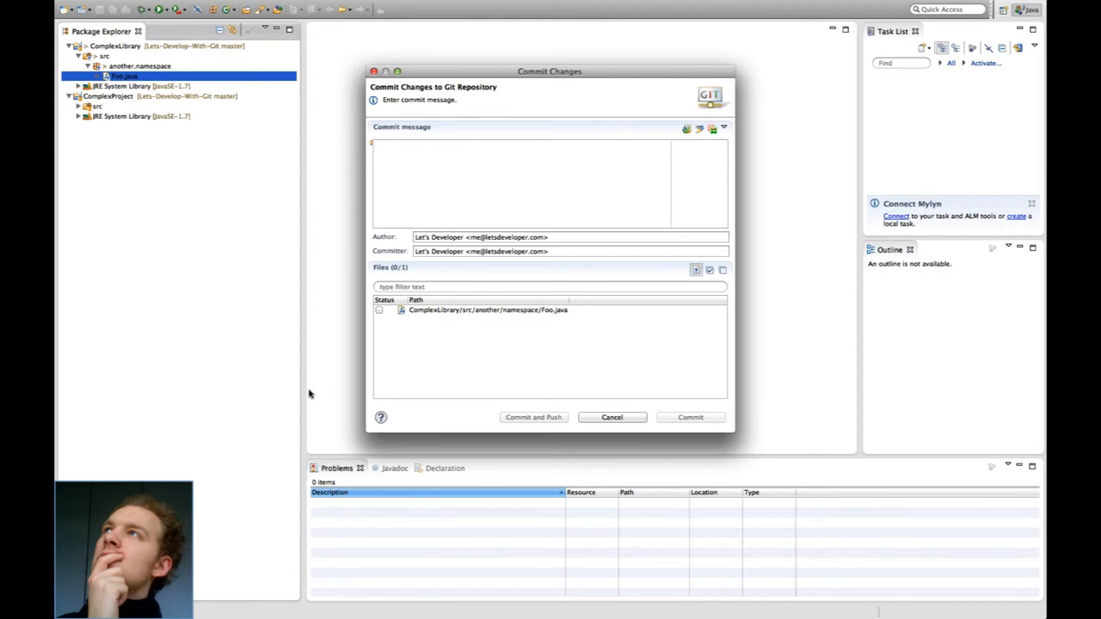
{"action": "type", "text": "created a very import"}
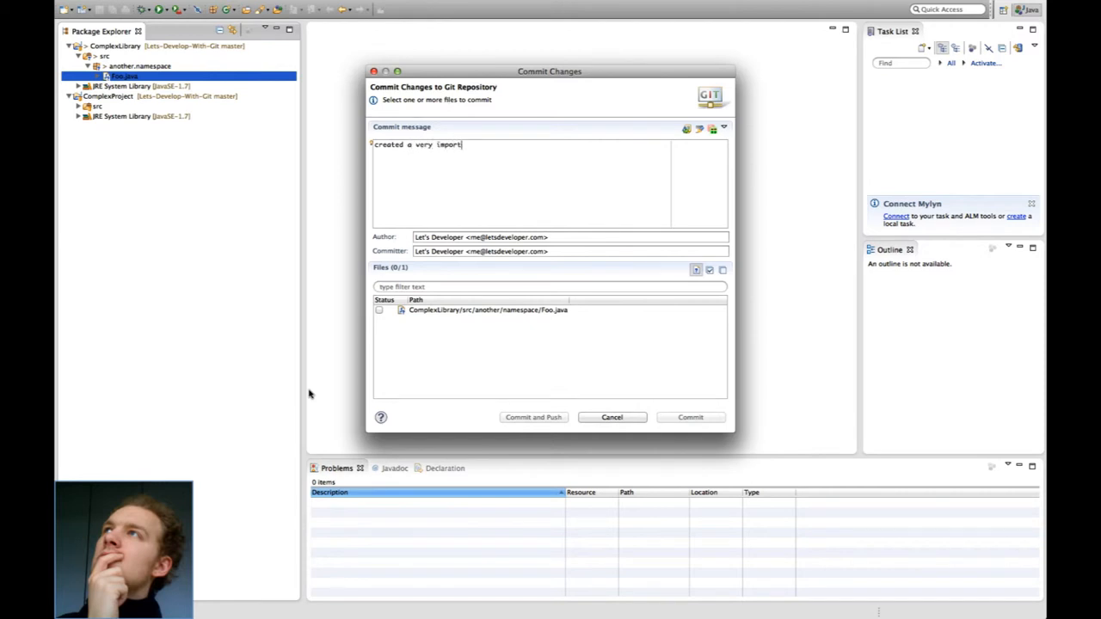
{"action": "type", "text": "ant file"}
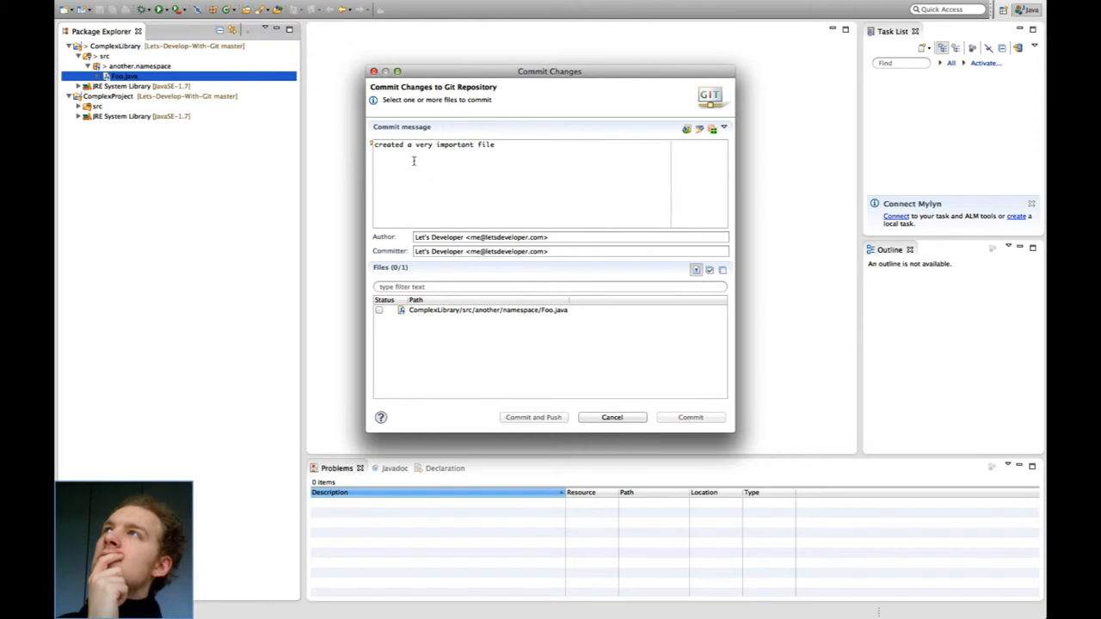
{"action": "left_click", "coordinate": [568, 237]}
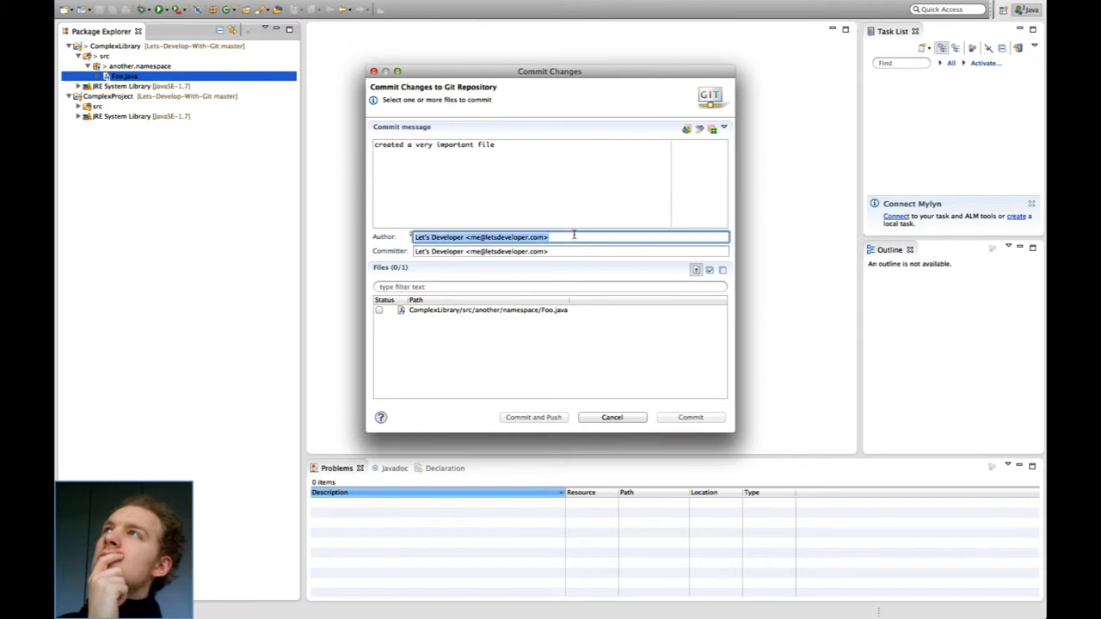
{"action": "type", "text": "Sven Amann <"}
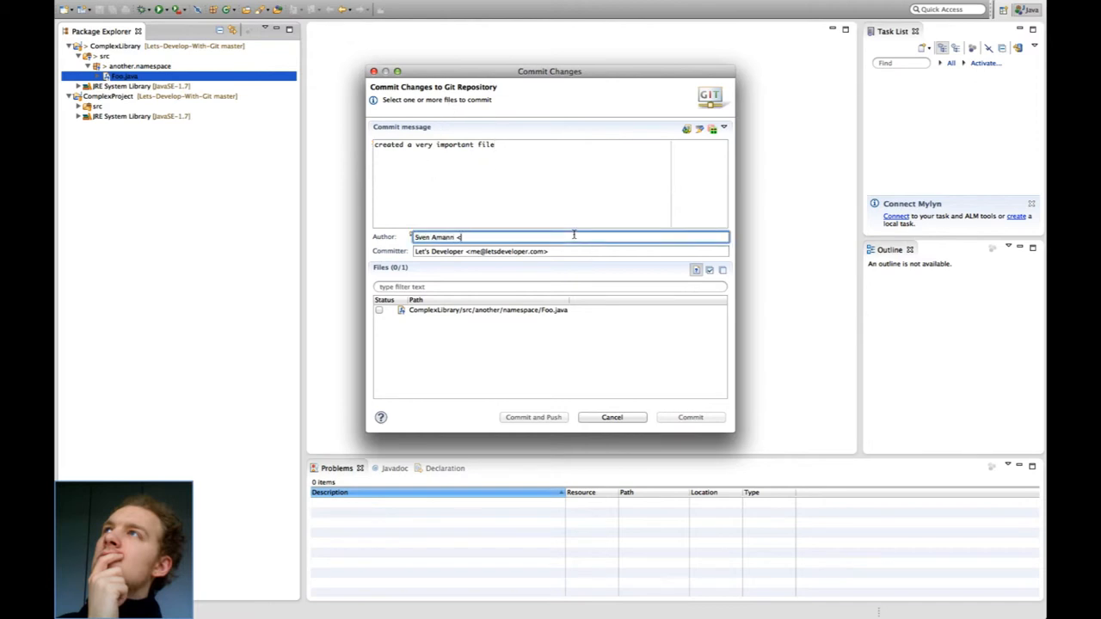
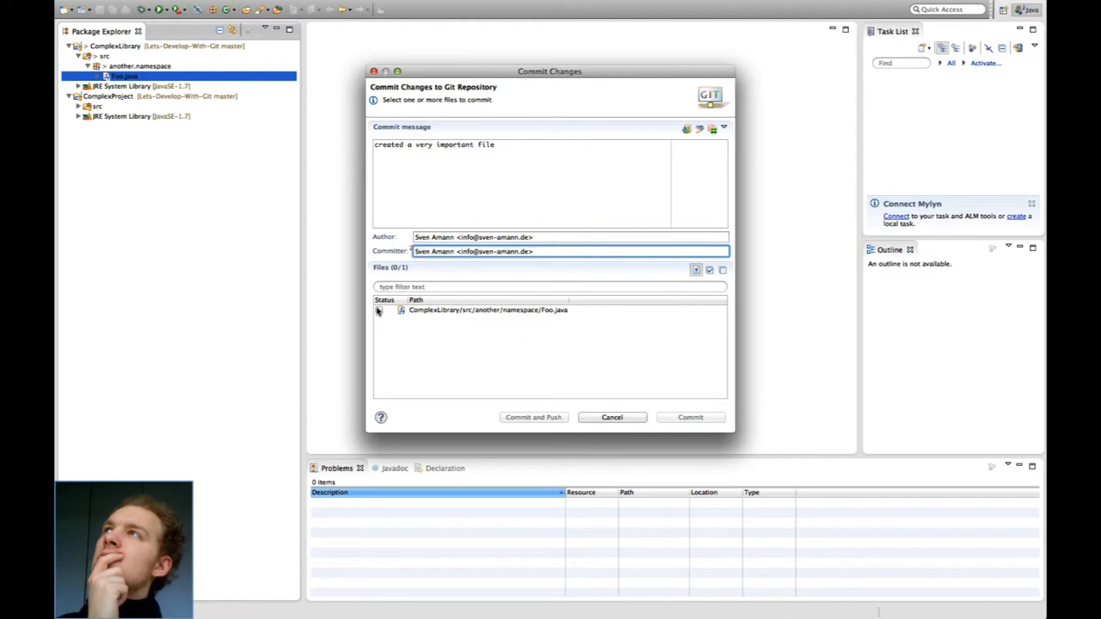
{"action": "left_click", "coordinate": [378, 310]}
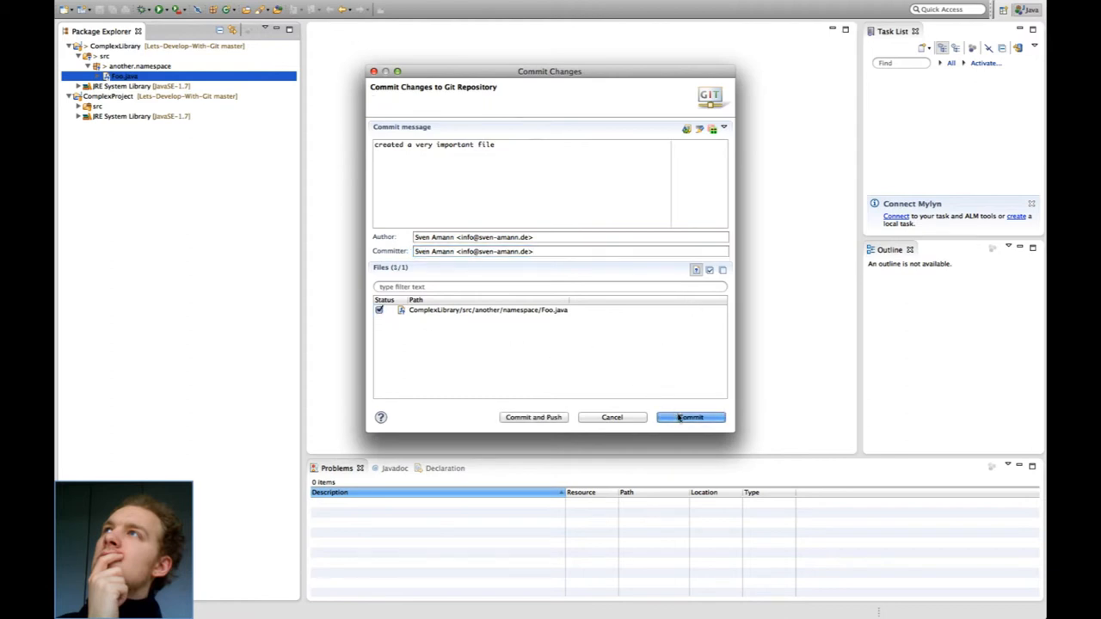
{"action": "left_click", "coordinate": [691, 418]}
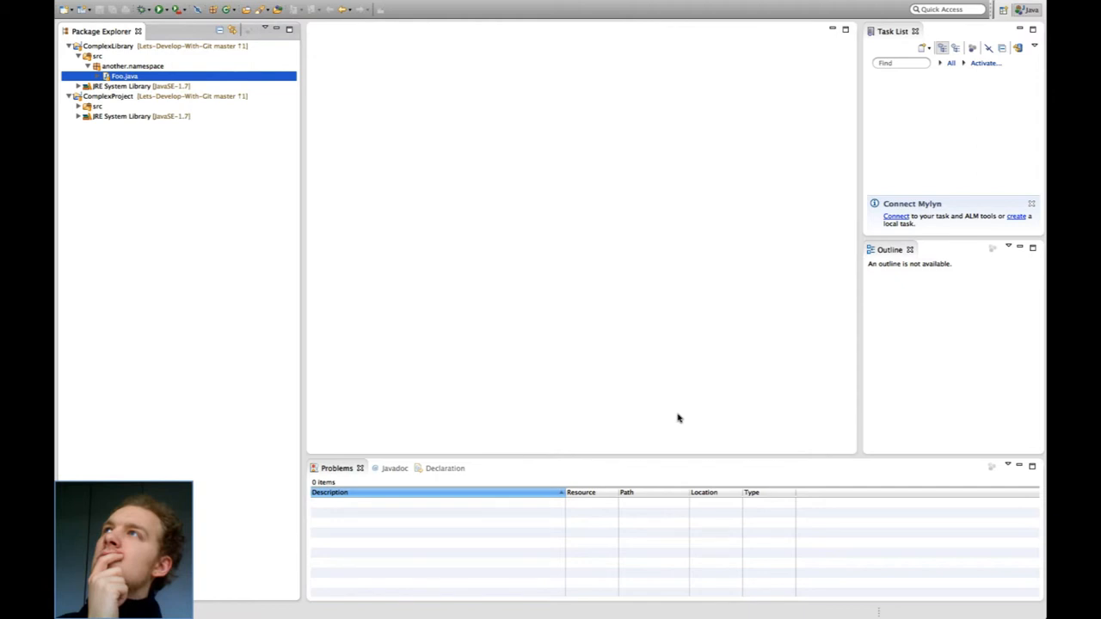
{"action": "mouse_move", "coordinate": [711, 392]}
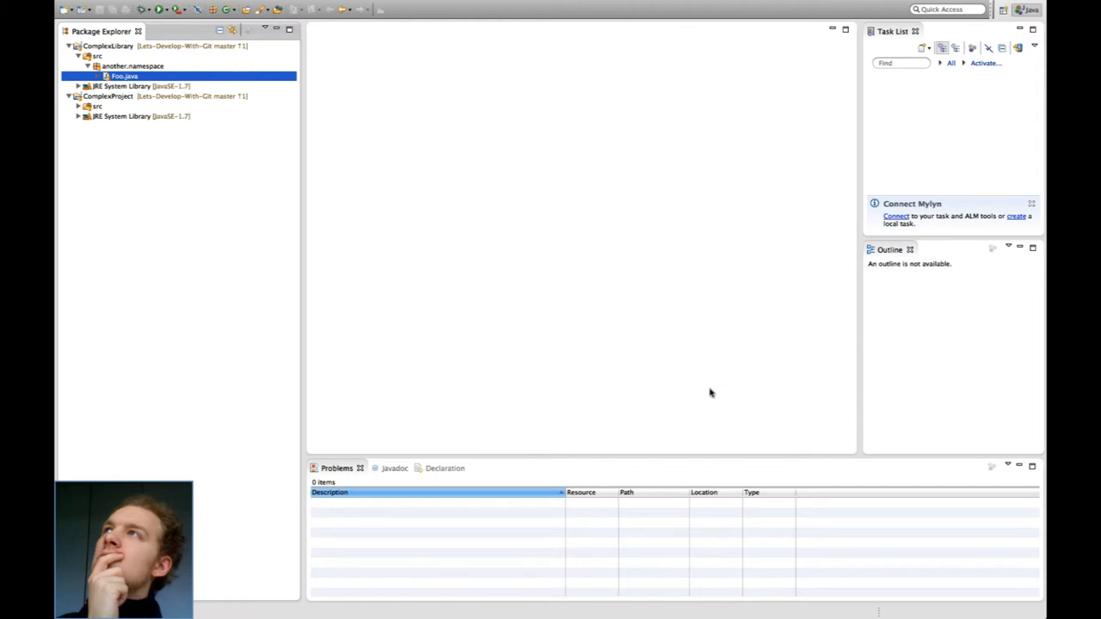
{"action": "mouse_move", "coordinate": [506, 382]}
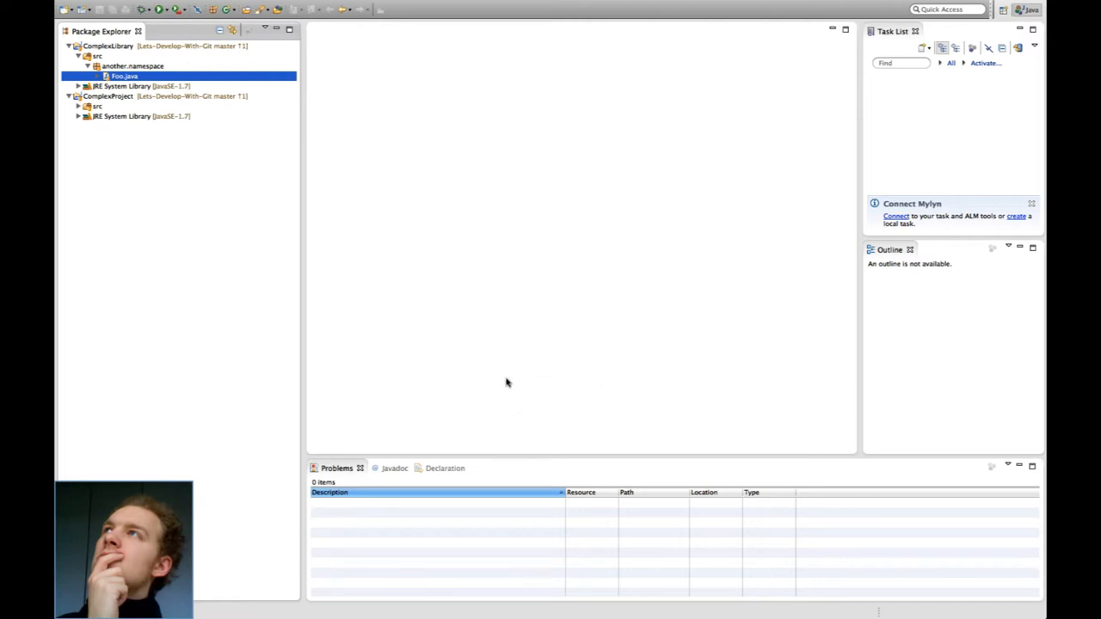
{"action": "mouse_move", "coordinate": [179, 181]}
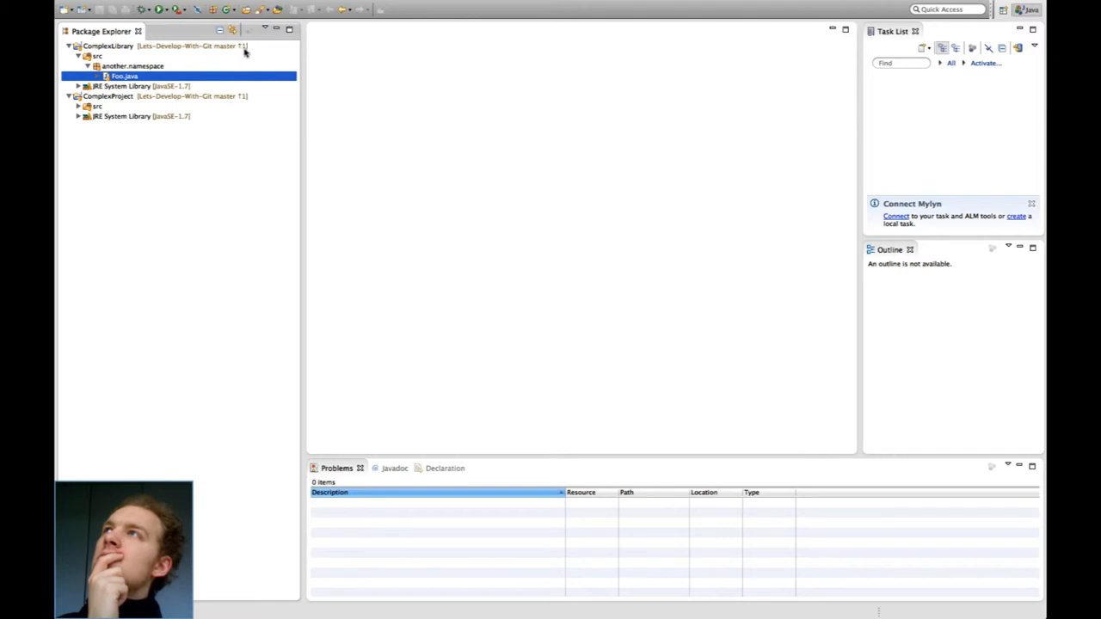
{"action": "mouse_move", "coordinate": [240, 48]}
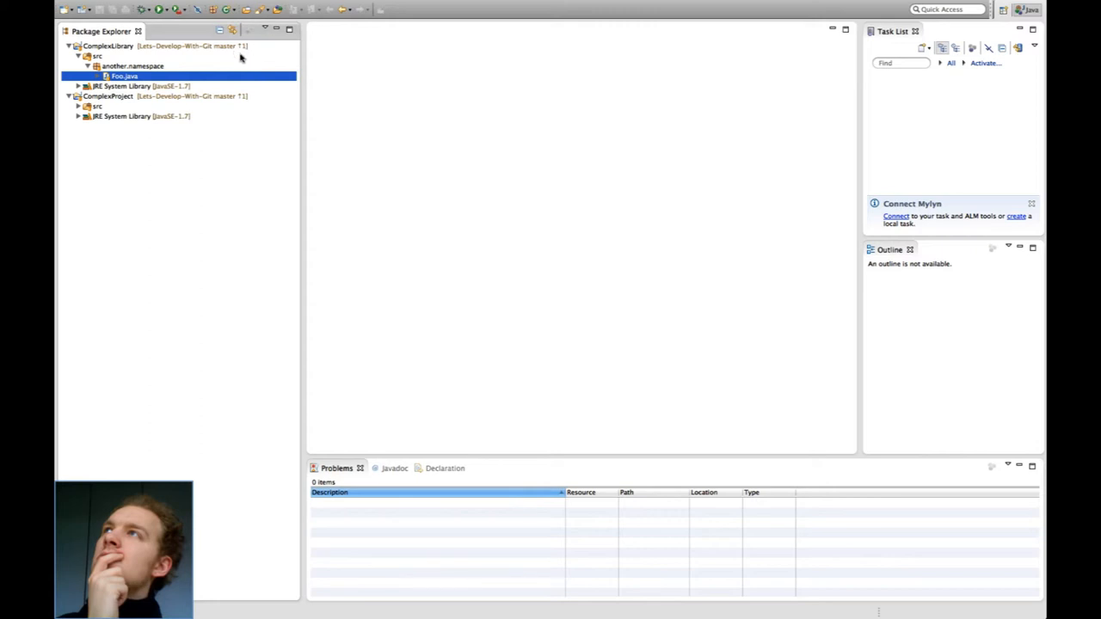
{"action": "mouse_move", "coordinate": [226, 45]}
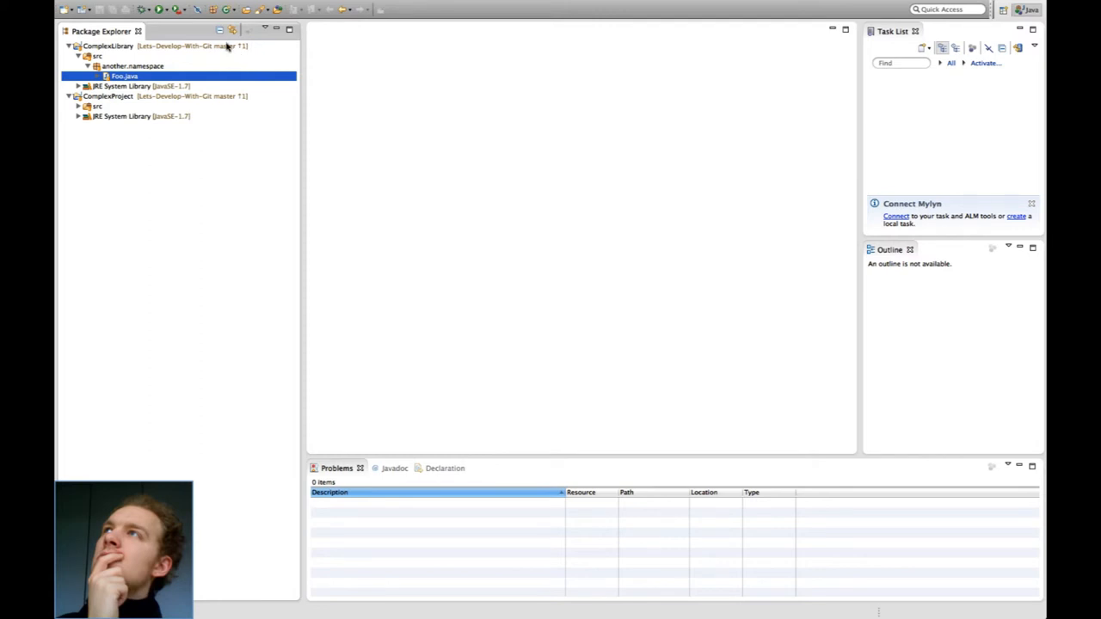
{"action": "mouse_move", "coordinate": [261, 49]}
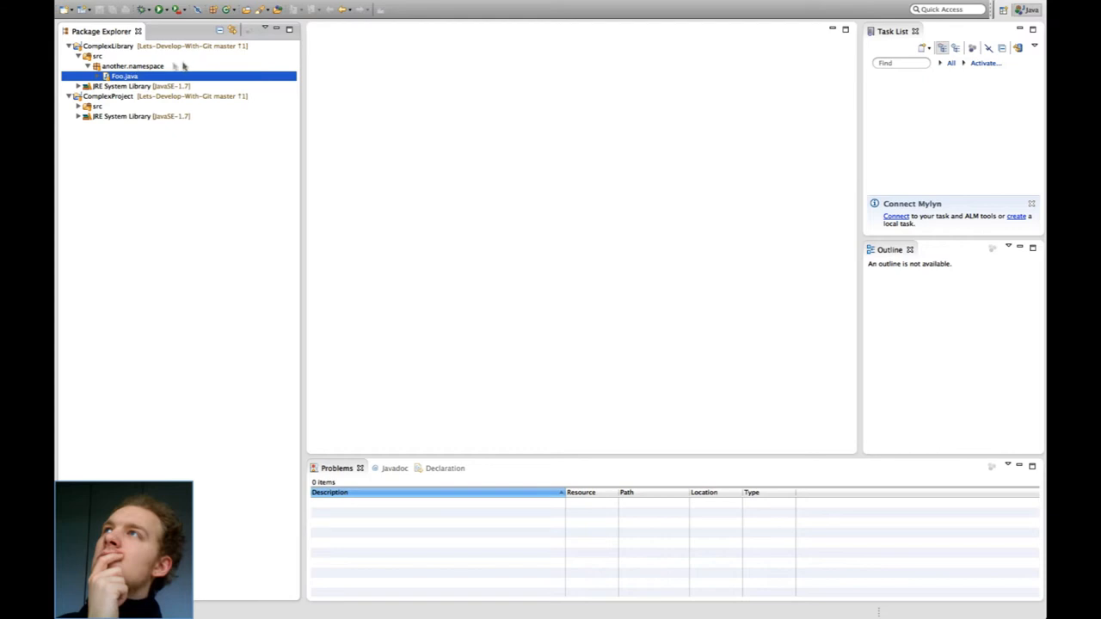
Push ComplexLibrary's master commit to upstream and inspect it in the push results
{"action": "left_click", "coordinate": [106, 45]}
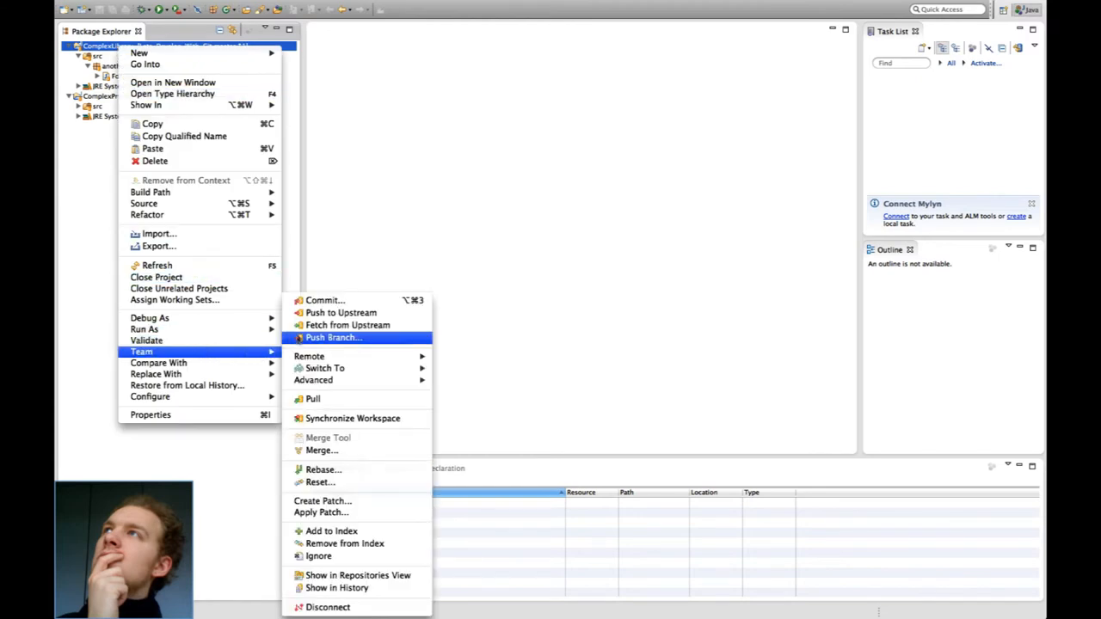
{"action": "mouse_move", "coordinate": [341, 313]}
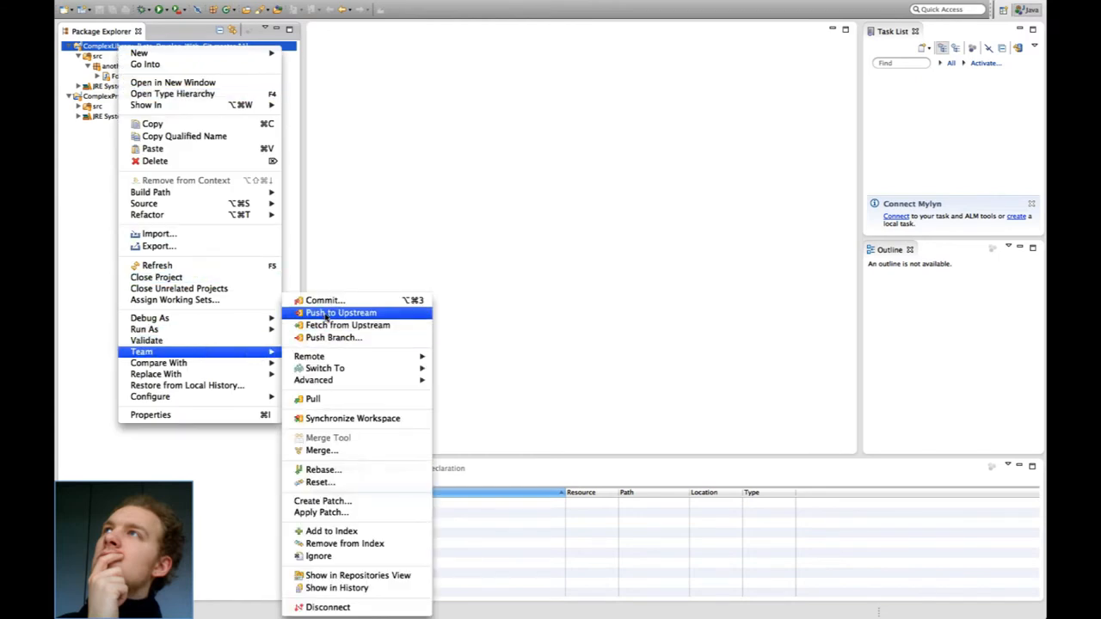
{"action": "left_click", "coordinate": [341, 313]}
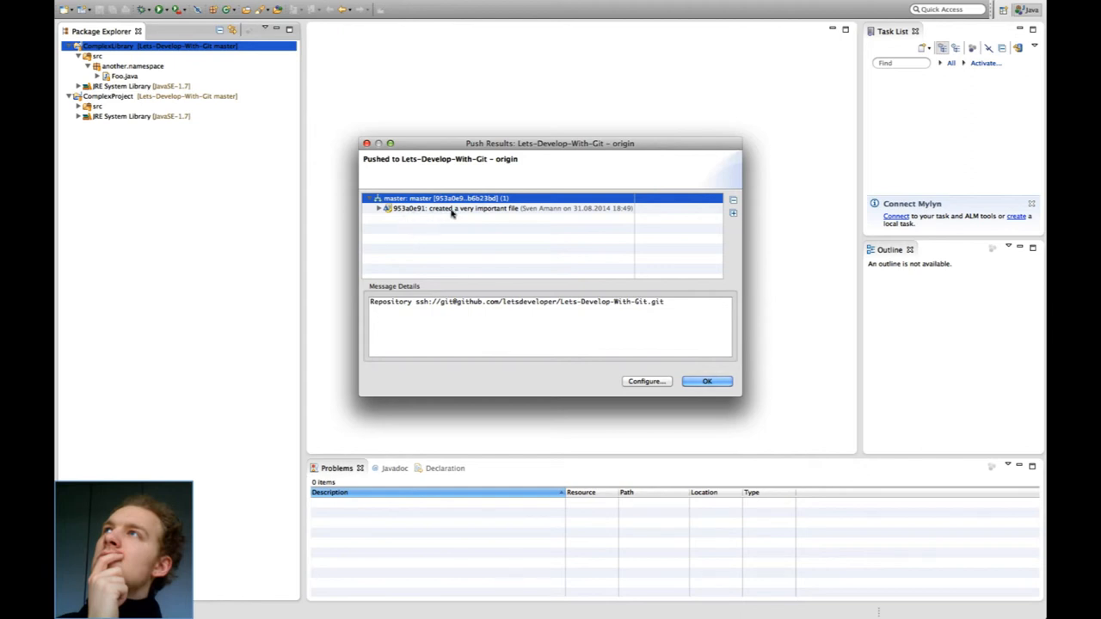
{"action": "left_click", "coordinate": [507, 209]}
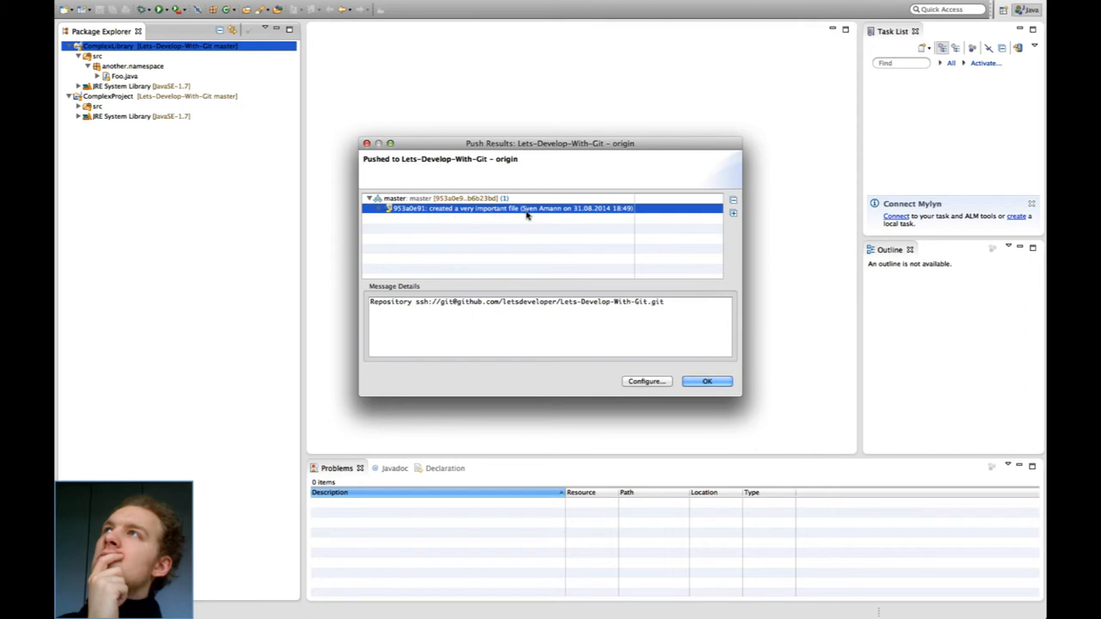
{"action": "mouse_move", "coordinate": [497, 258]}
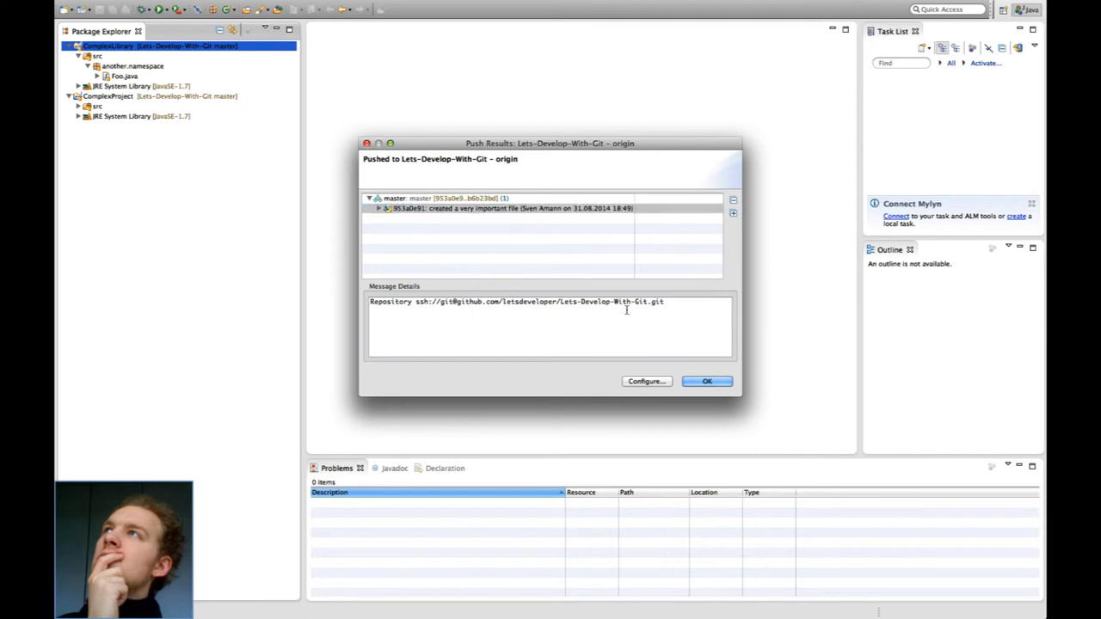
Dismiss the push results, leaving master with no commits ahead of origin
{"action": "left_click", "coordinate": [705, 382]}
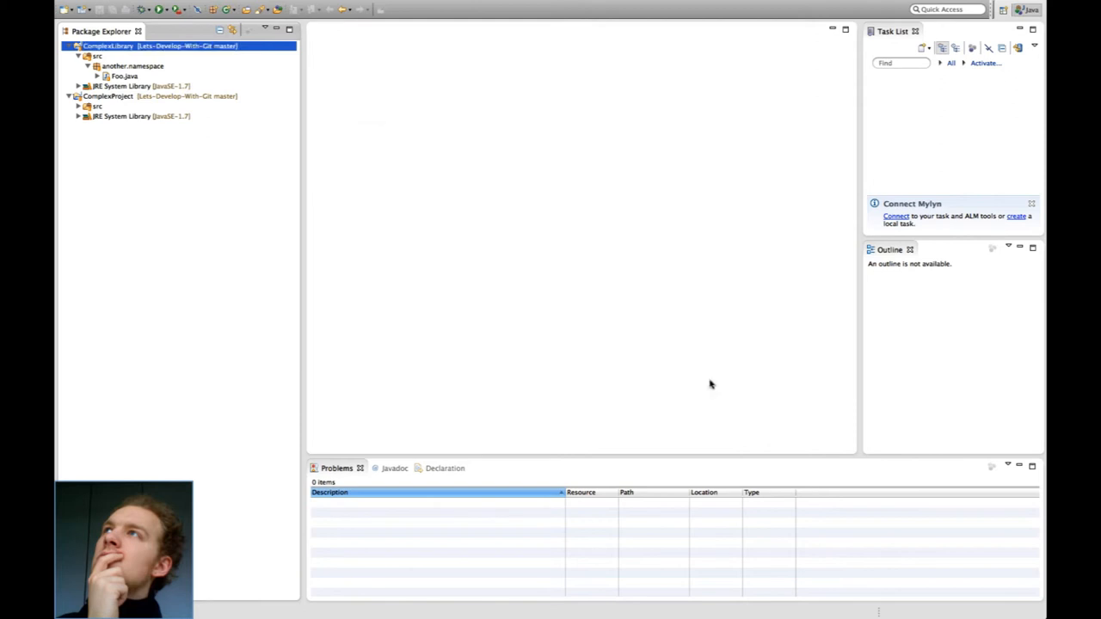
{"action": "mouse_move", "coordinate": [237, 66]}
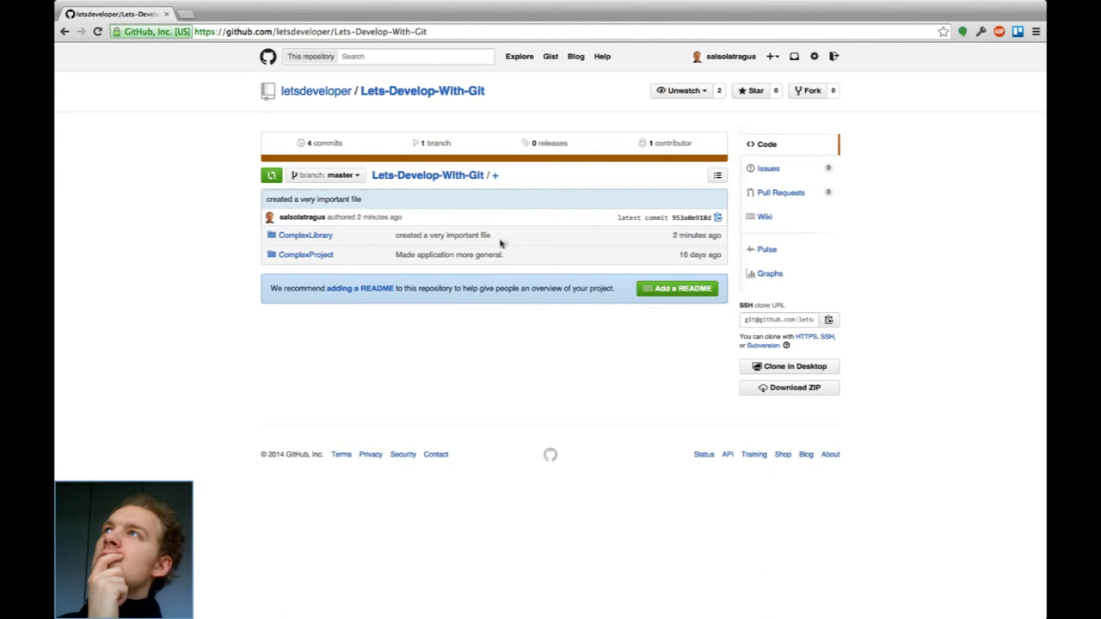
{"action": "mouse_move", "coordinate": [303, 237]}
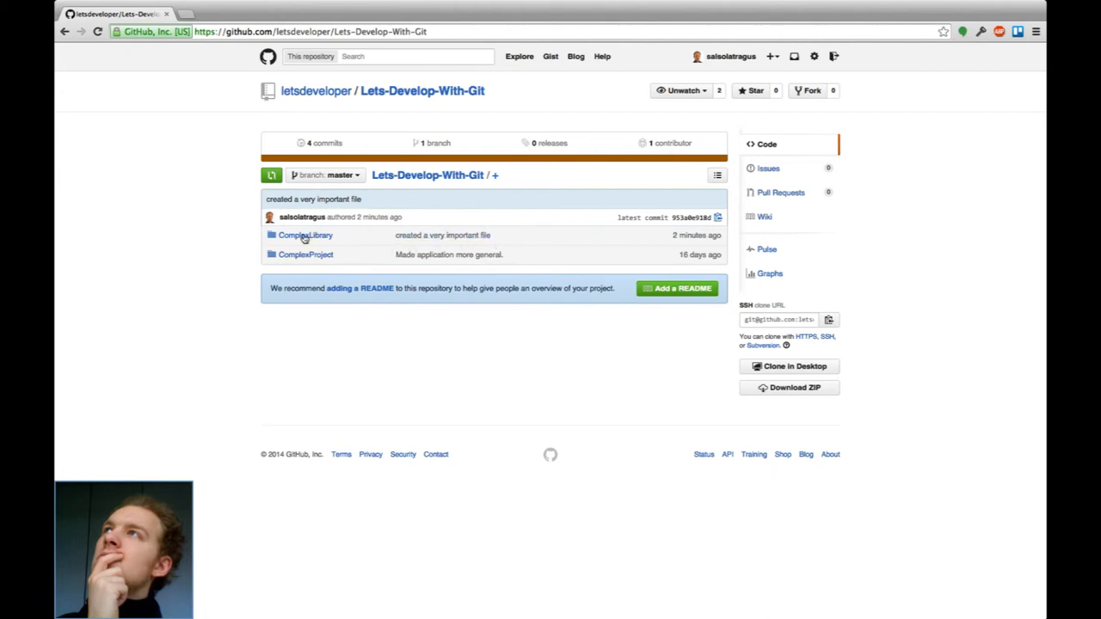
{"action": "mouse_move", "coordinate": [380, 238]}
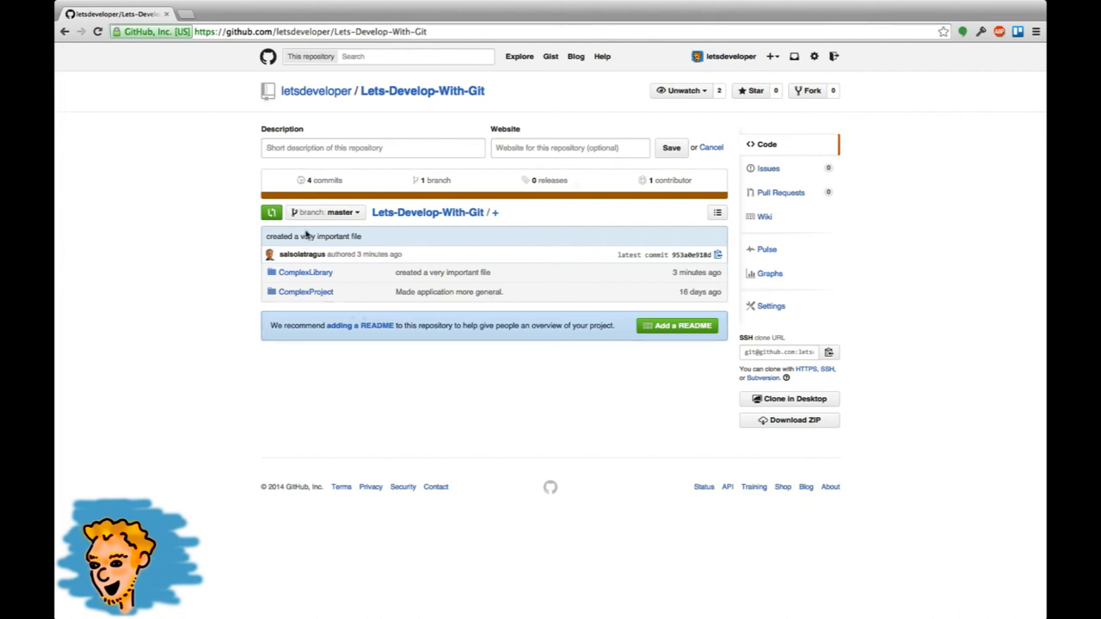
{"action": "mouse_move", "coordinate": [301, 255]}
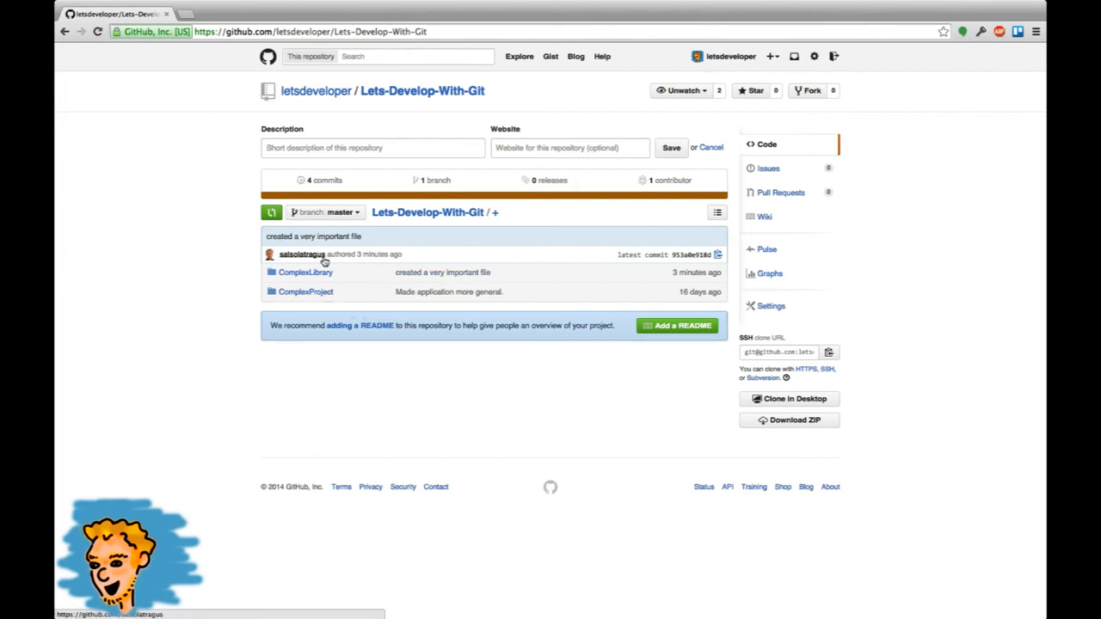
{"action": "mouse_move", "coordinate": [512, 253]}
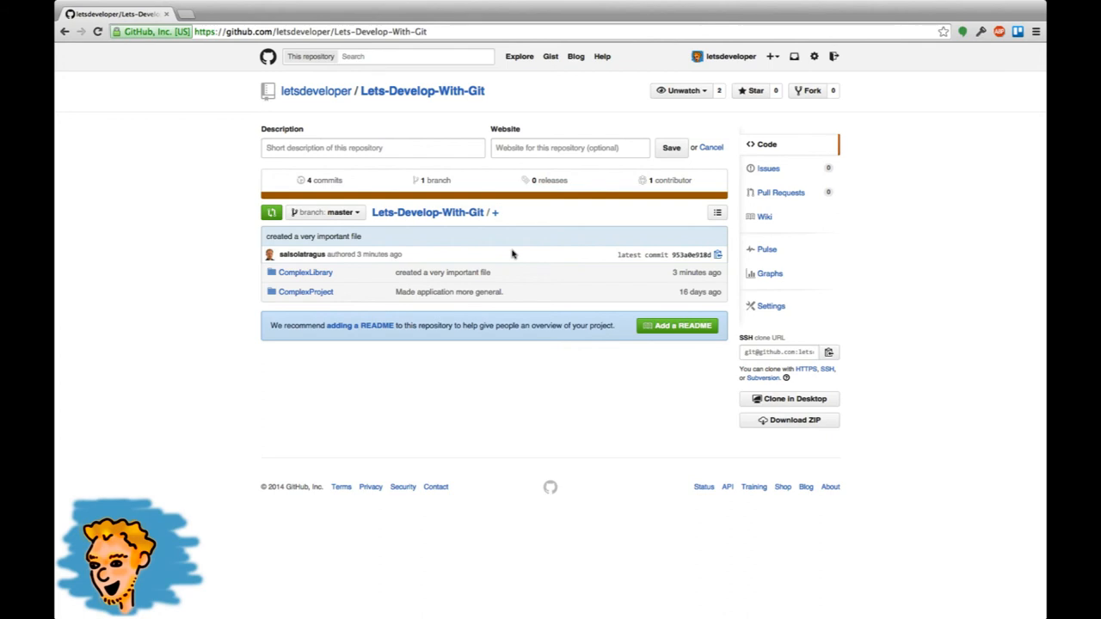
{"action": "mouse_move", "coordinate": [509, 383]}
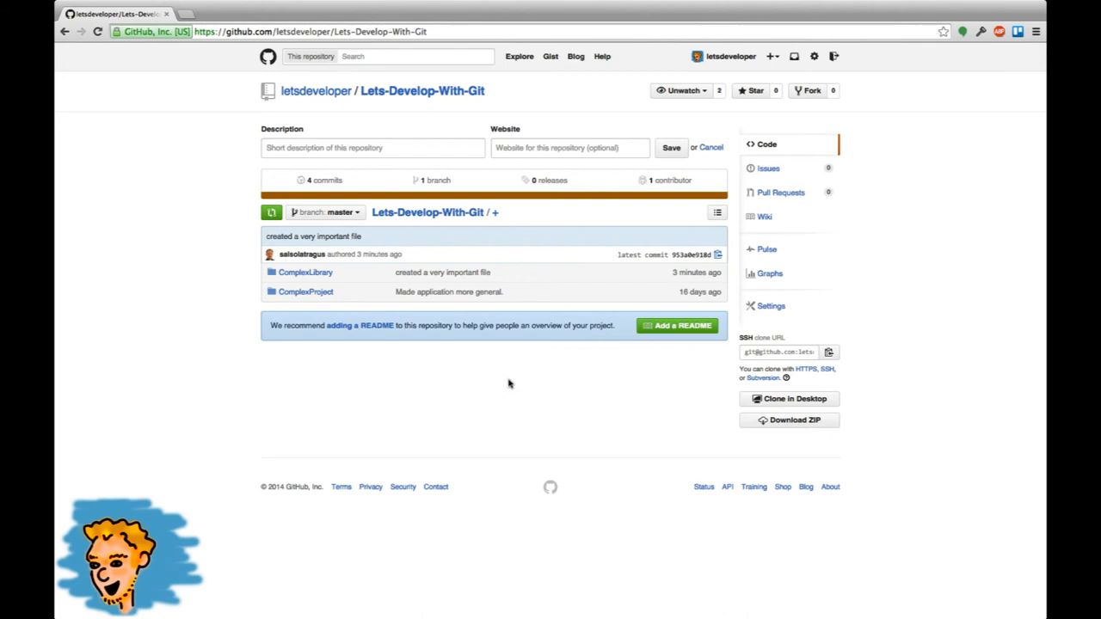
{"action": "mouse_move", "coordinate": [616, 372]}
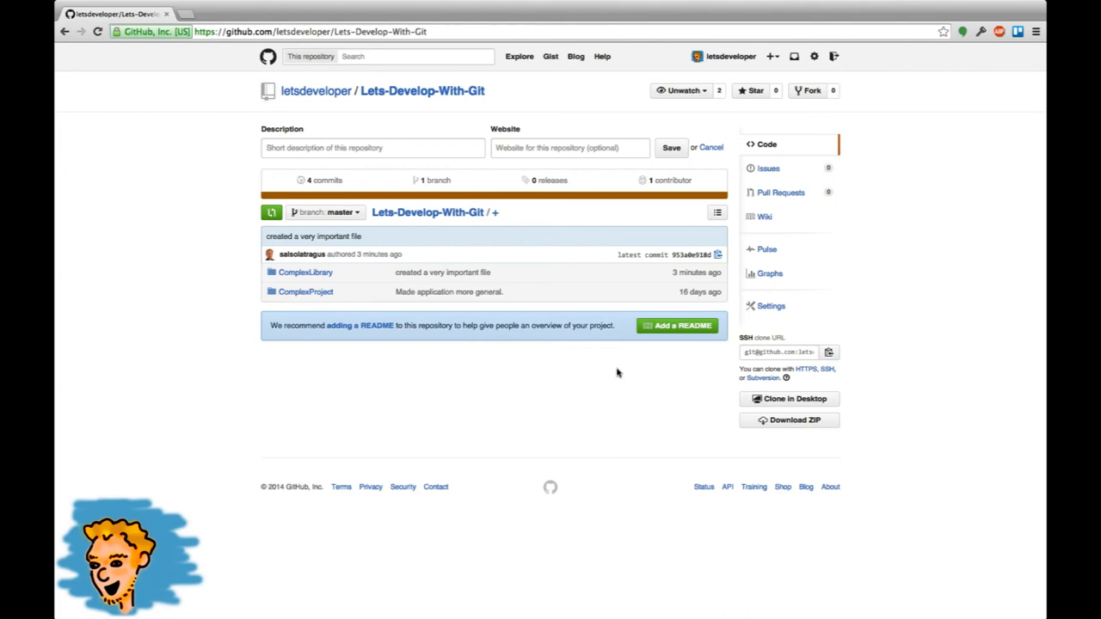
{"action": "mouse_move", "coordinate": [617, 374]}
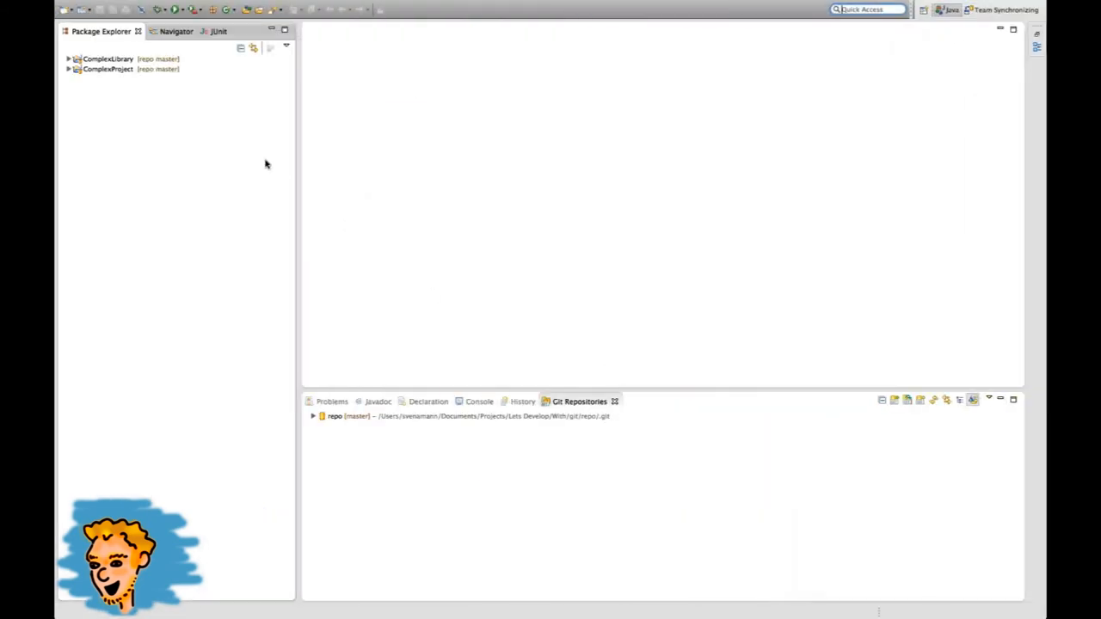
Fetch new commits from upstream for the ComplexLibrary project
{"action": "left_click", "coordinate": [69, 59]}
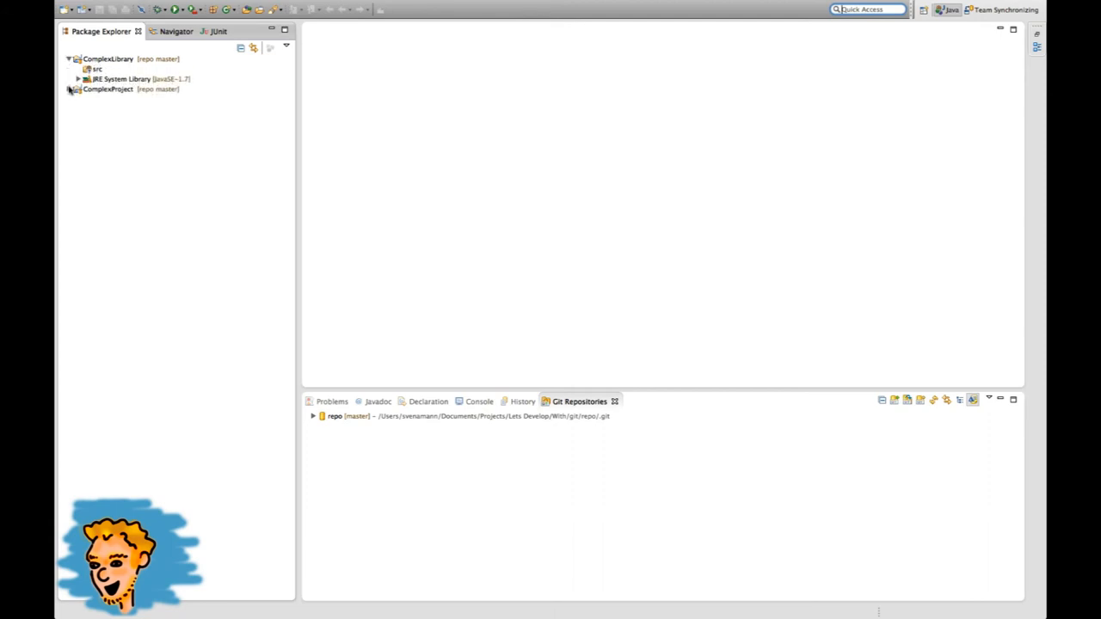
{"action": "left_click", "coordinate": [69, 89]}
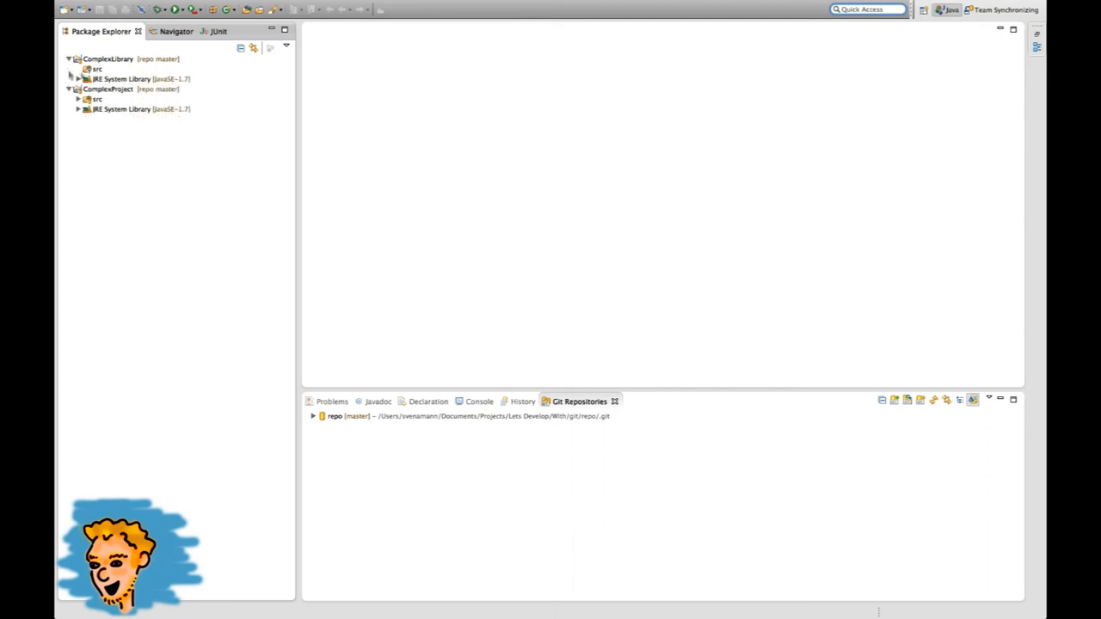
{"action": "left_click", "coordinate": [97, 69]}
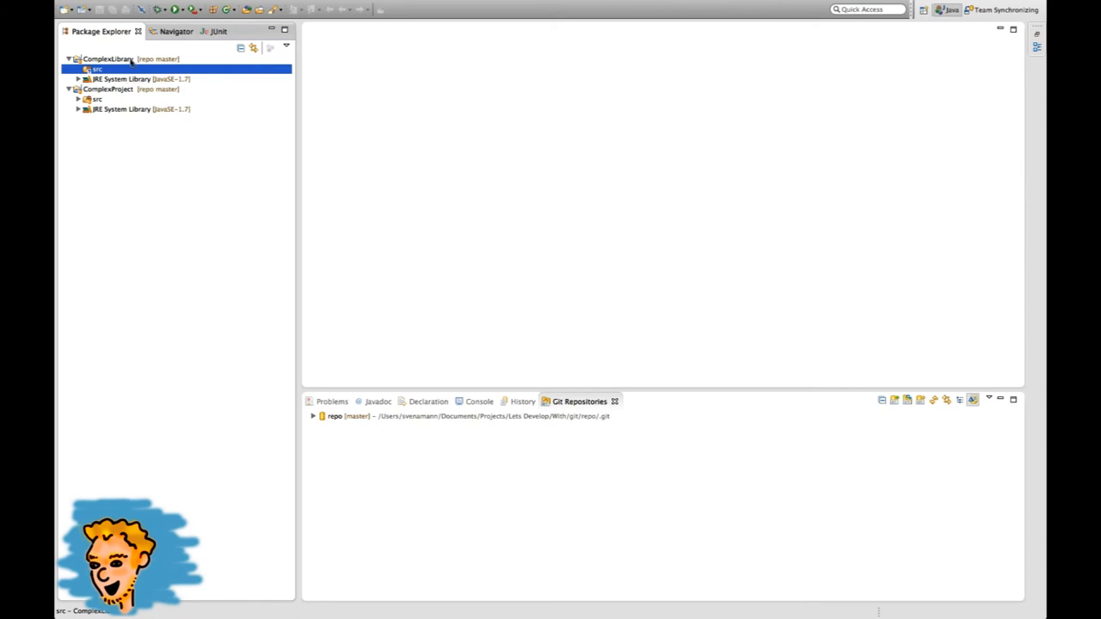
{"action": "right_click", "coordinate": [103, 58]}
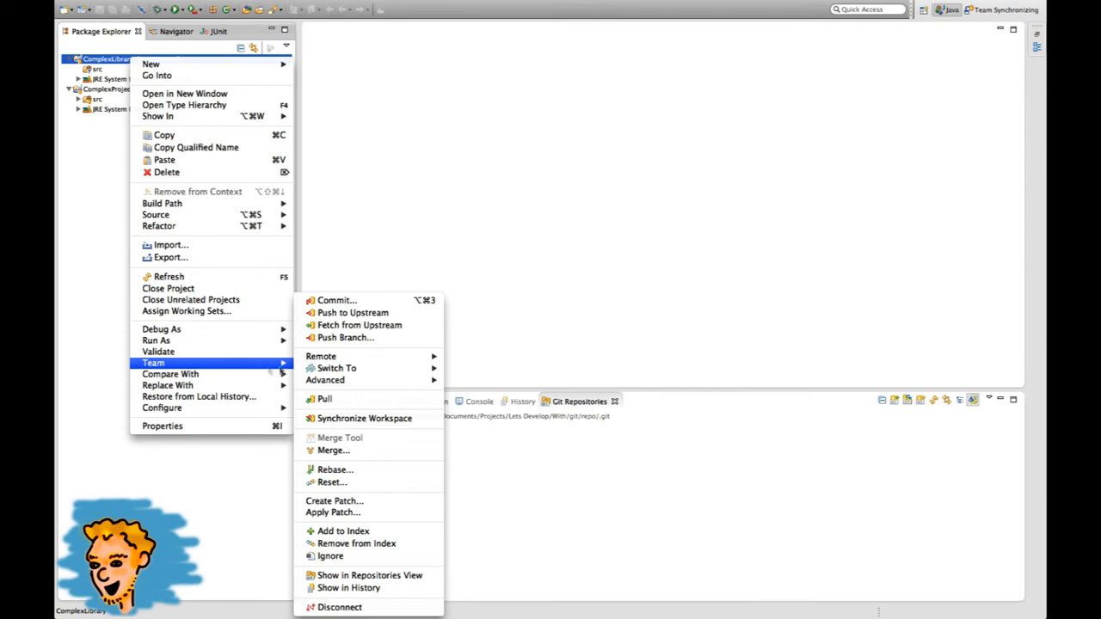
{"action": "left_click", "coordinate": [358, 325]}
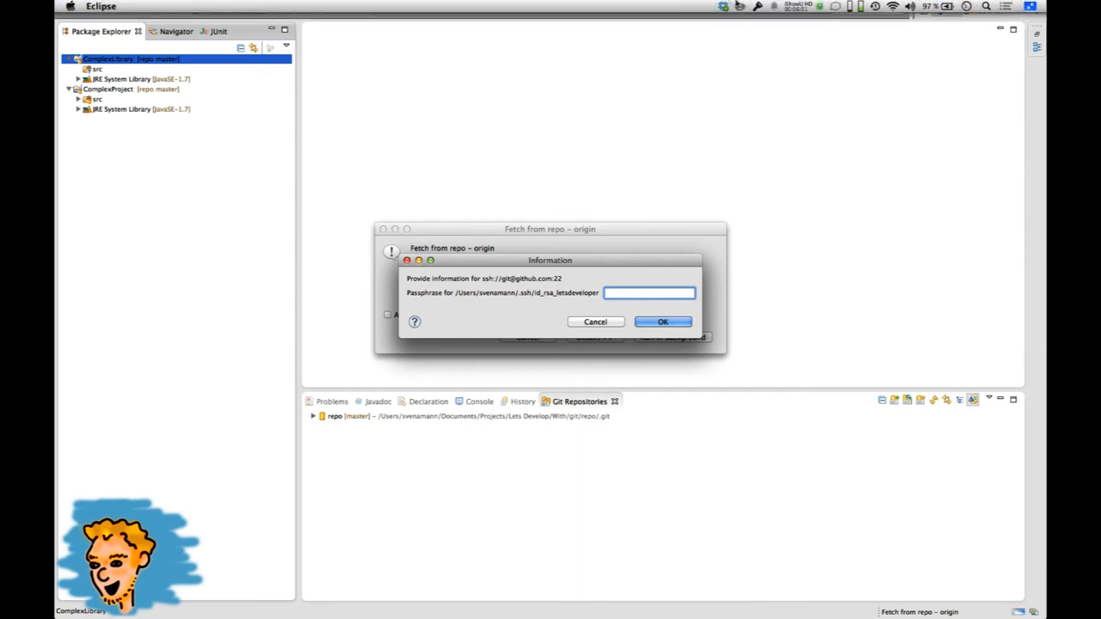
Confirm the passphrase, let the fetch run, and review the fetched commit in the results
{"action": "left_click", "coordinate": [798, 7]}
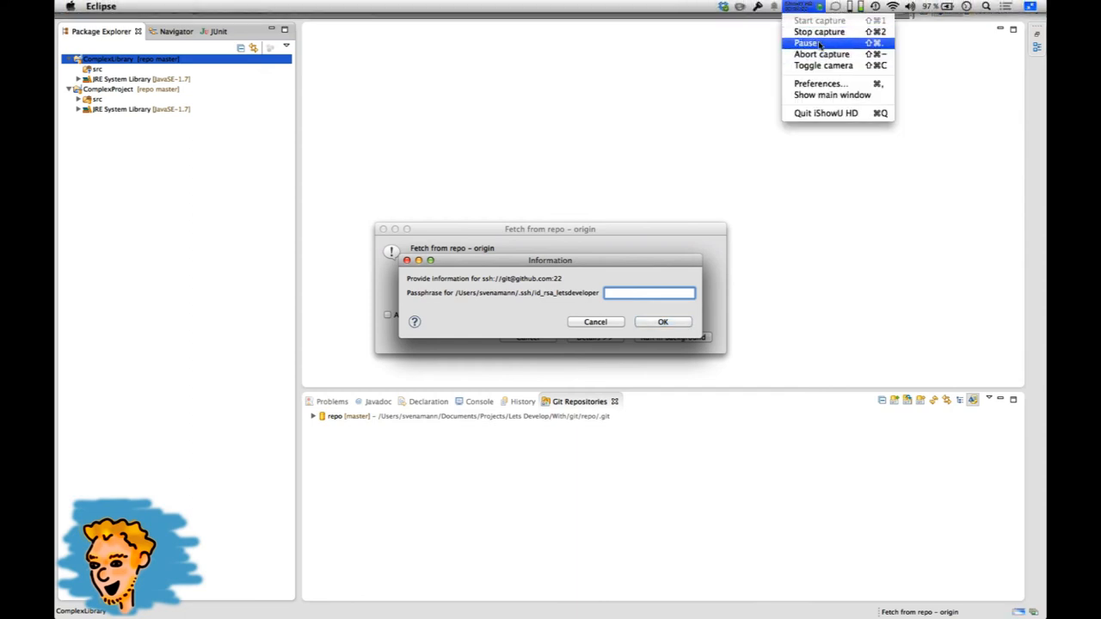
{"action": "left_click", "coordinate": [626, 293]}
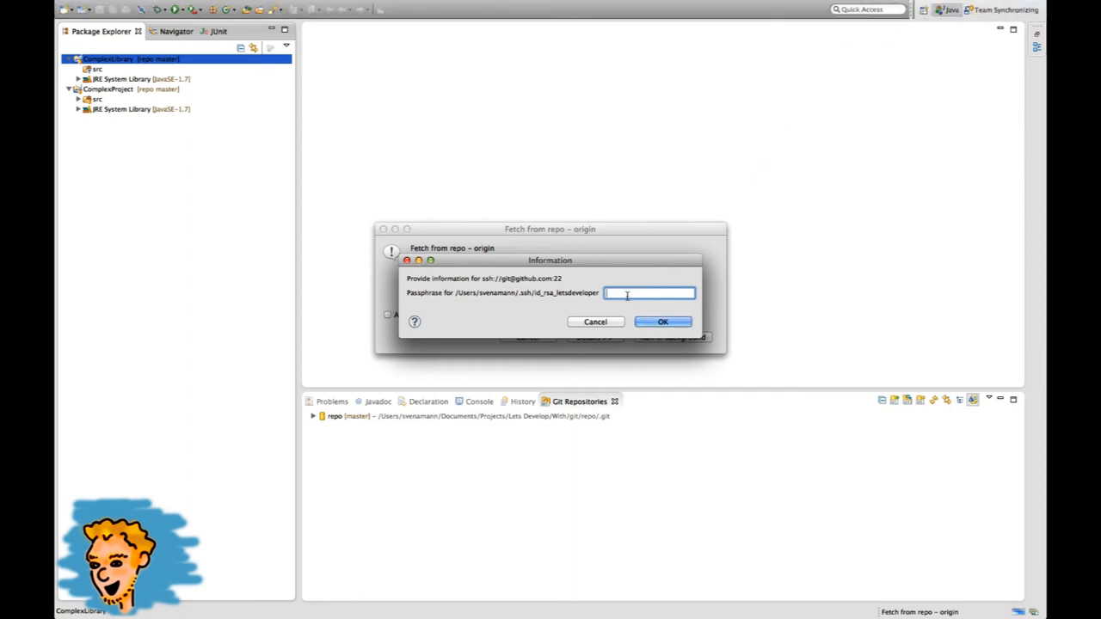
{"action": "left_click", "coordinate": [662, 322]}
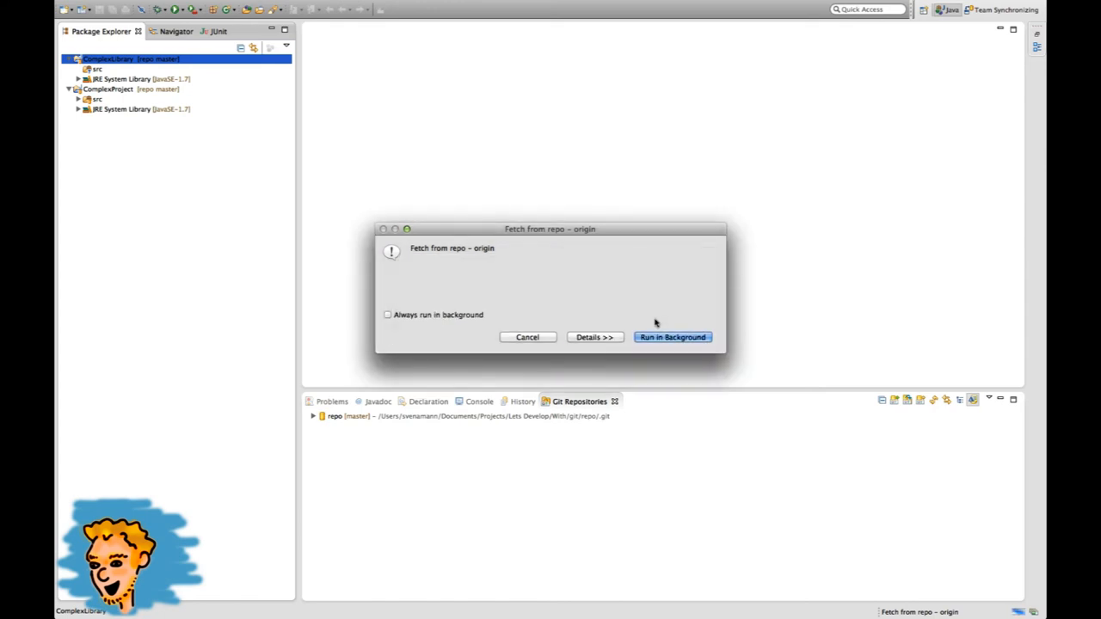
{"action": "left_click", "coordinate": [671, 335]}
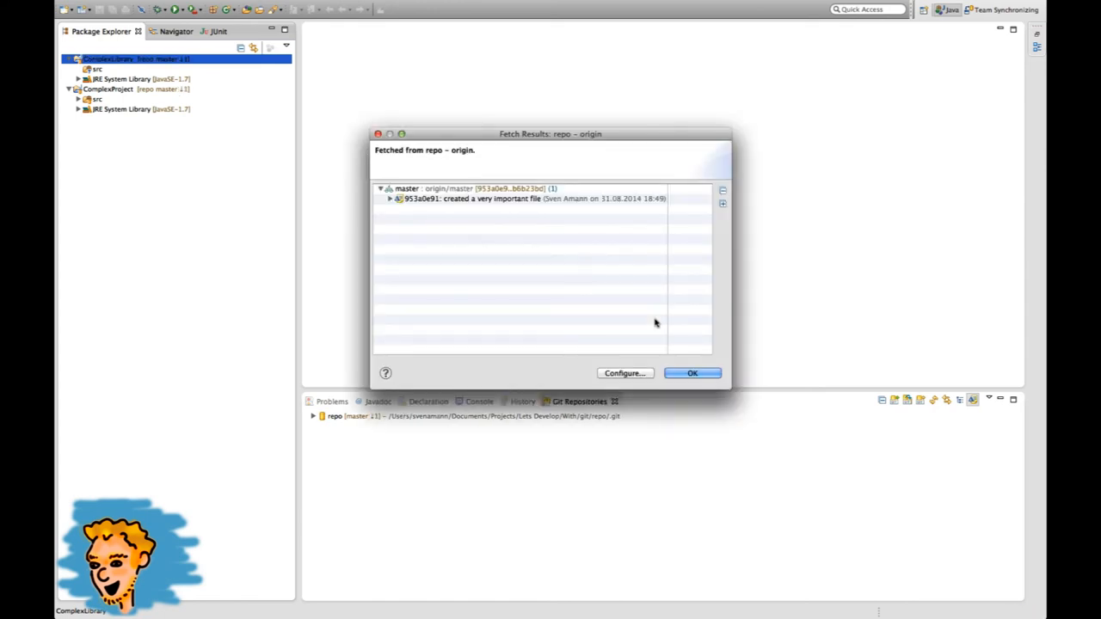
{"action": "mouse_move", "coordinate": [492, 208]}
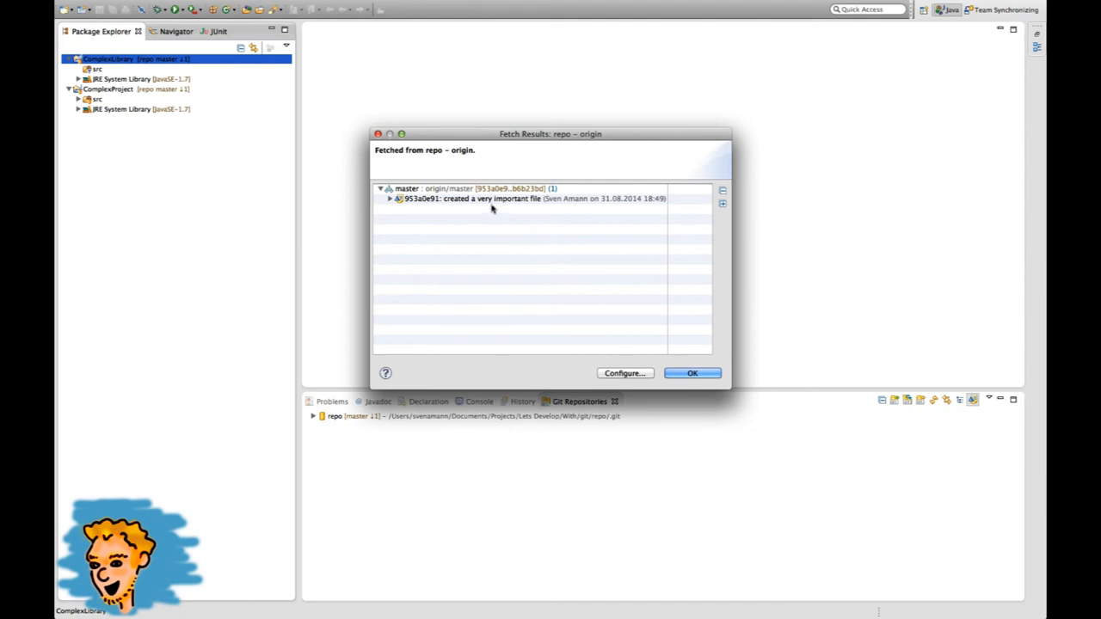
{"action": "mouse_move", "coordinate": [499, 200]}
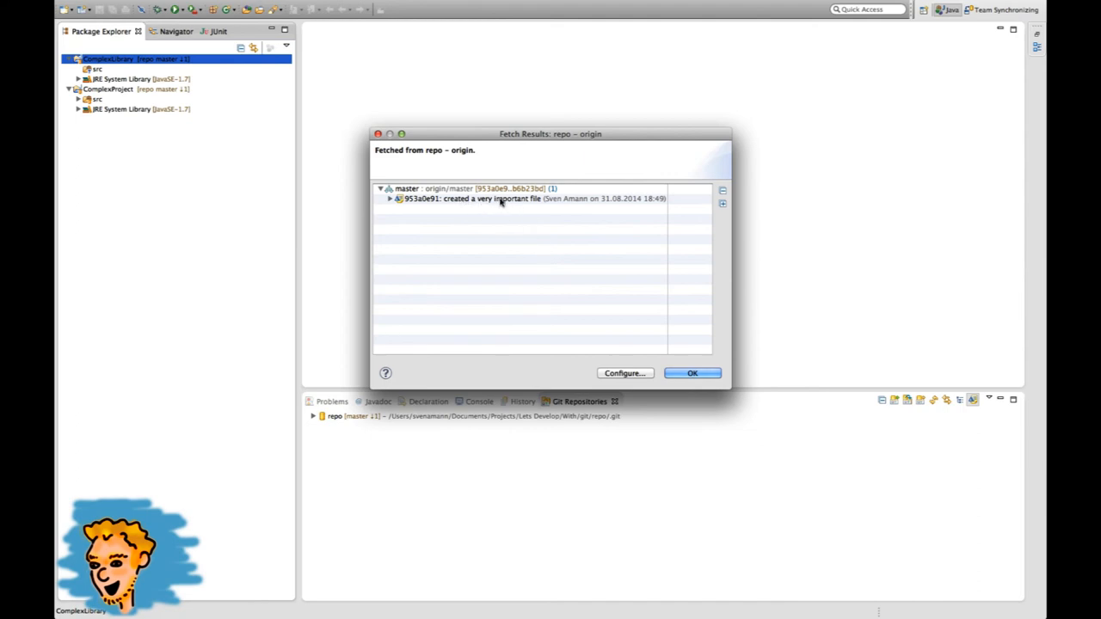
{"action": "left_click", "coordinate": [498, 200]}
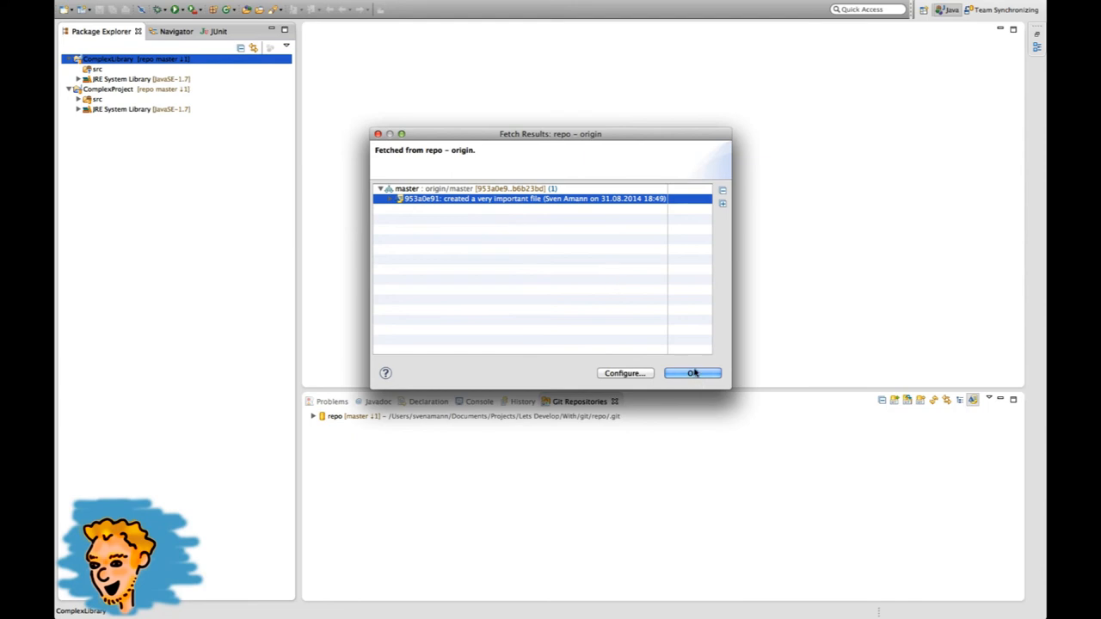
{"action": "left_click", "coordinate": [692, 372]}
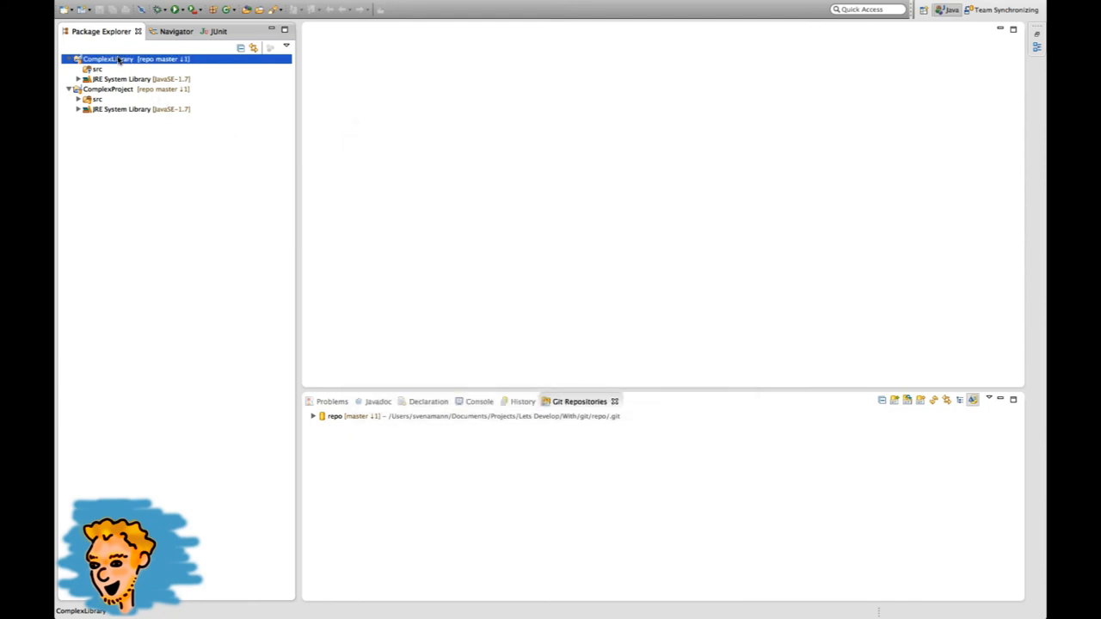
Pull the fetched commit into ComplexLibrary as a fast-forward and review the merged commits
{"action": "right_click", "coordinate": [112, 58]}
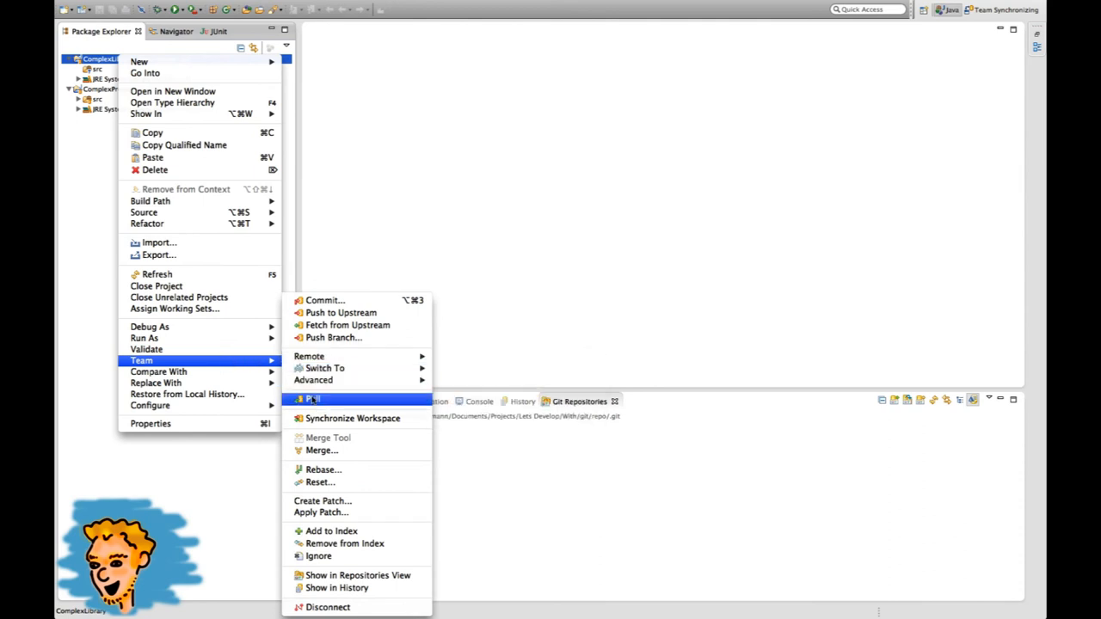
{"action": "left_click", "coordinate": [313, 399]}
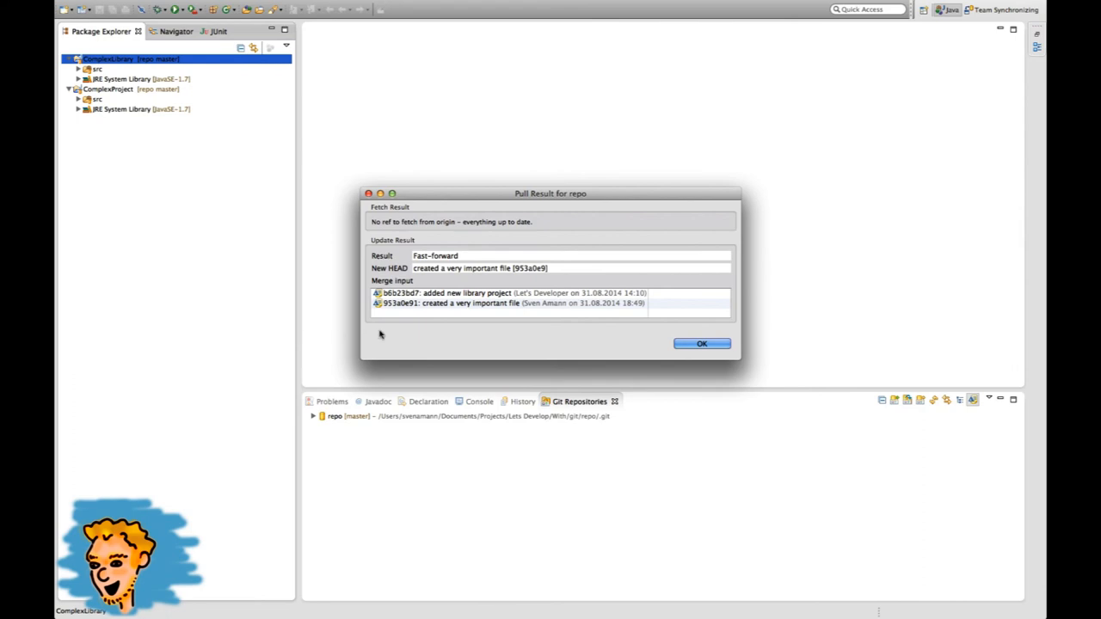
{"action": "mouse_move", "coordinate": [569, 304]}
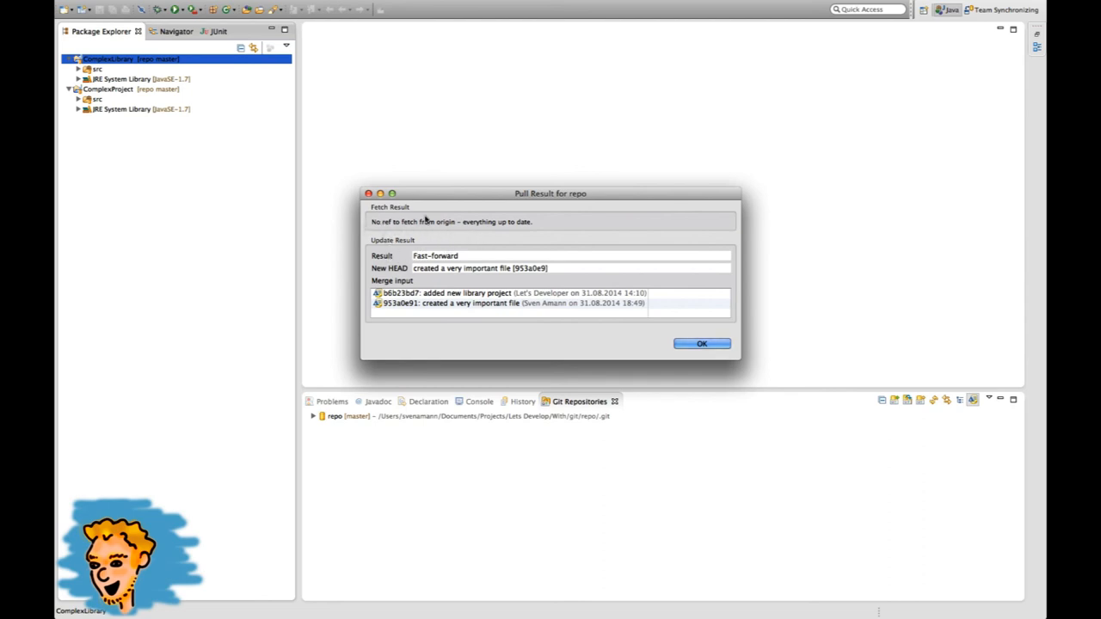
{"action": "mouse_move", "coordinate": [410, 230]}
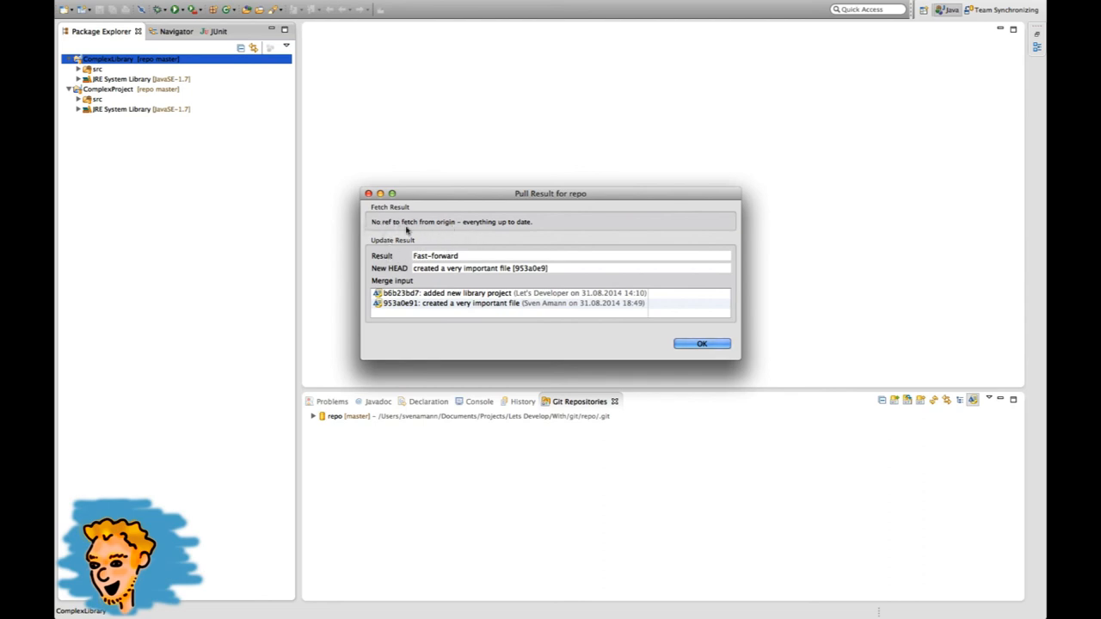
{"action": "mouse_move", "coordinate": [495, 223]}
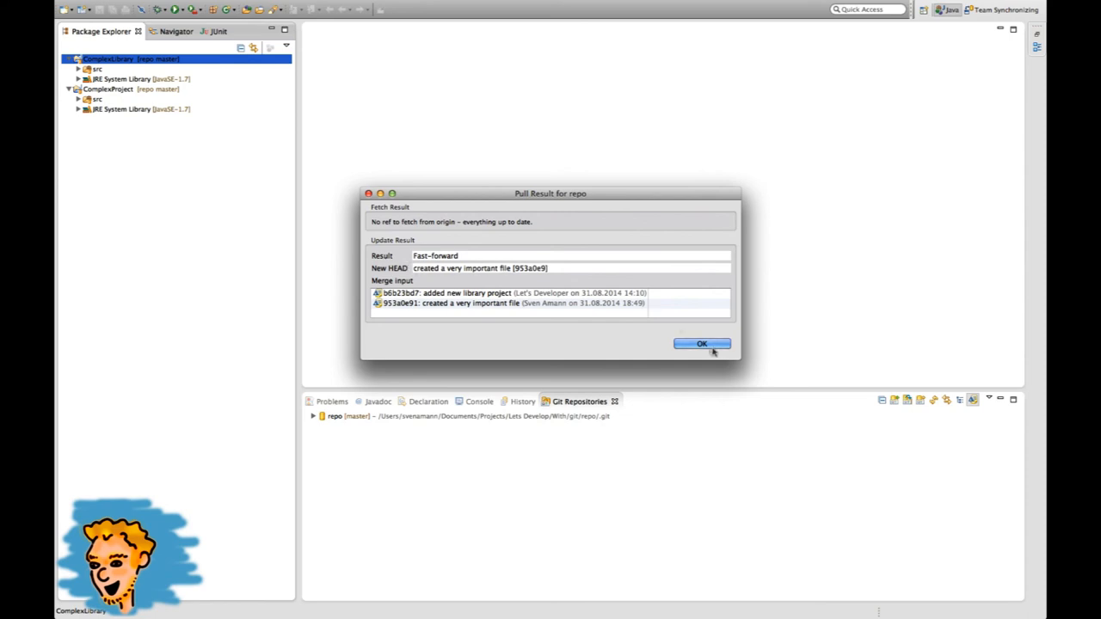
{"action": "left_click", "coordinate": [507, 292]}
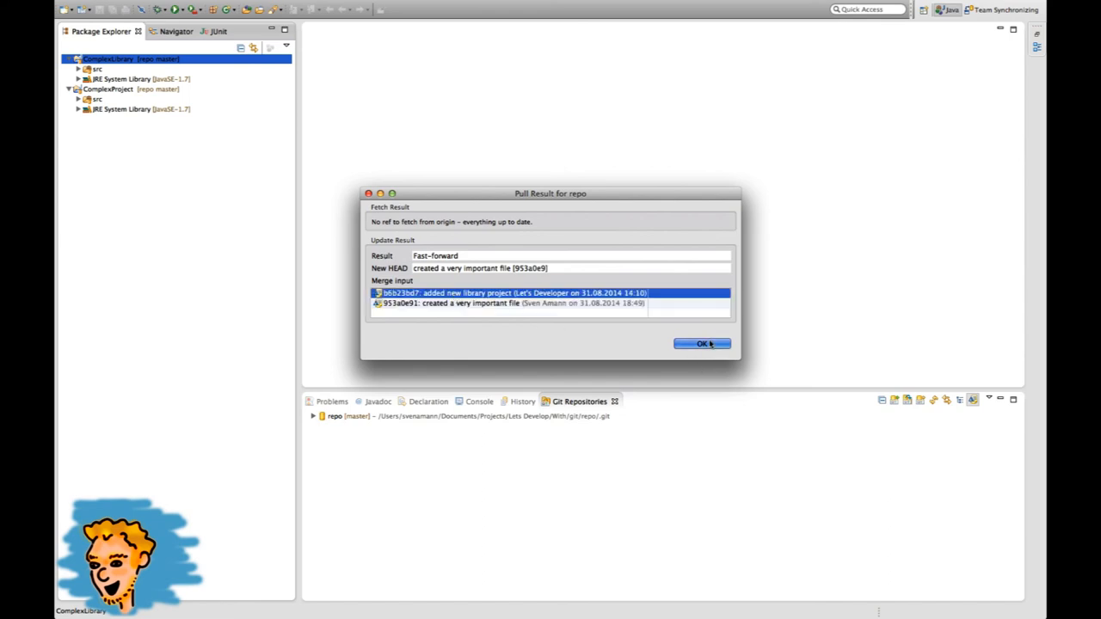
{"action": "left_click", "coordinate": [702, 344]}
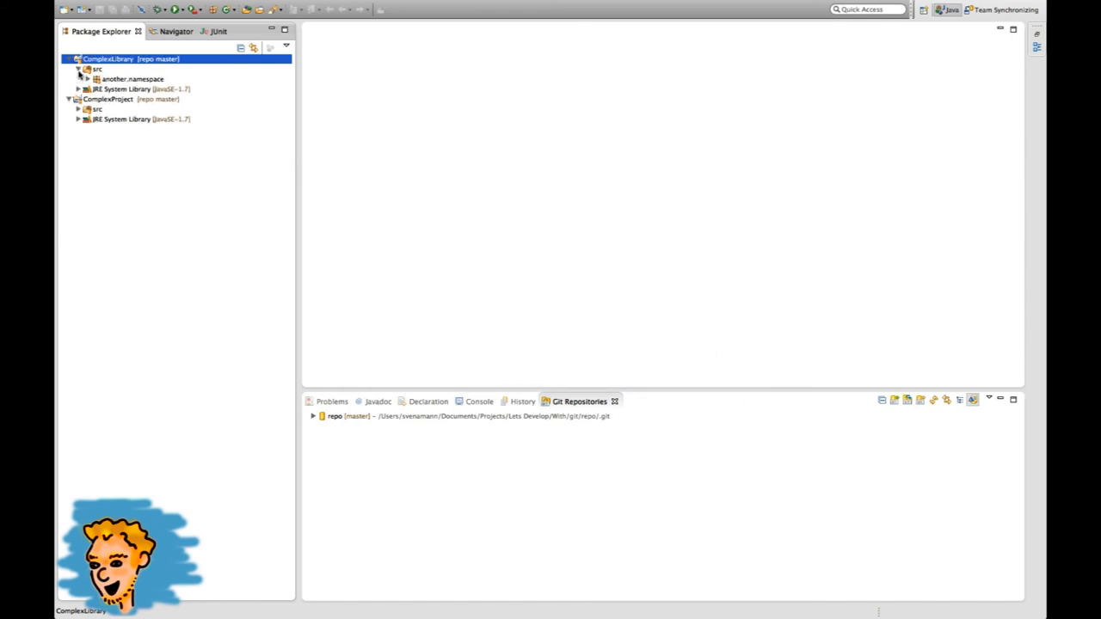
Open Foo.java from the another.namespace package in the editor
{"action": "left_click", "coordinate": [90, 79]}
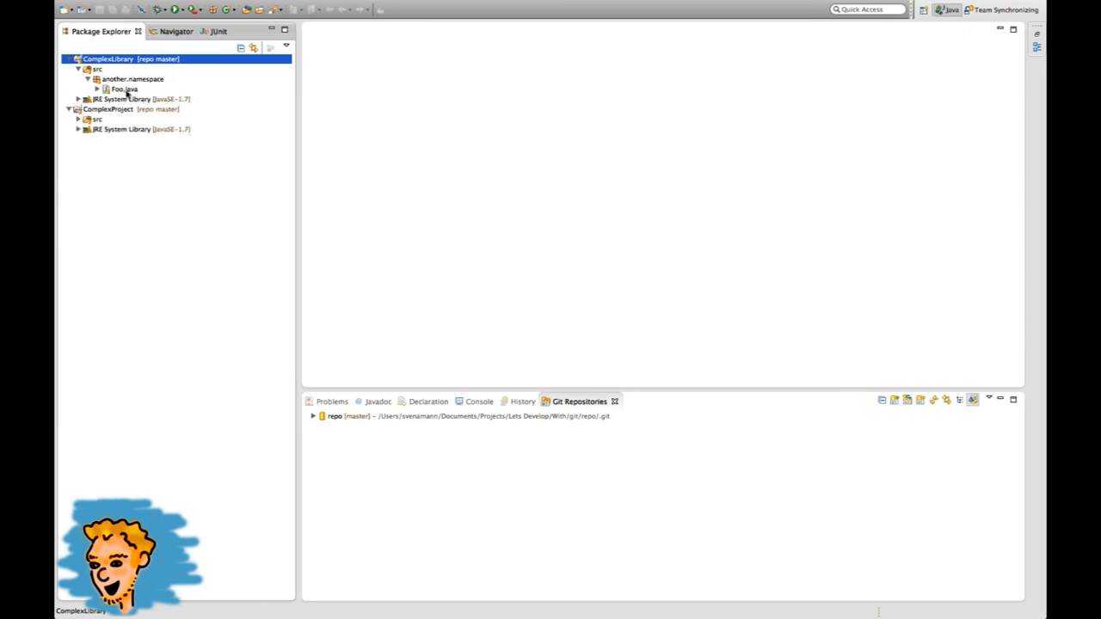
{"action": "left_click", "coordinate": [124, 89]}
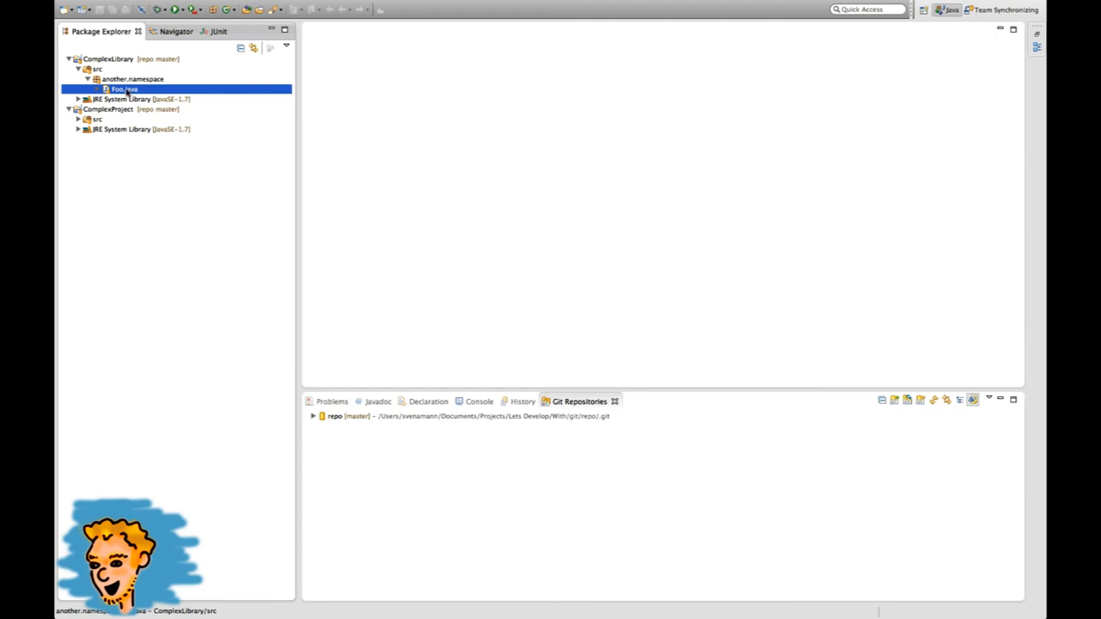
{"action": "double_click", "coordinate": [124, 90]}
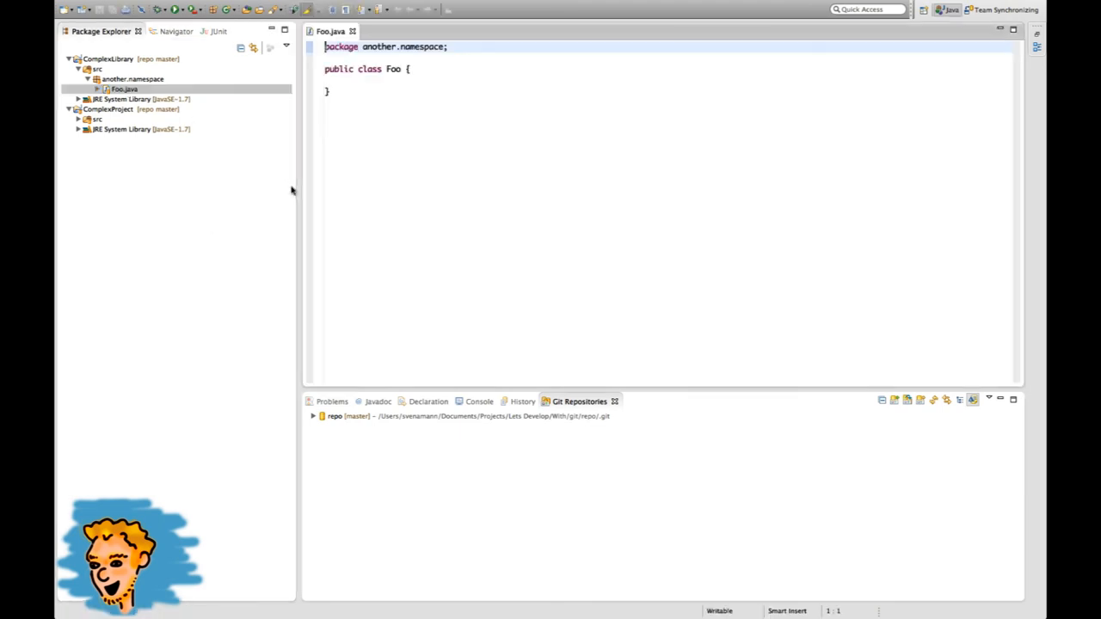